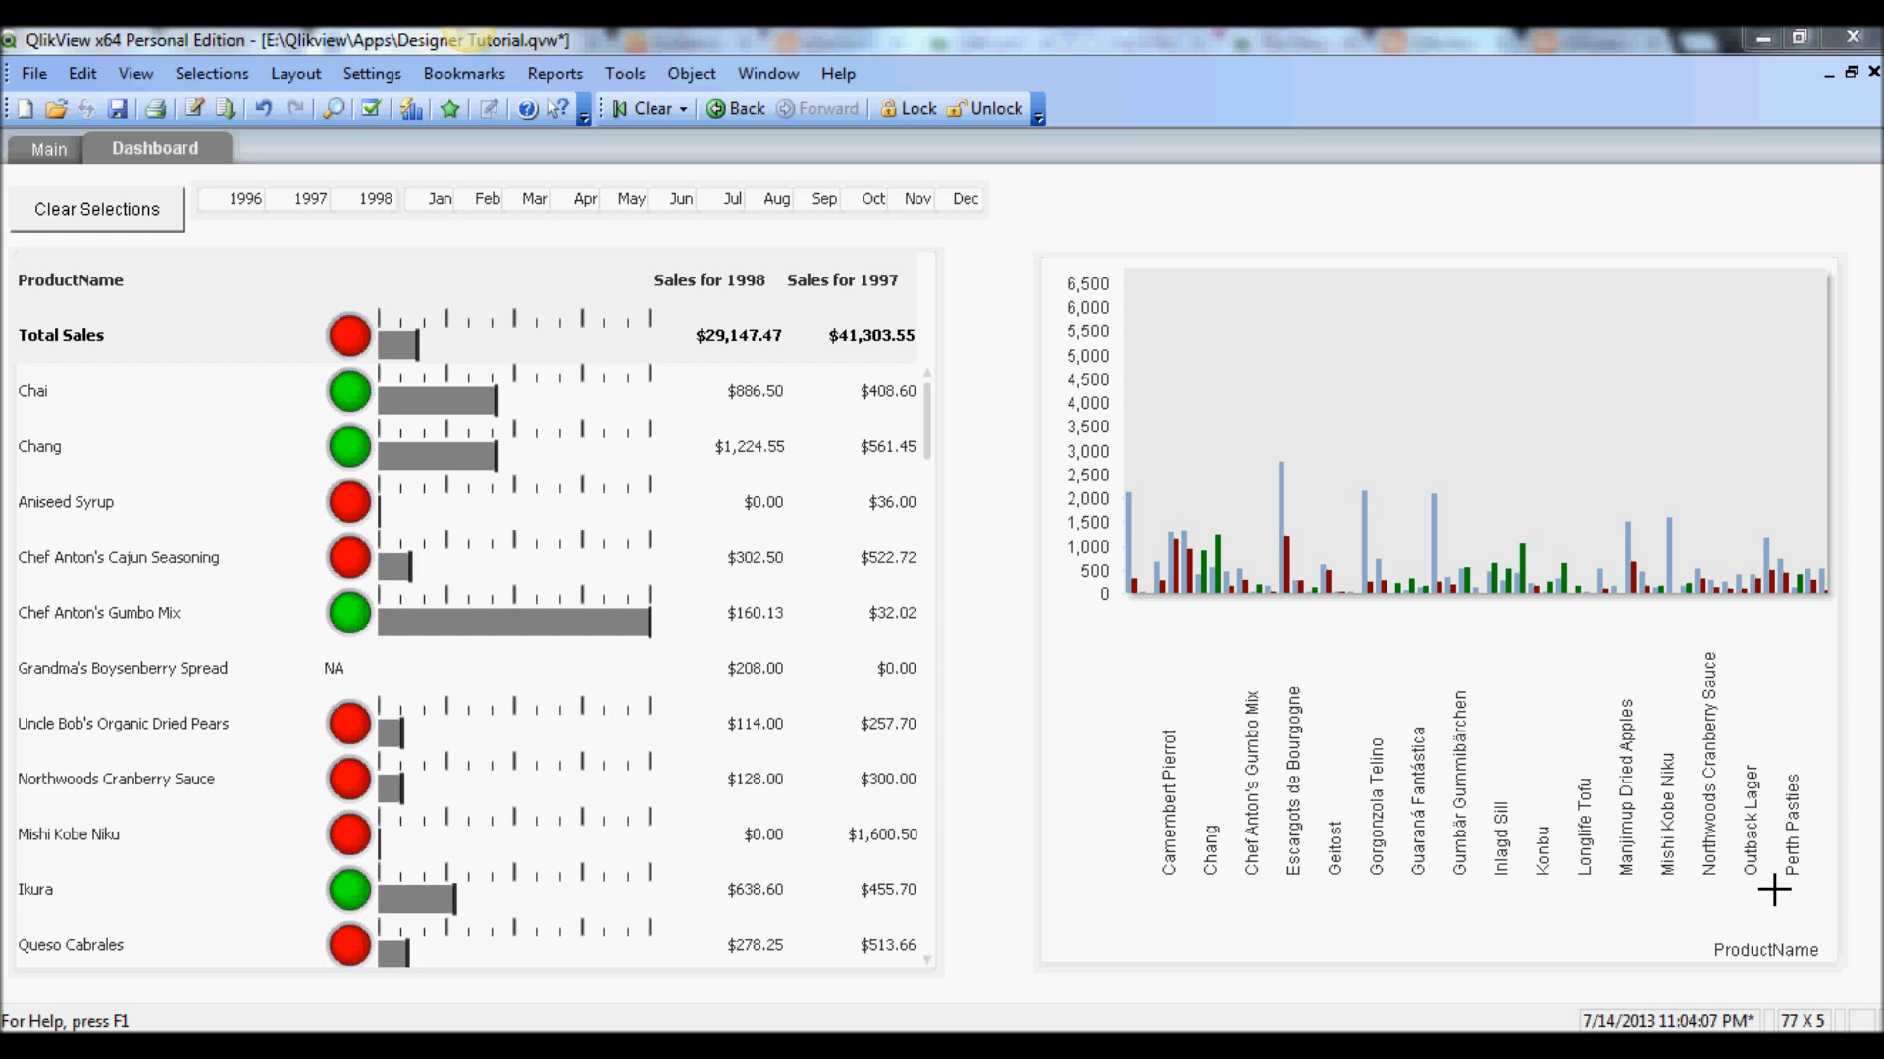
{"action": "mouse_move", "coordinate": [996, 894]}
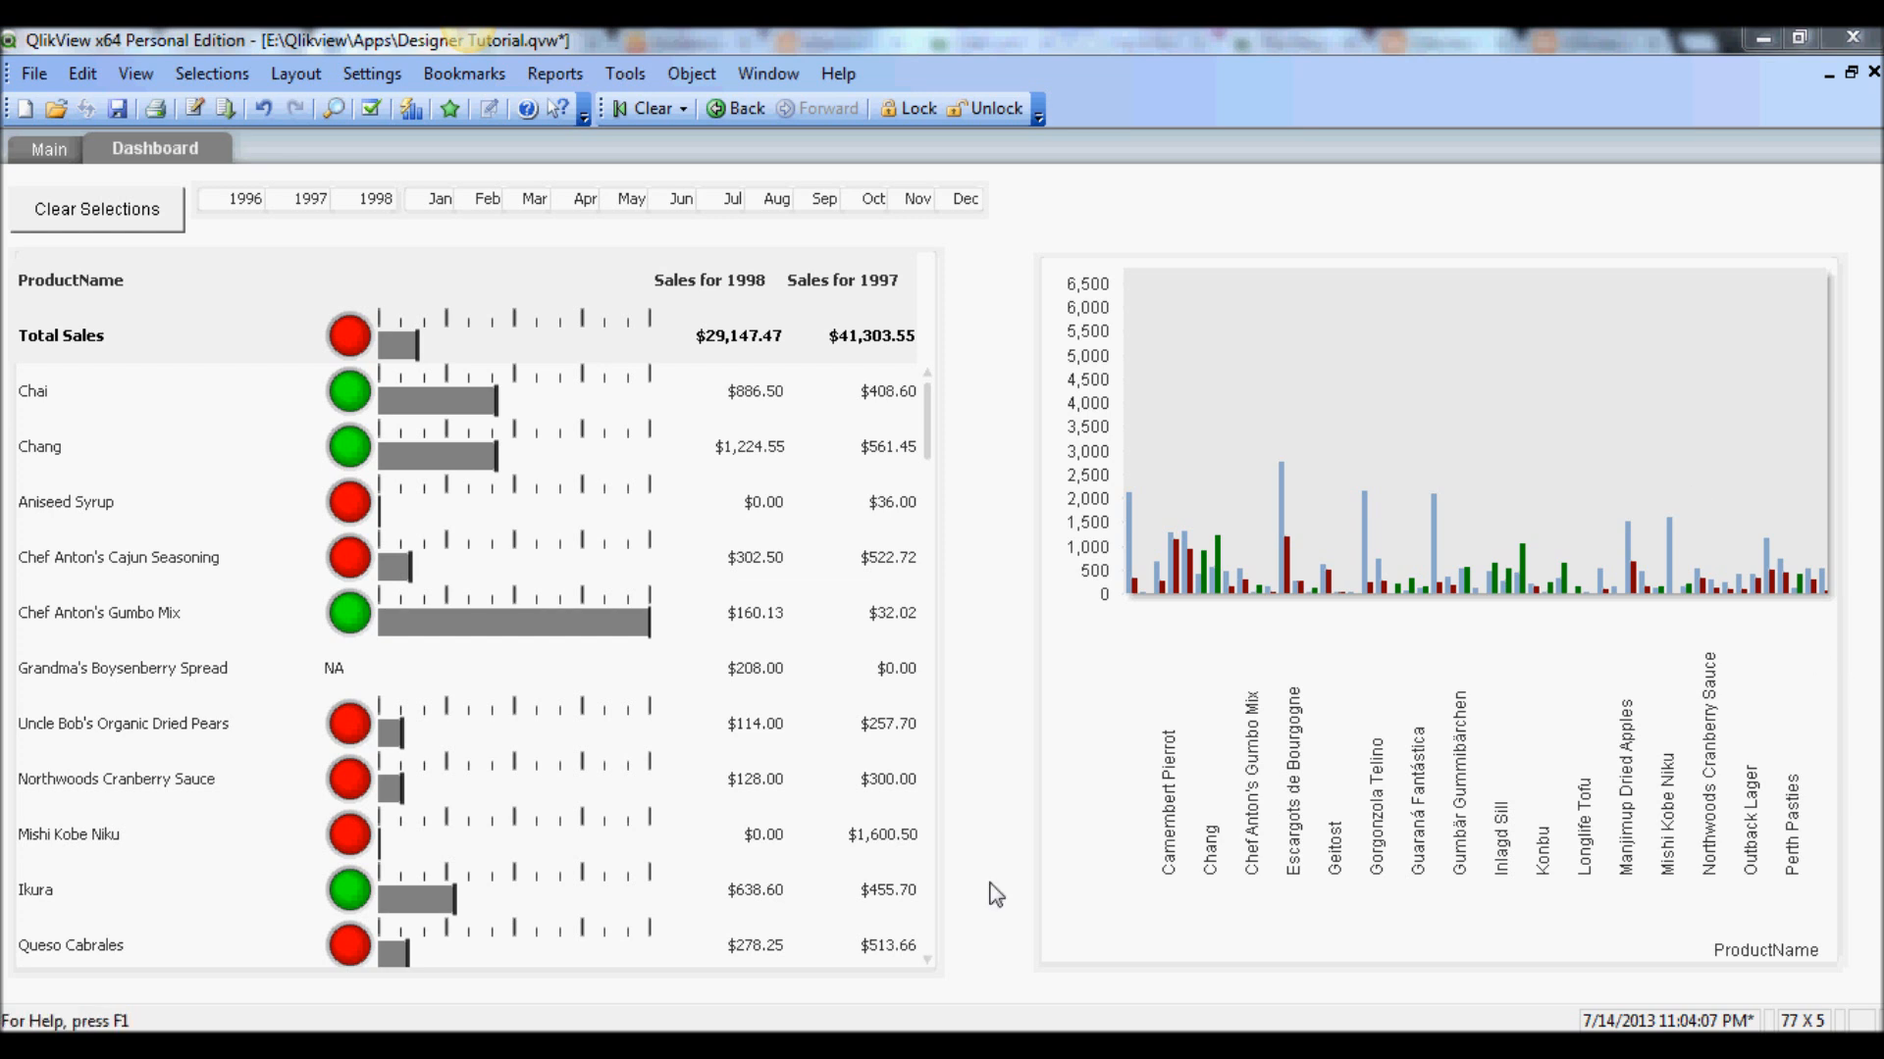
{"action": "mouse_move", "coordinate": [210, 337]}
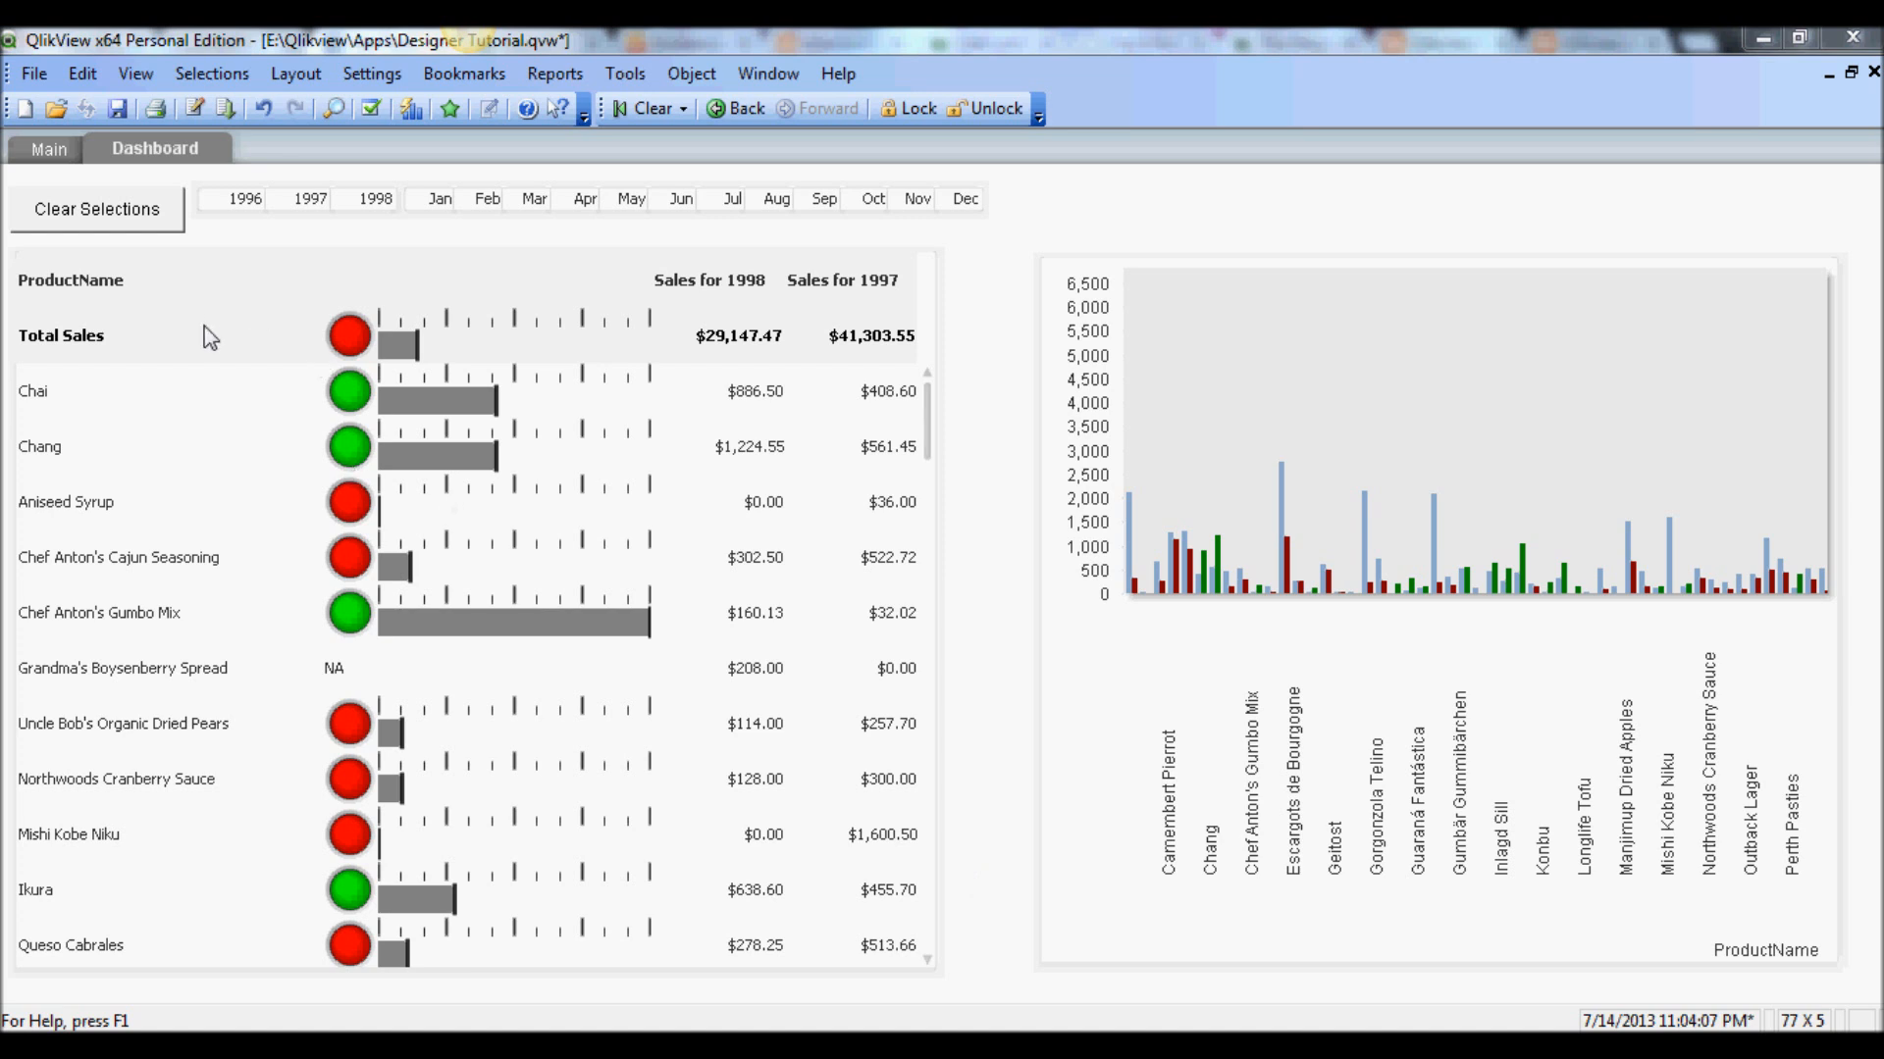
{"action": "mouse_move", "coordinate": [219, 427]}
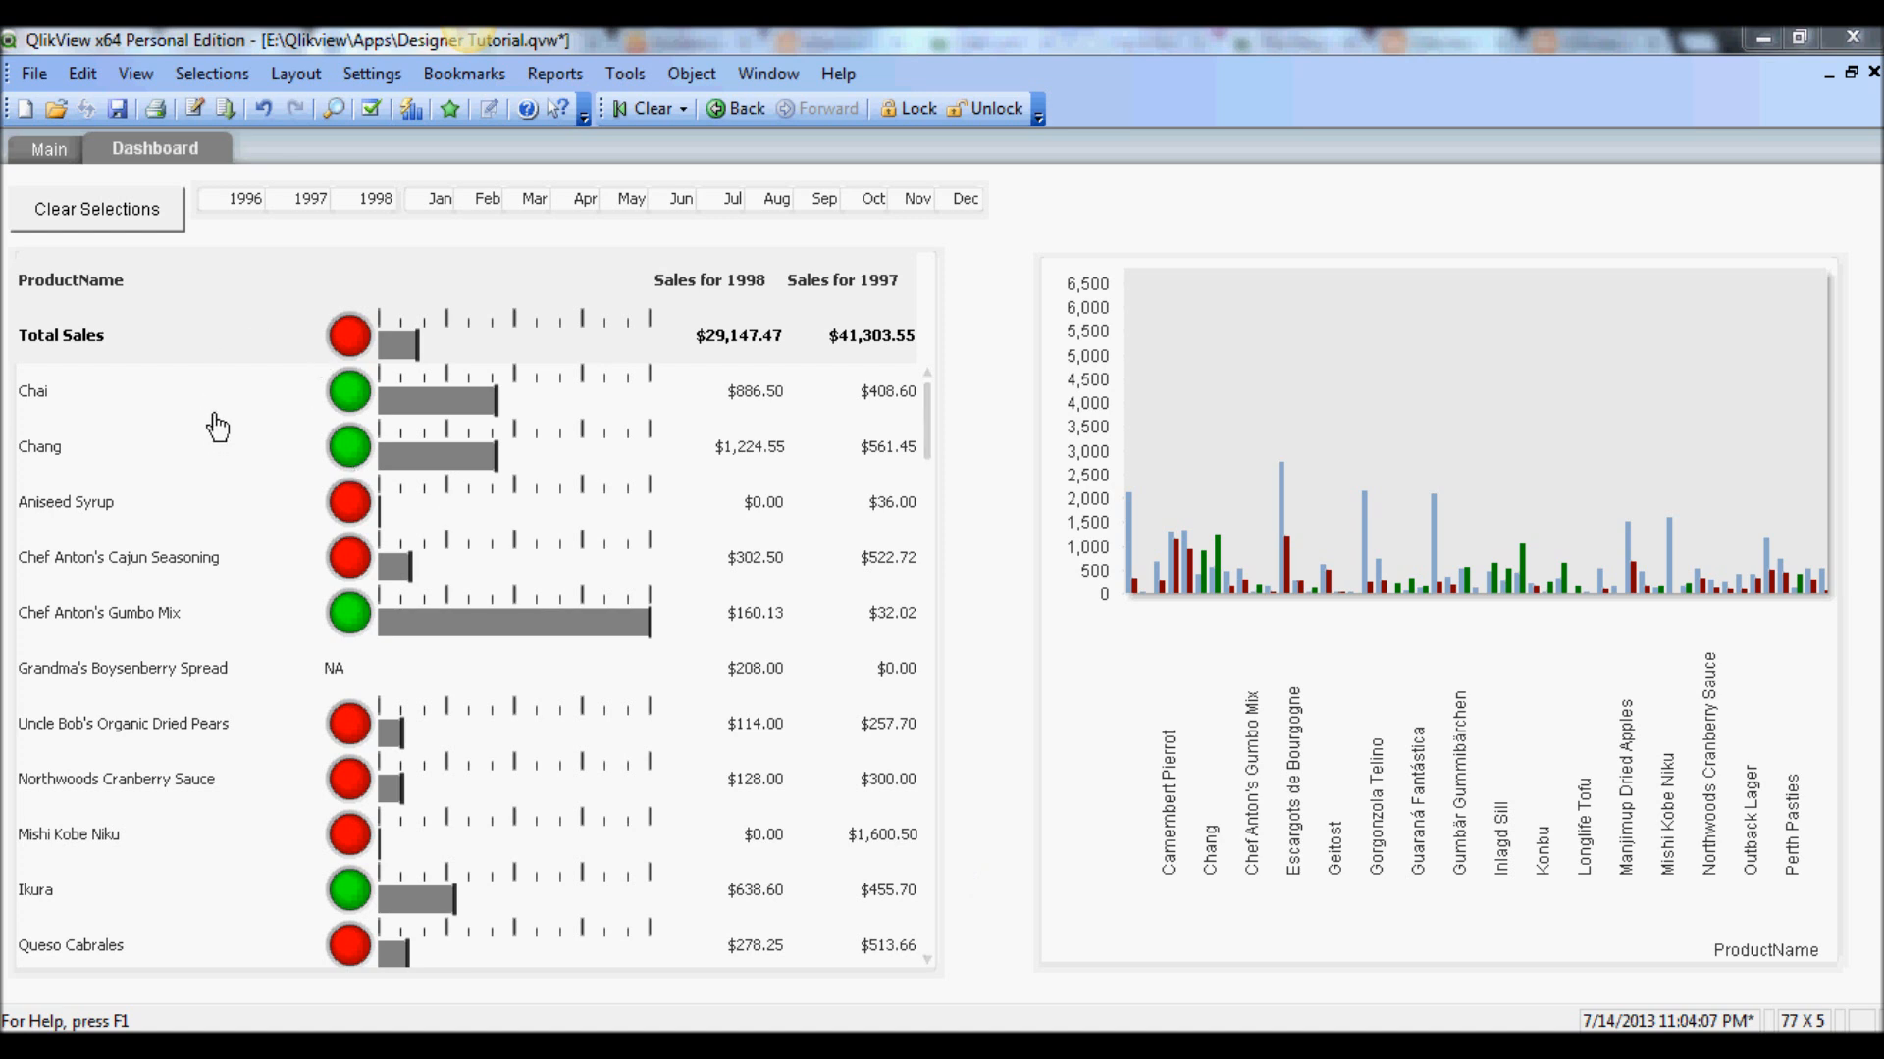
{"action": "mouse_move", "coordinate": [310, 364]}
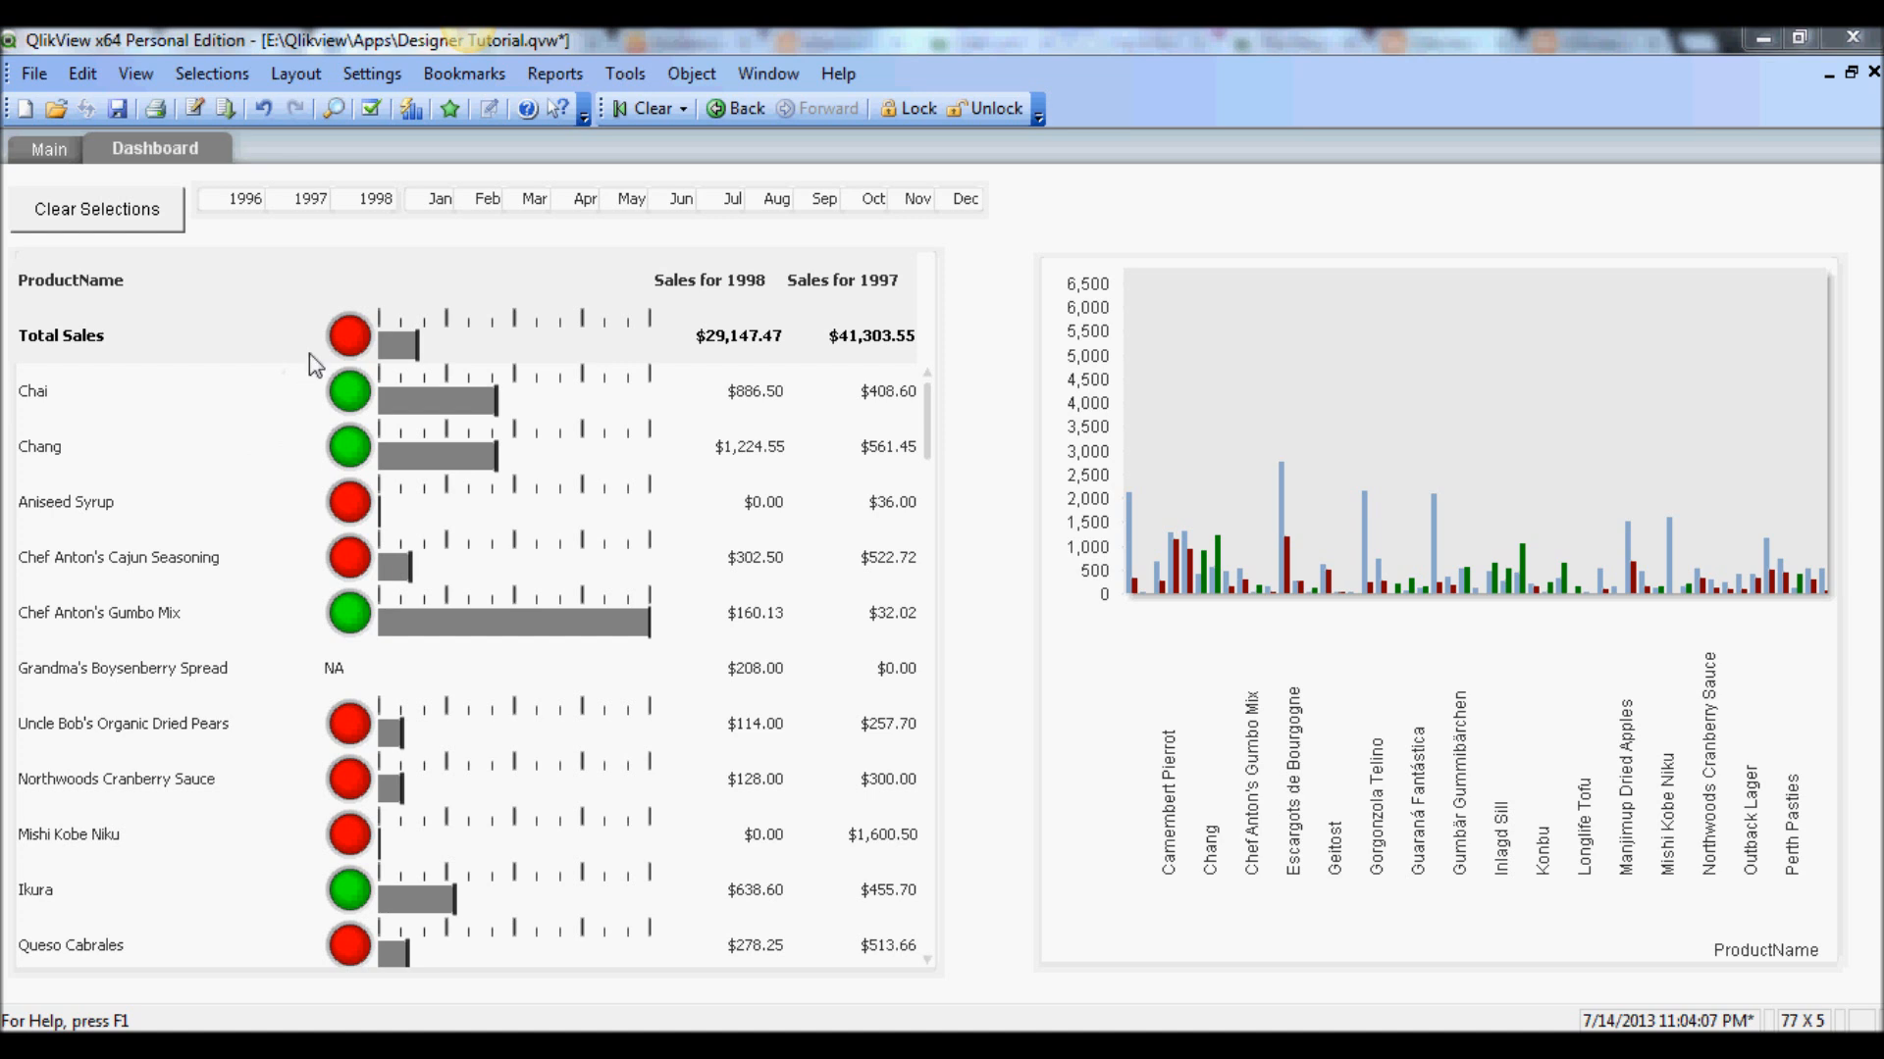
{"action": "mouse_move", "coordinate": [309, 412]}
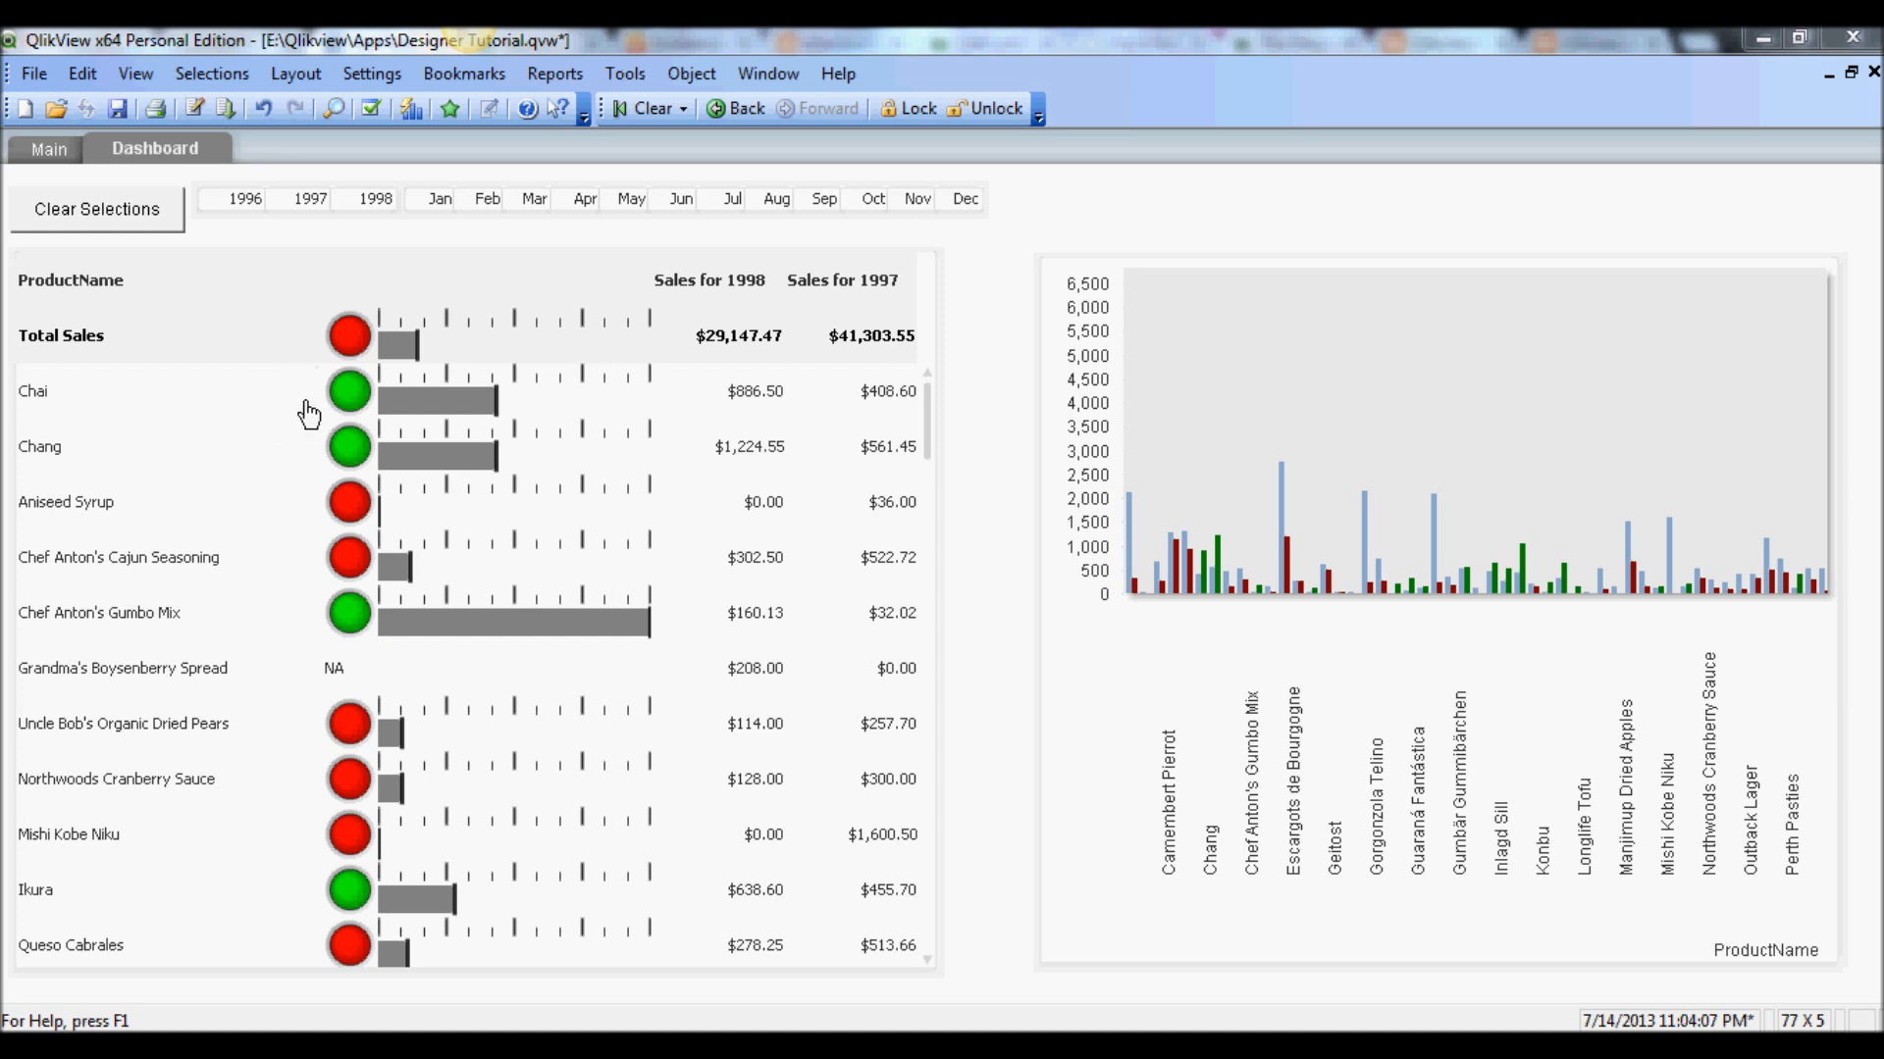
{"action": "mouse_move", "coordinate": [200, 328]}
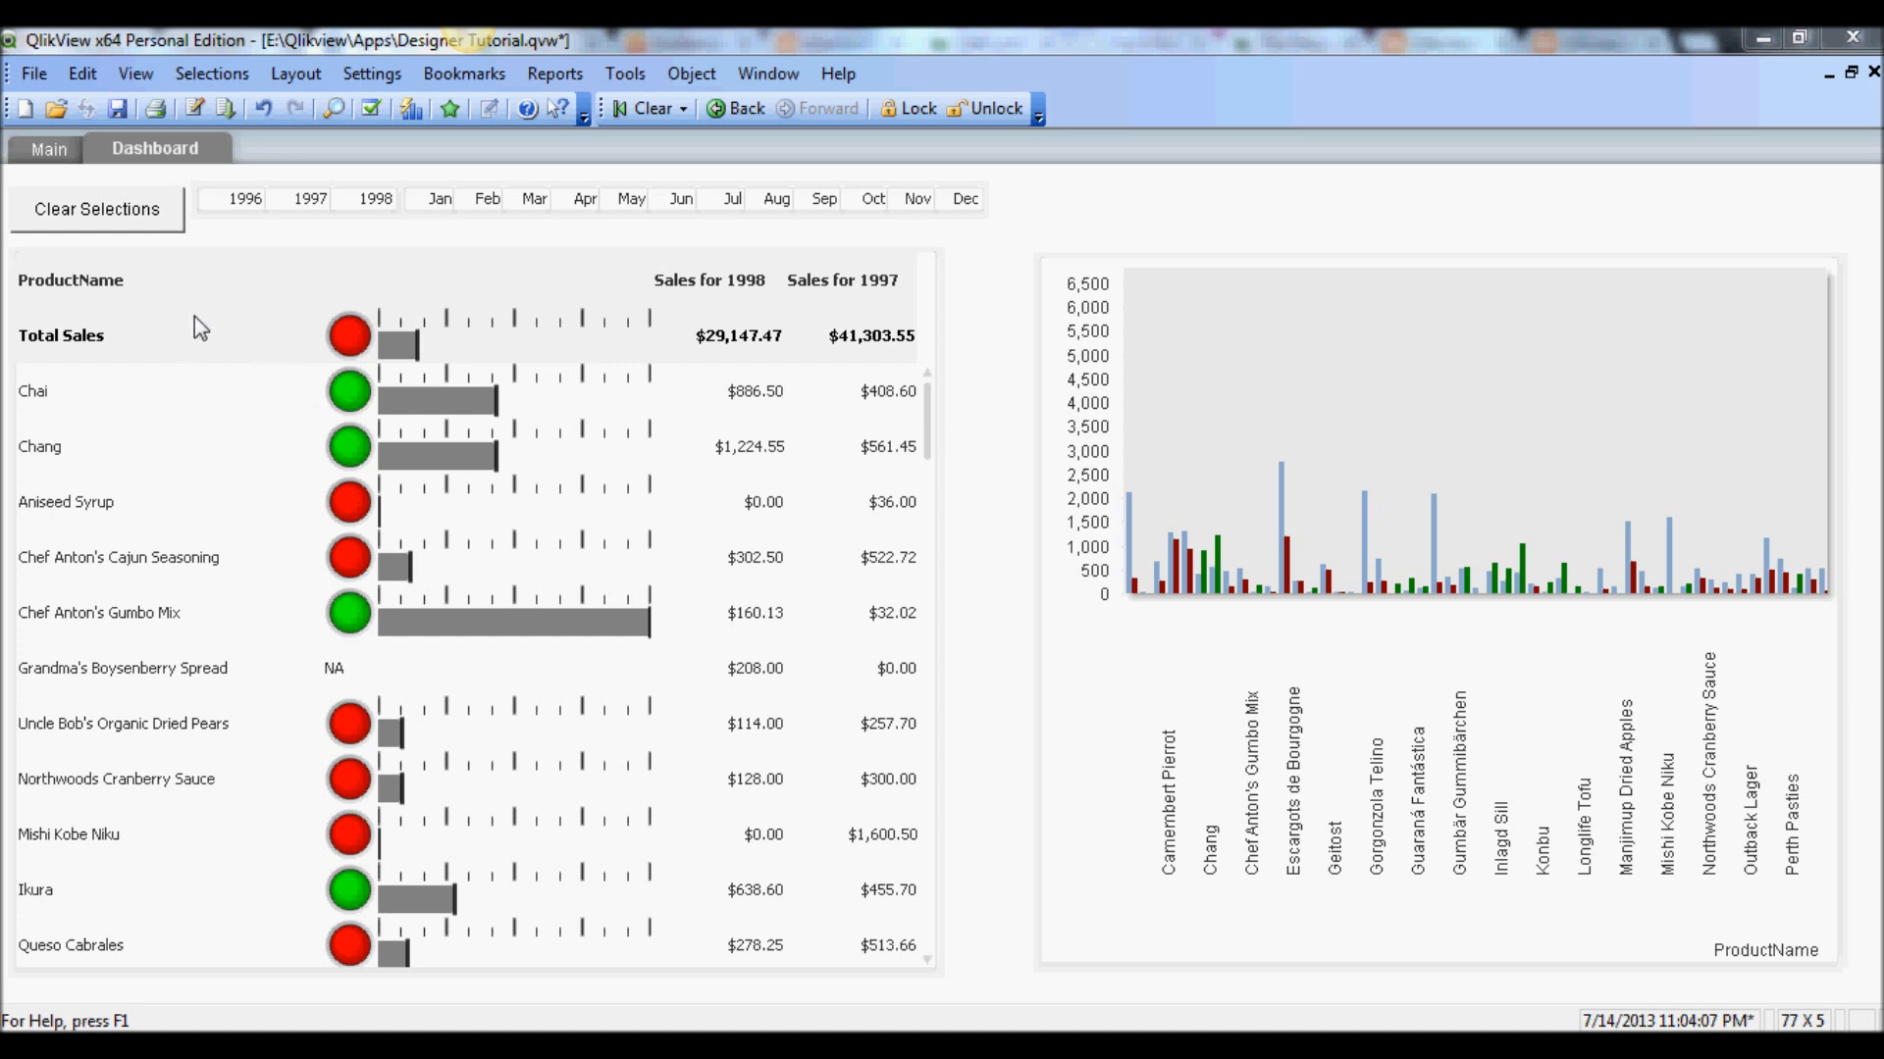
Open the product table's chart properties on the Expressions list
{"action": "right_click", "coordinate": [192, 360]}
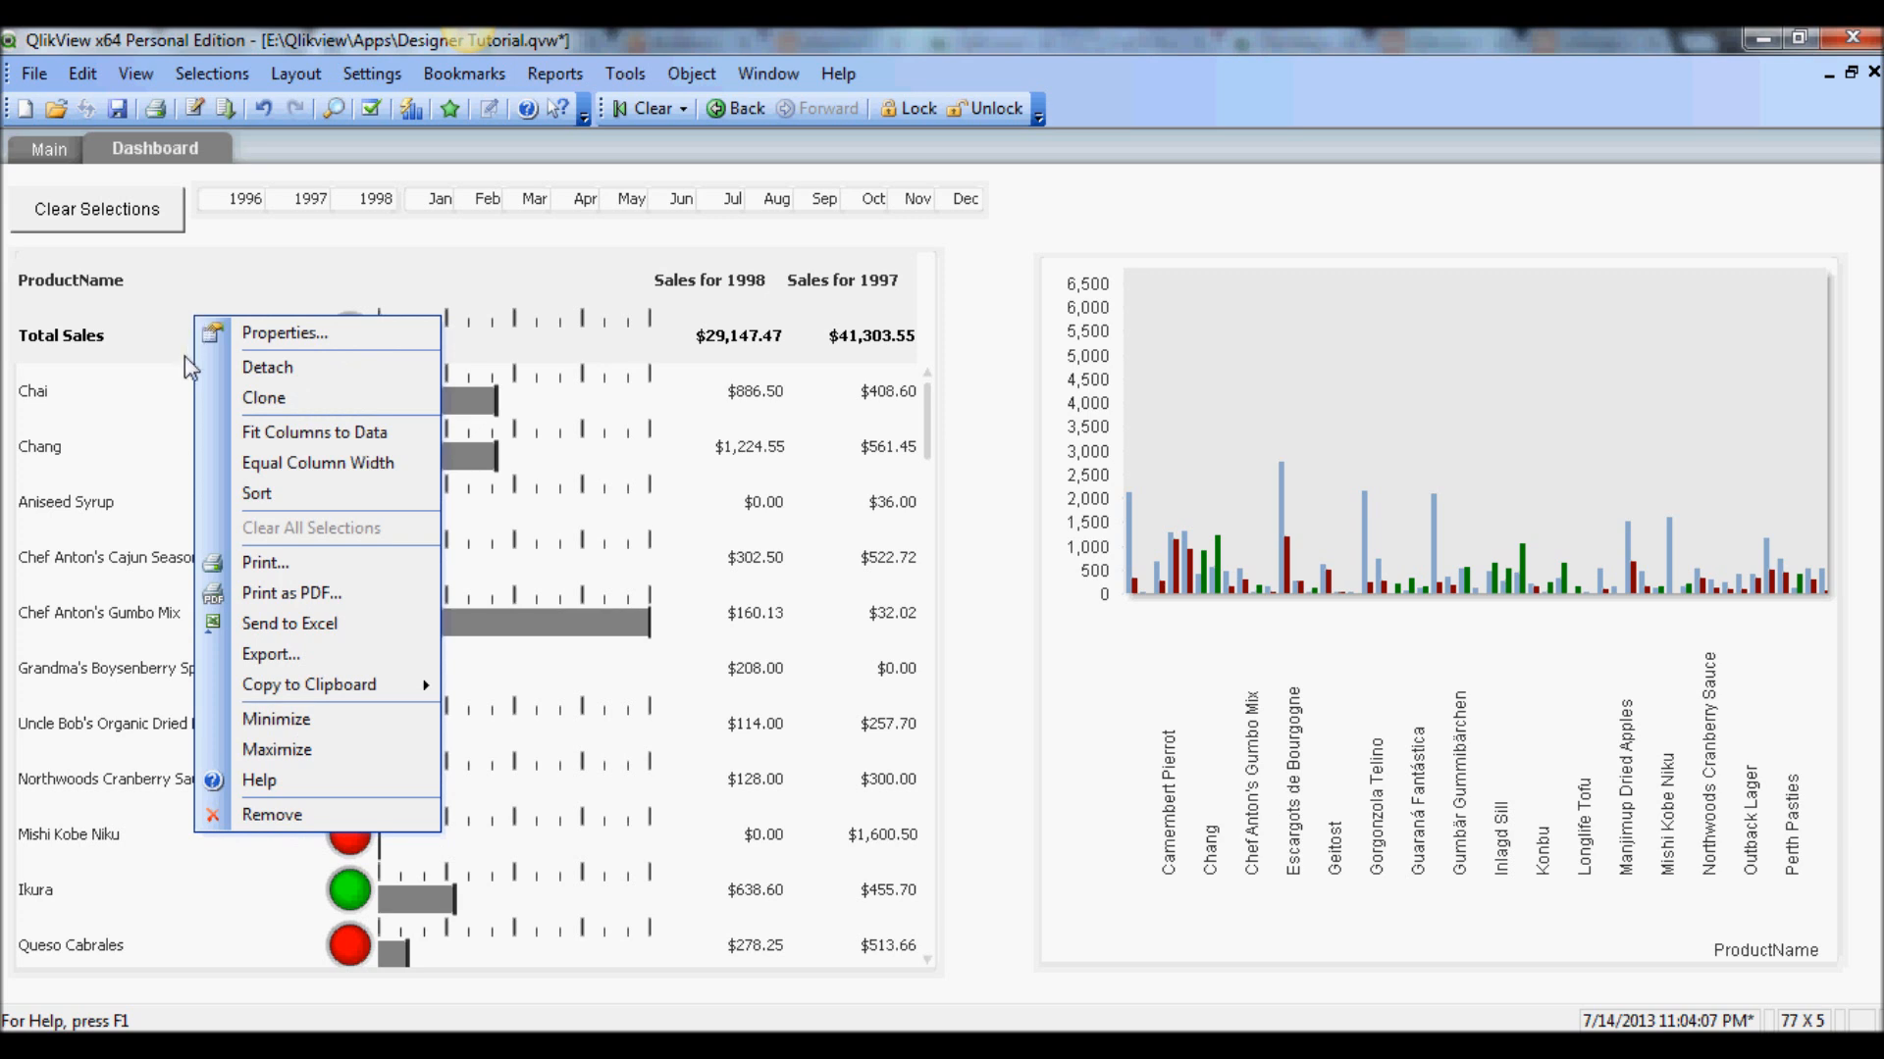
{"action": "mouse_move", "coordinate": [965, 519]}
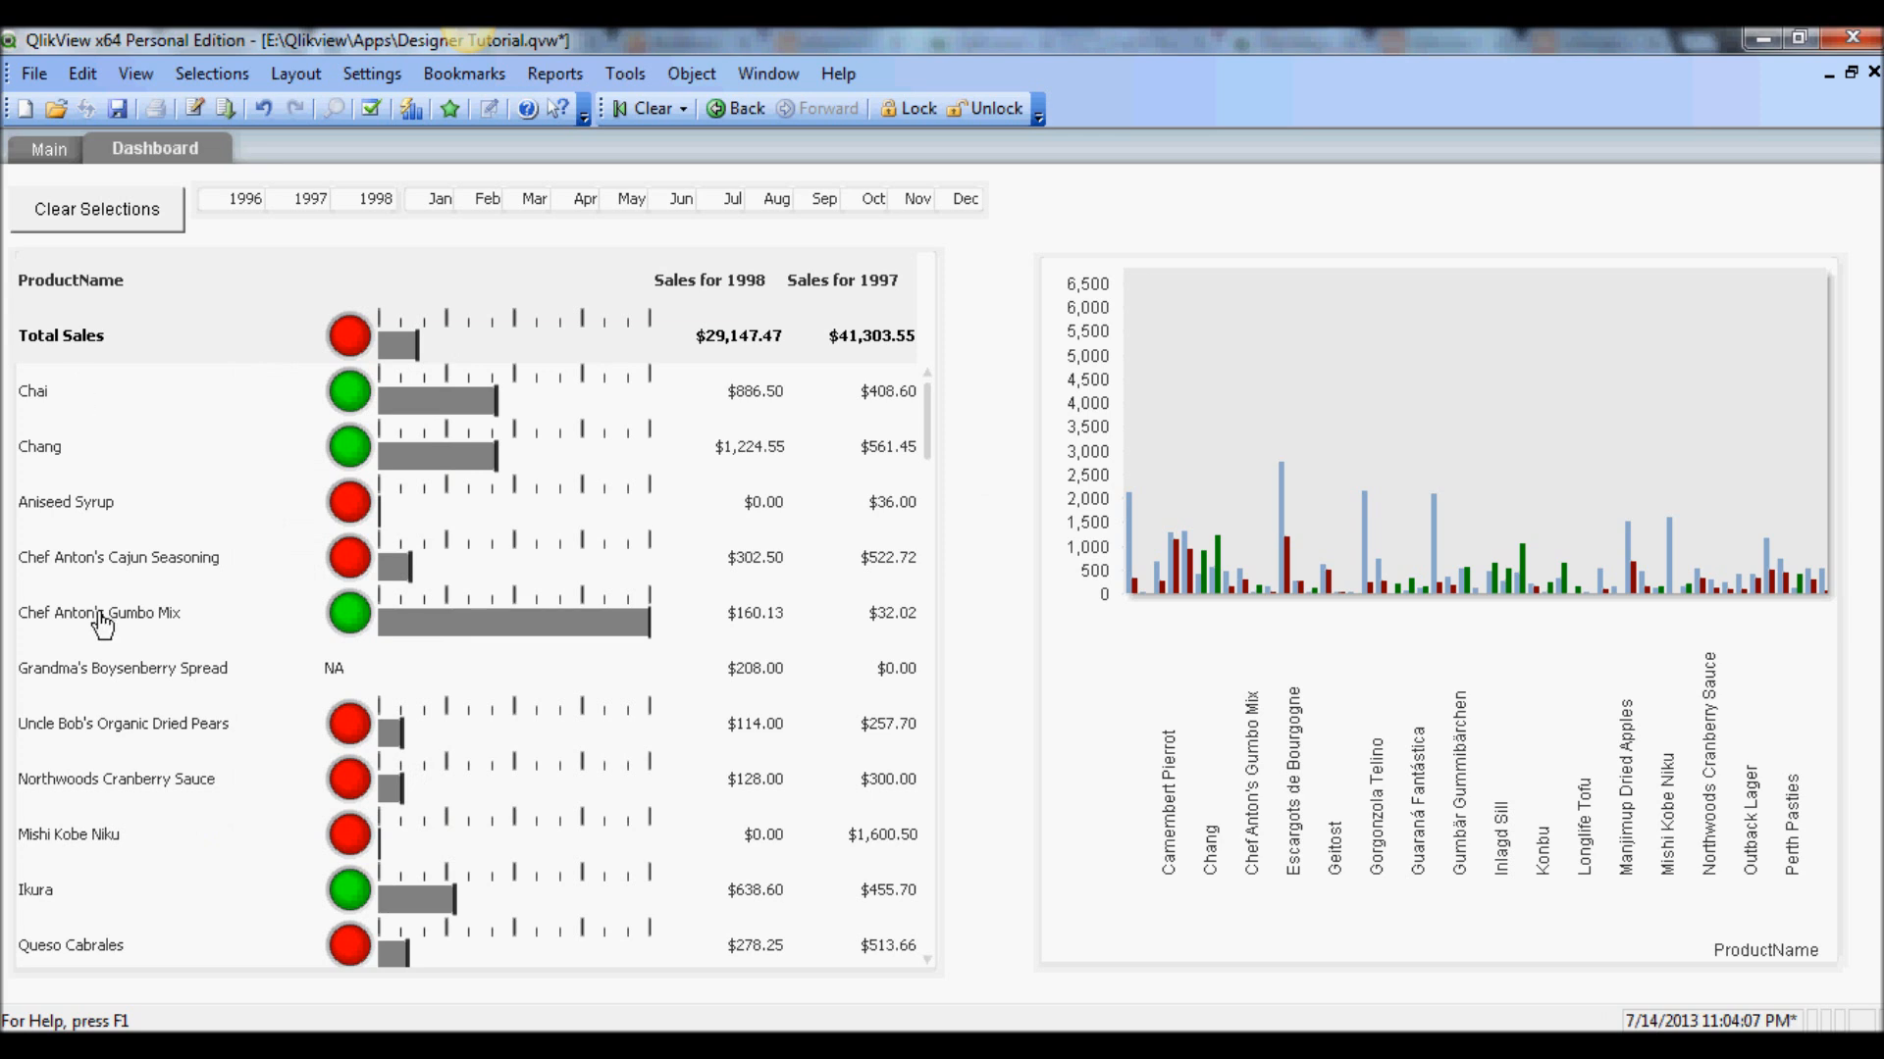
{"action": "mouse_move", "coordinate": [279, 364]}
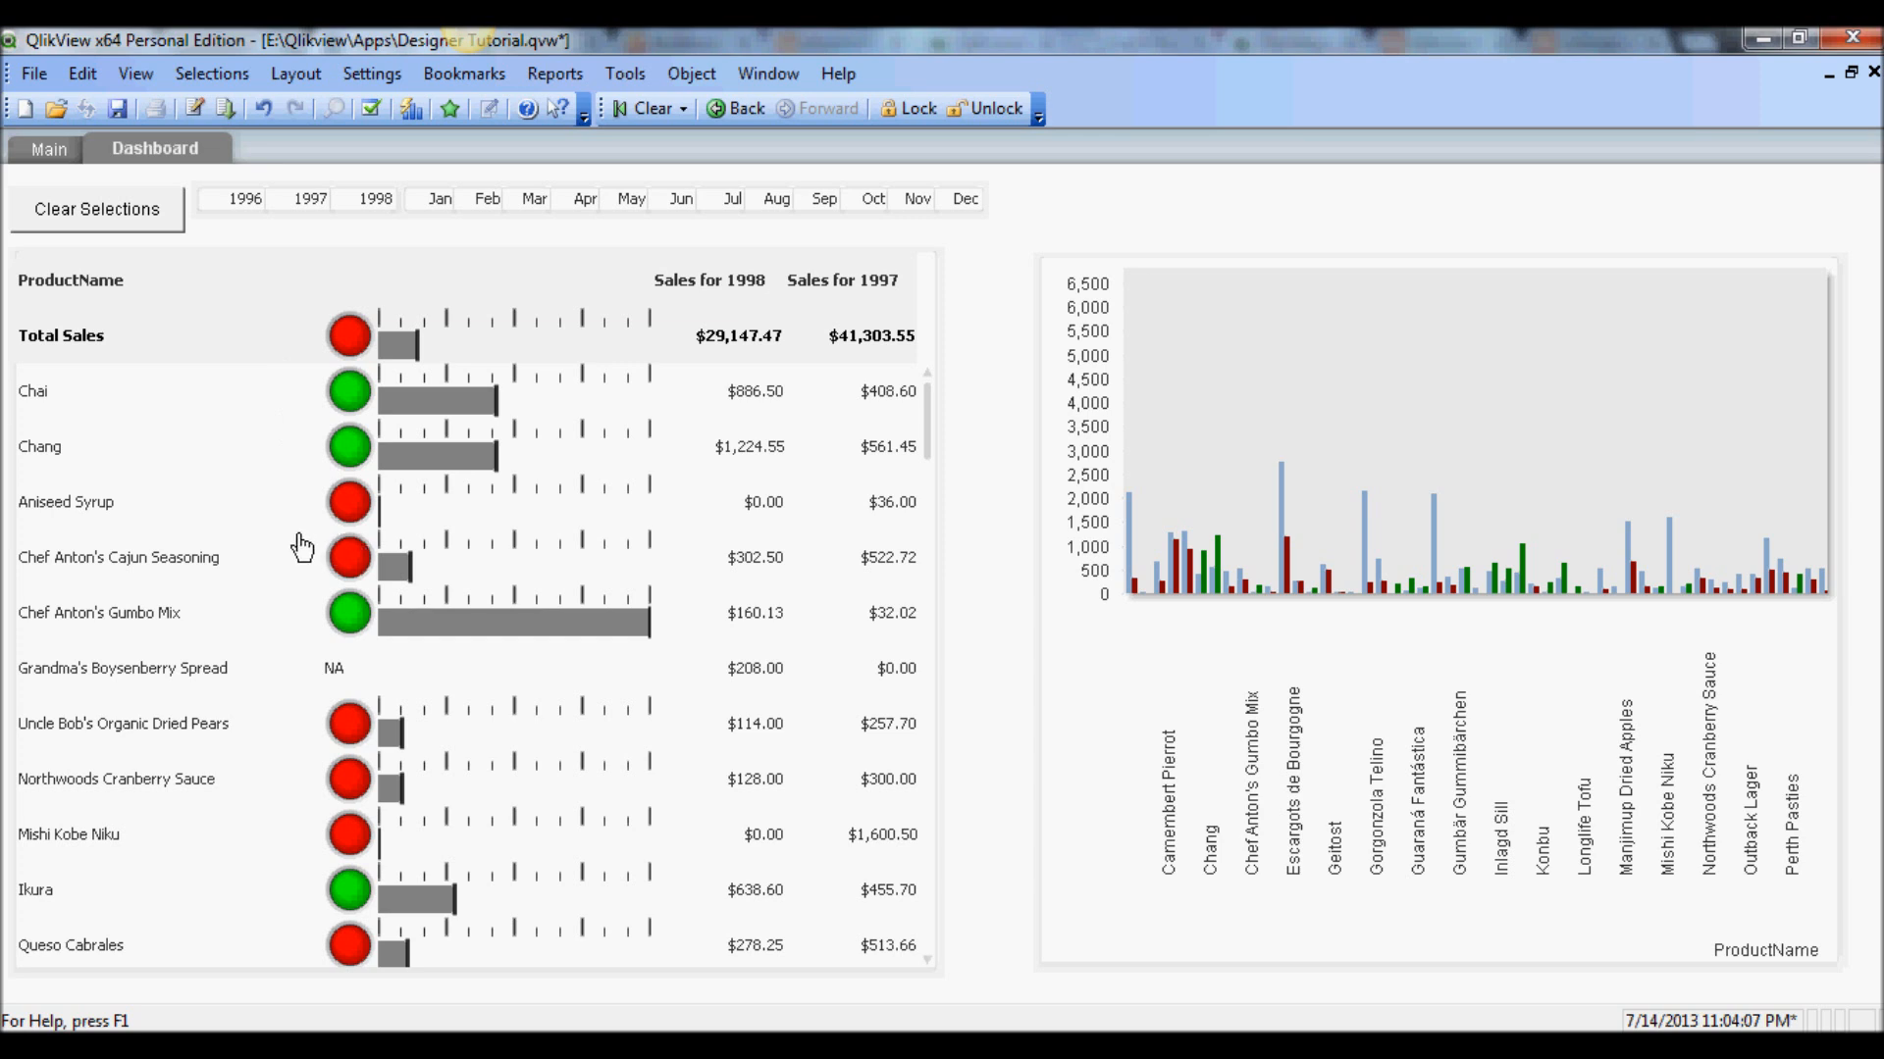
{"action": "mouse_move", "coordinate": [248, 525]}
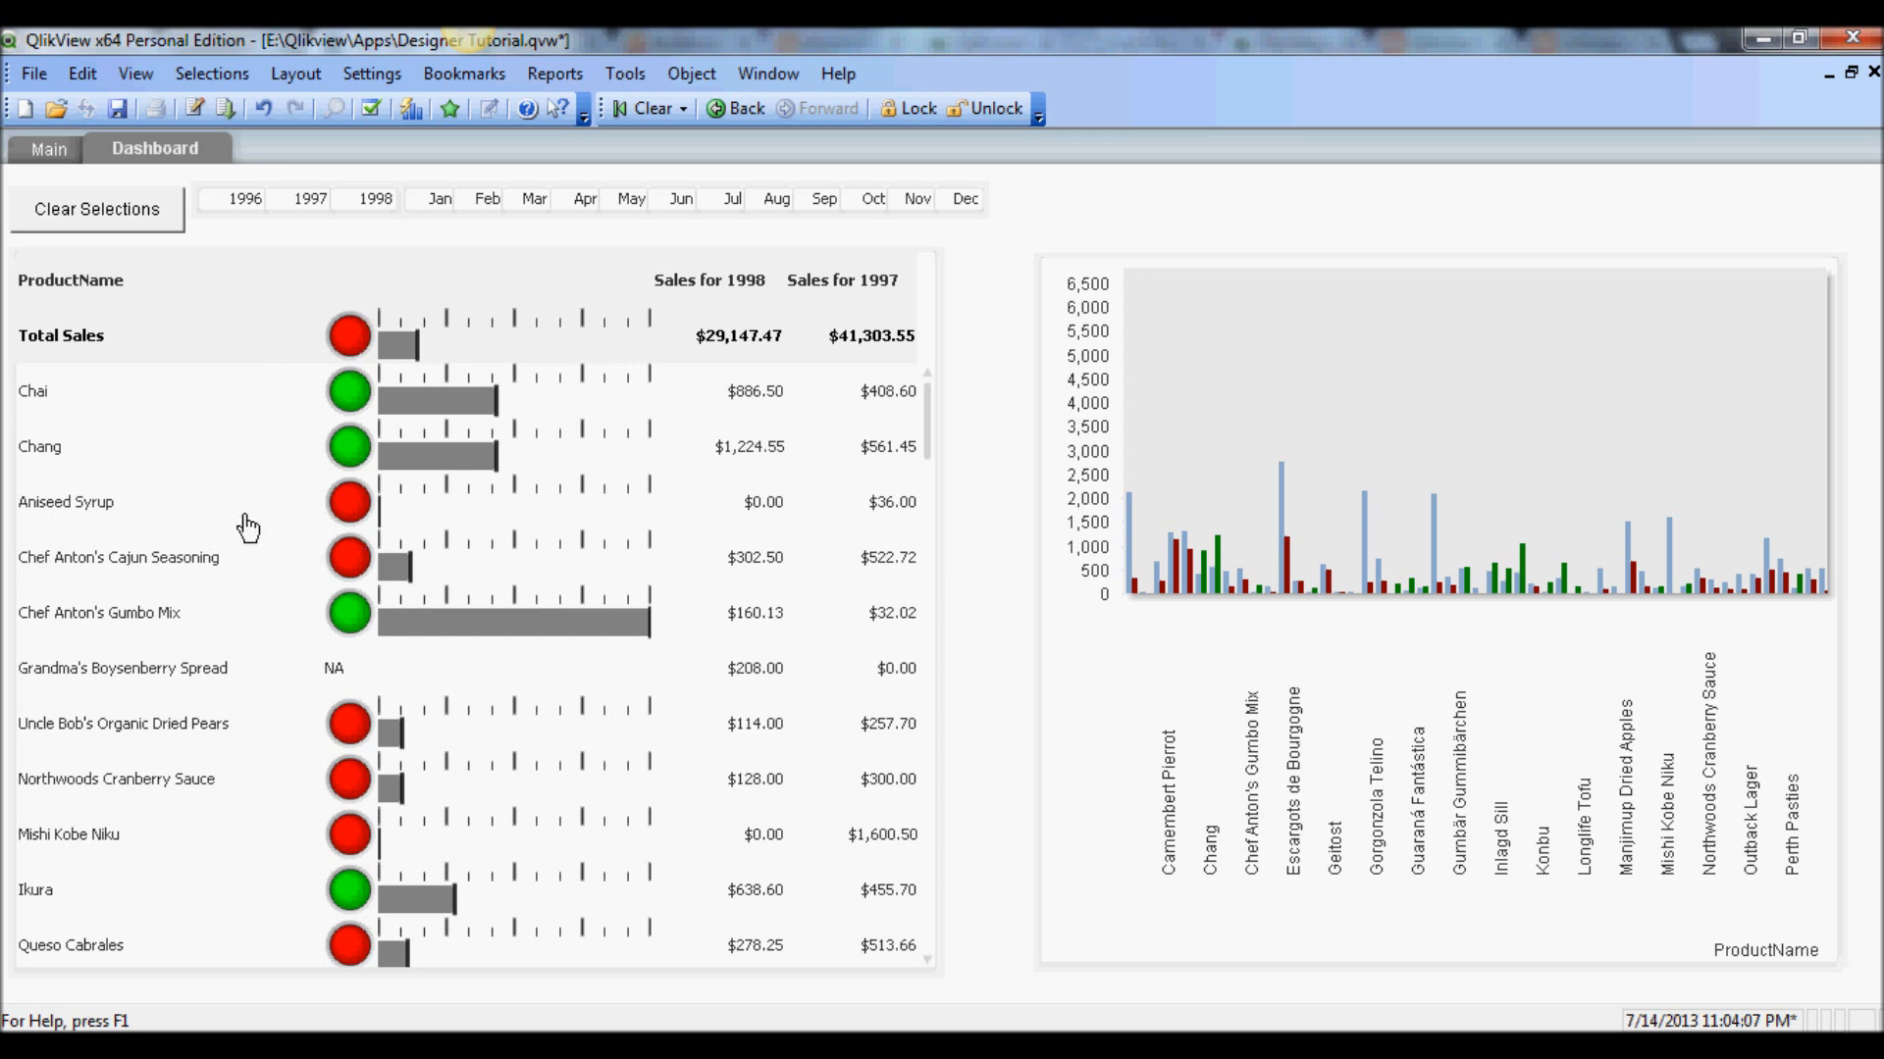
{"action": "mouse_move", "coordinate": [75, 406]}
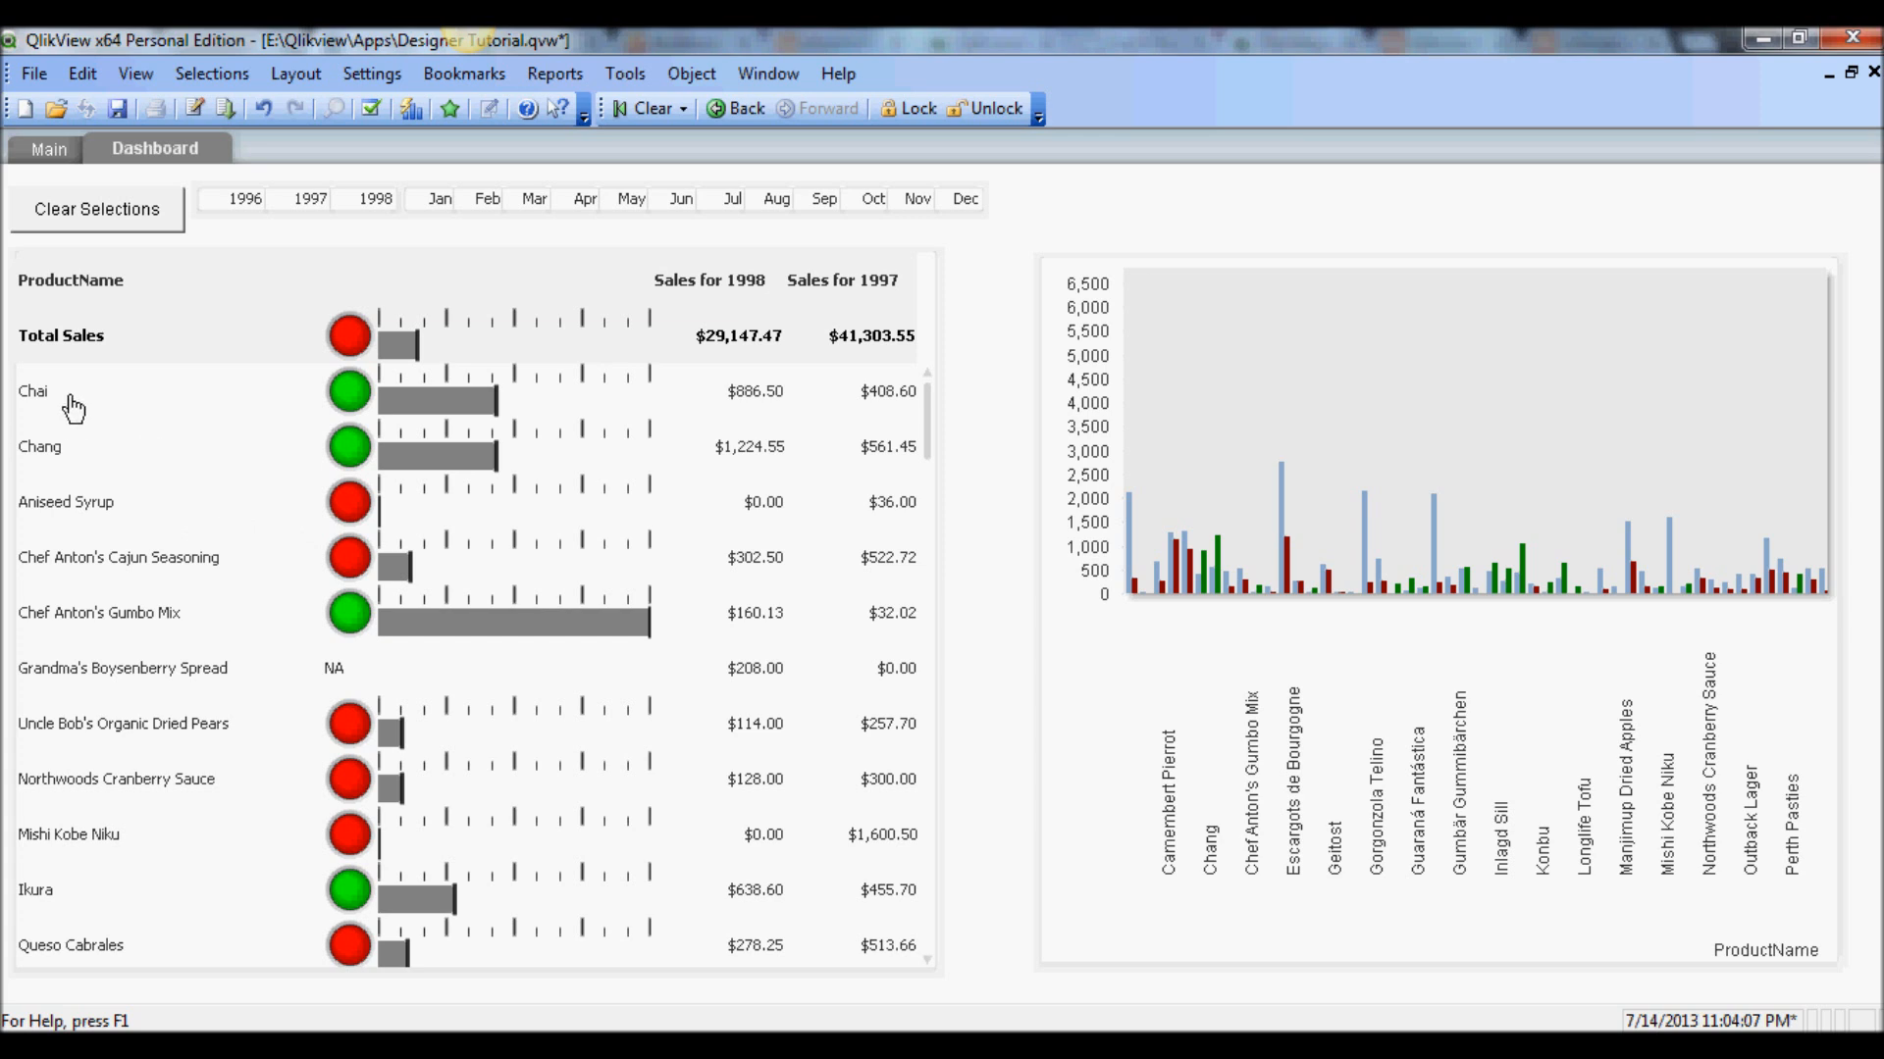
{"action": "mouse_move", "coordinate": [92, 590]}
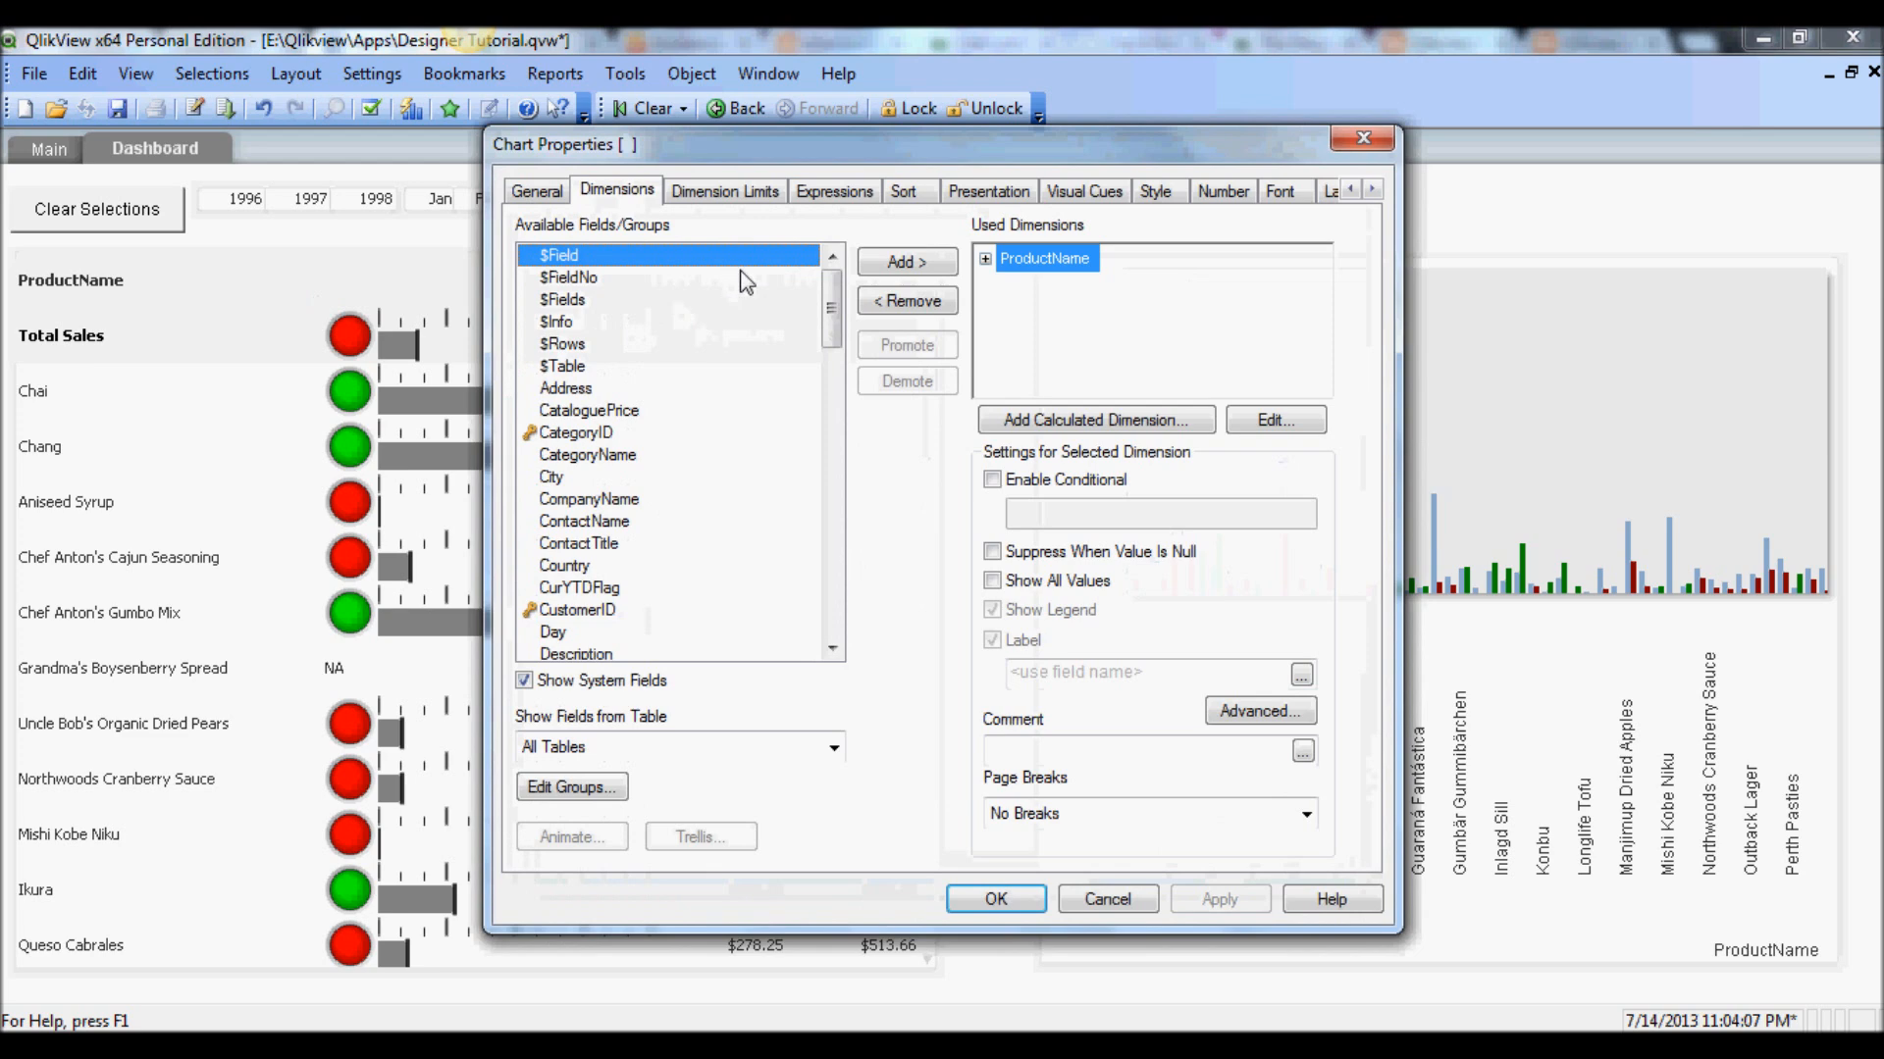
{"action": "left_click_drag", "start_coordinate": [562, 144], "coordinate": [427, 136]}
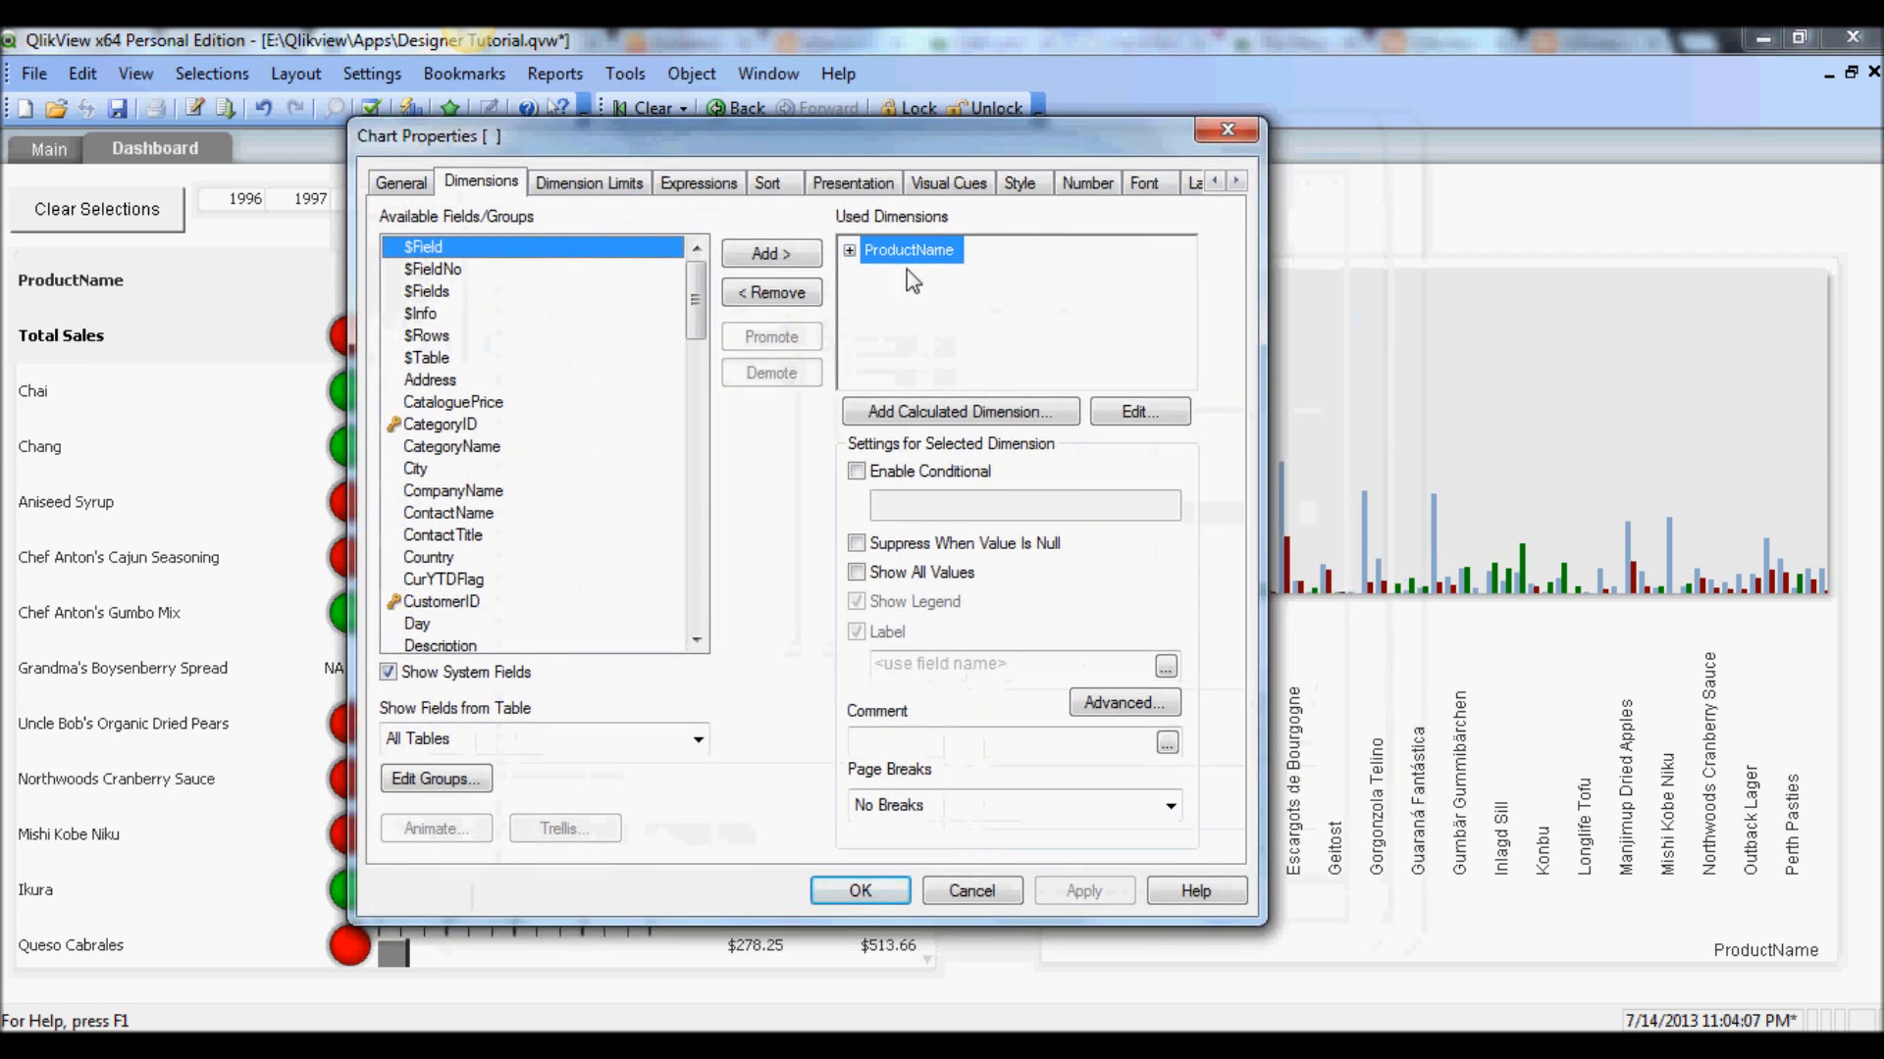
{"action": "left_click", "coordinate": [697, 182]}
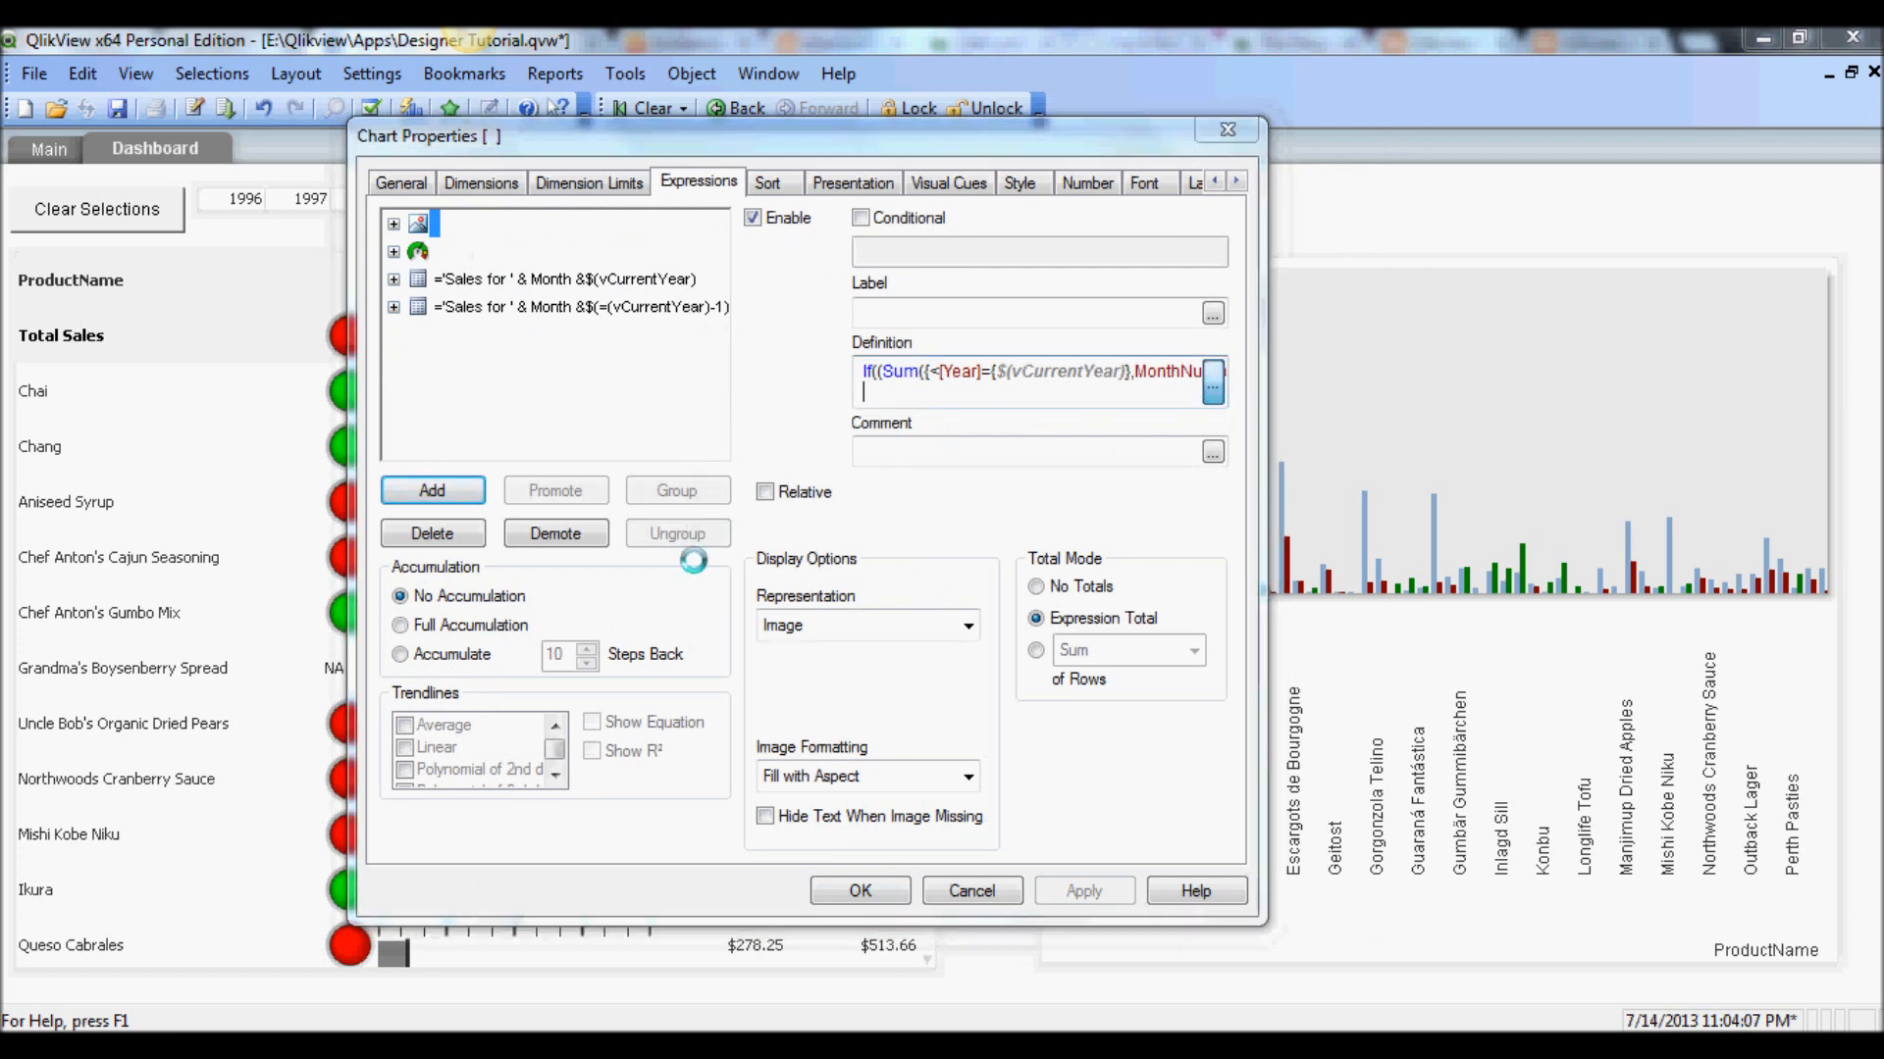
Open the red/green LED image expression in the Edit Expression editor
{"action": "left_click", "coordinate": [1212, 385]}
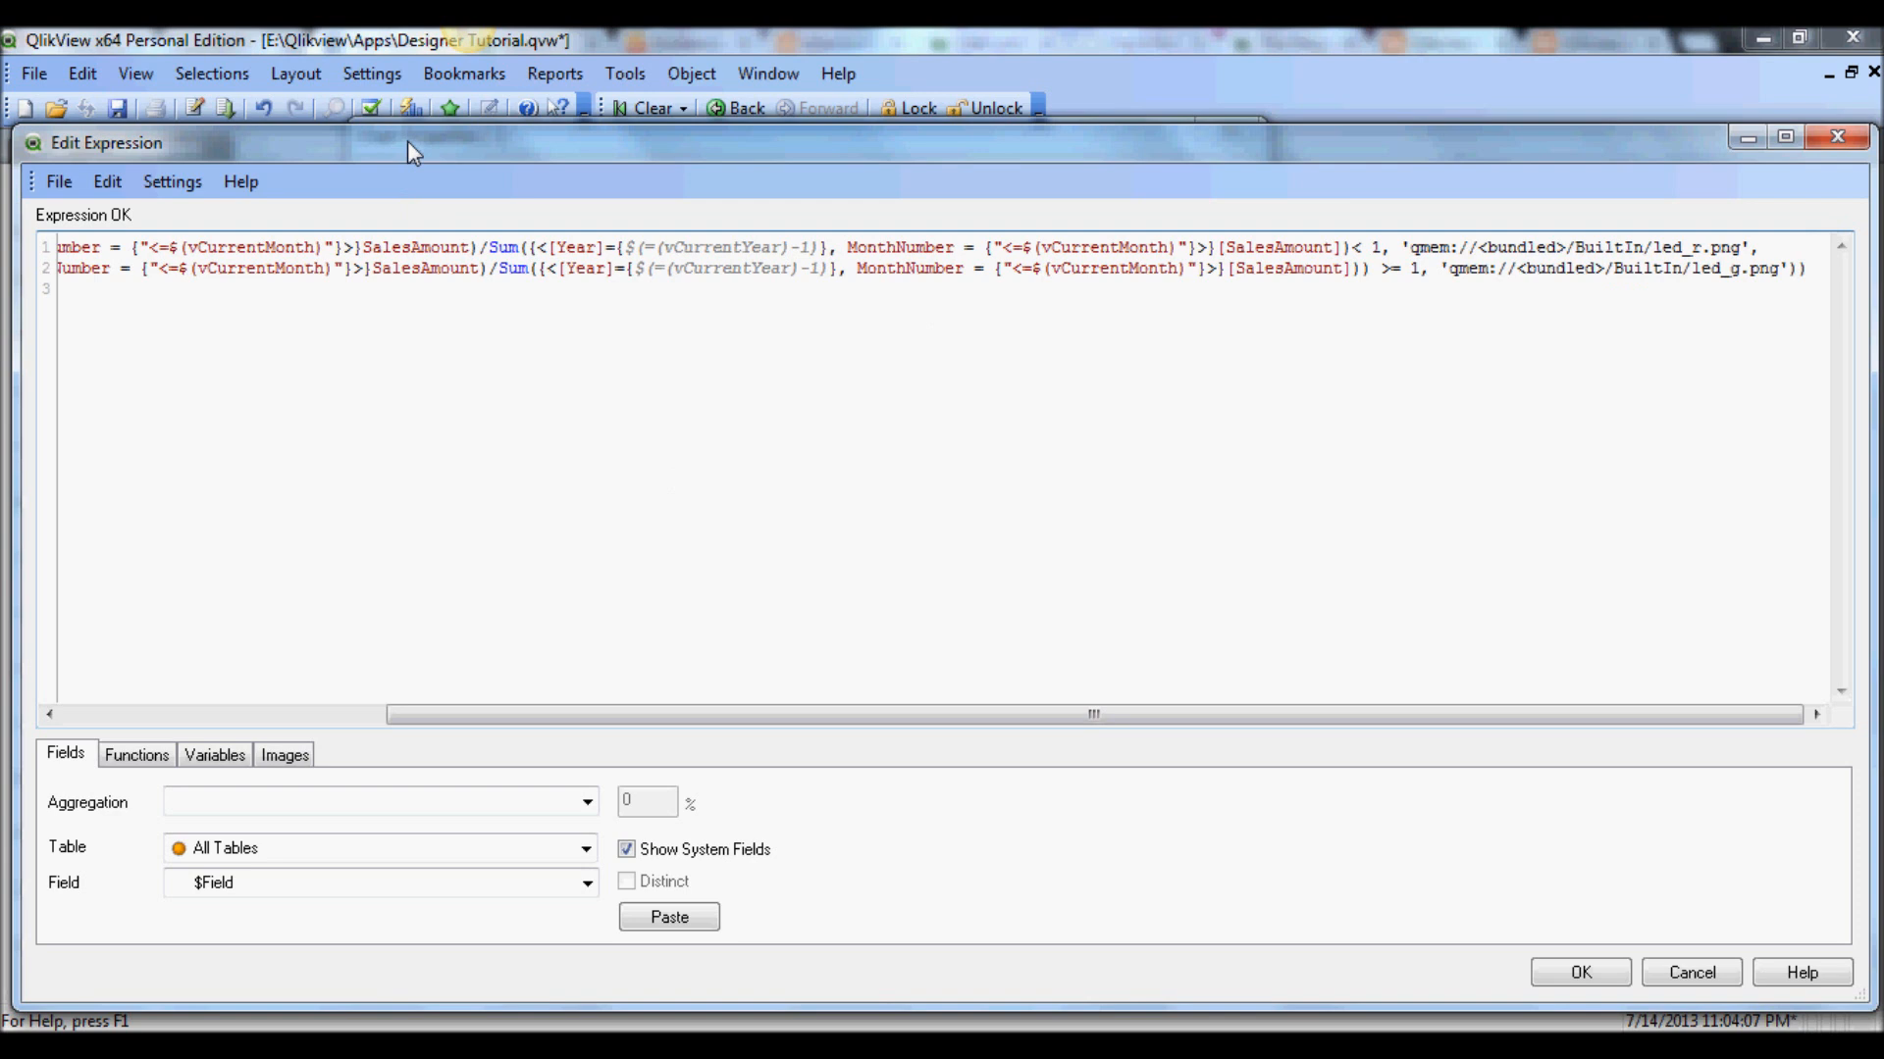
Show the built-in Images library and browse its image dropdown beside the LED formula
{"action": "left_click", "coordinate": [470, 246]}
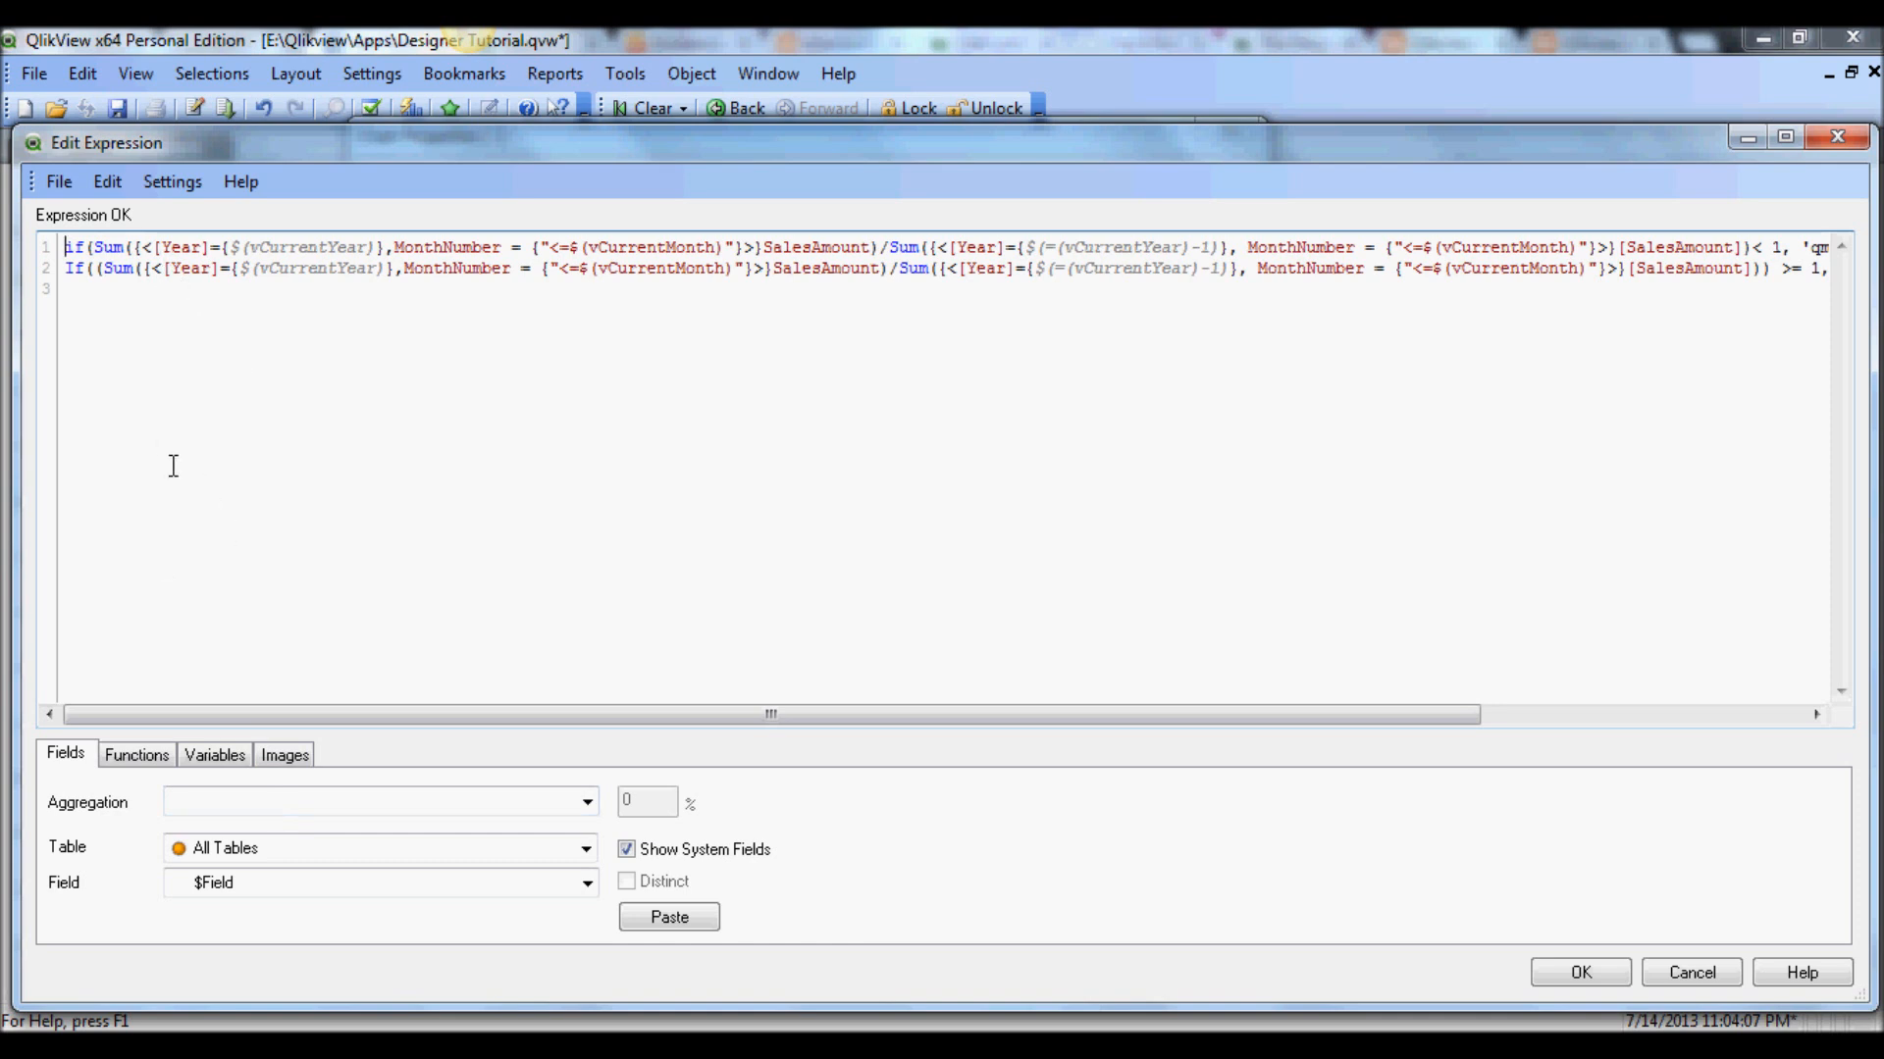
{"action": "left_click", "coordinate": [285, 755]}
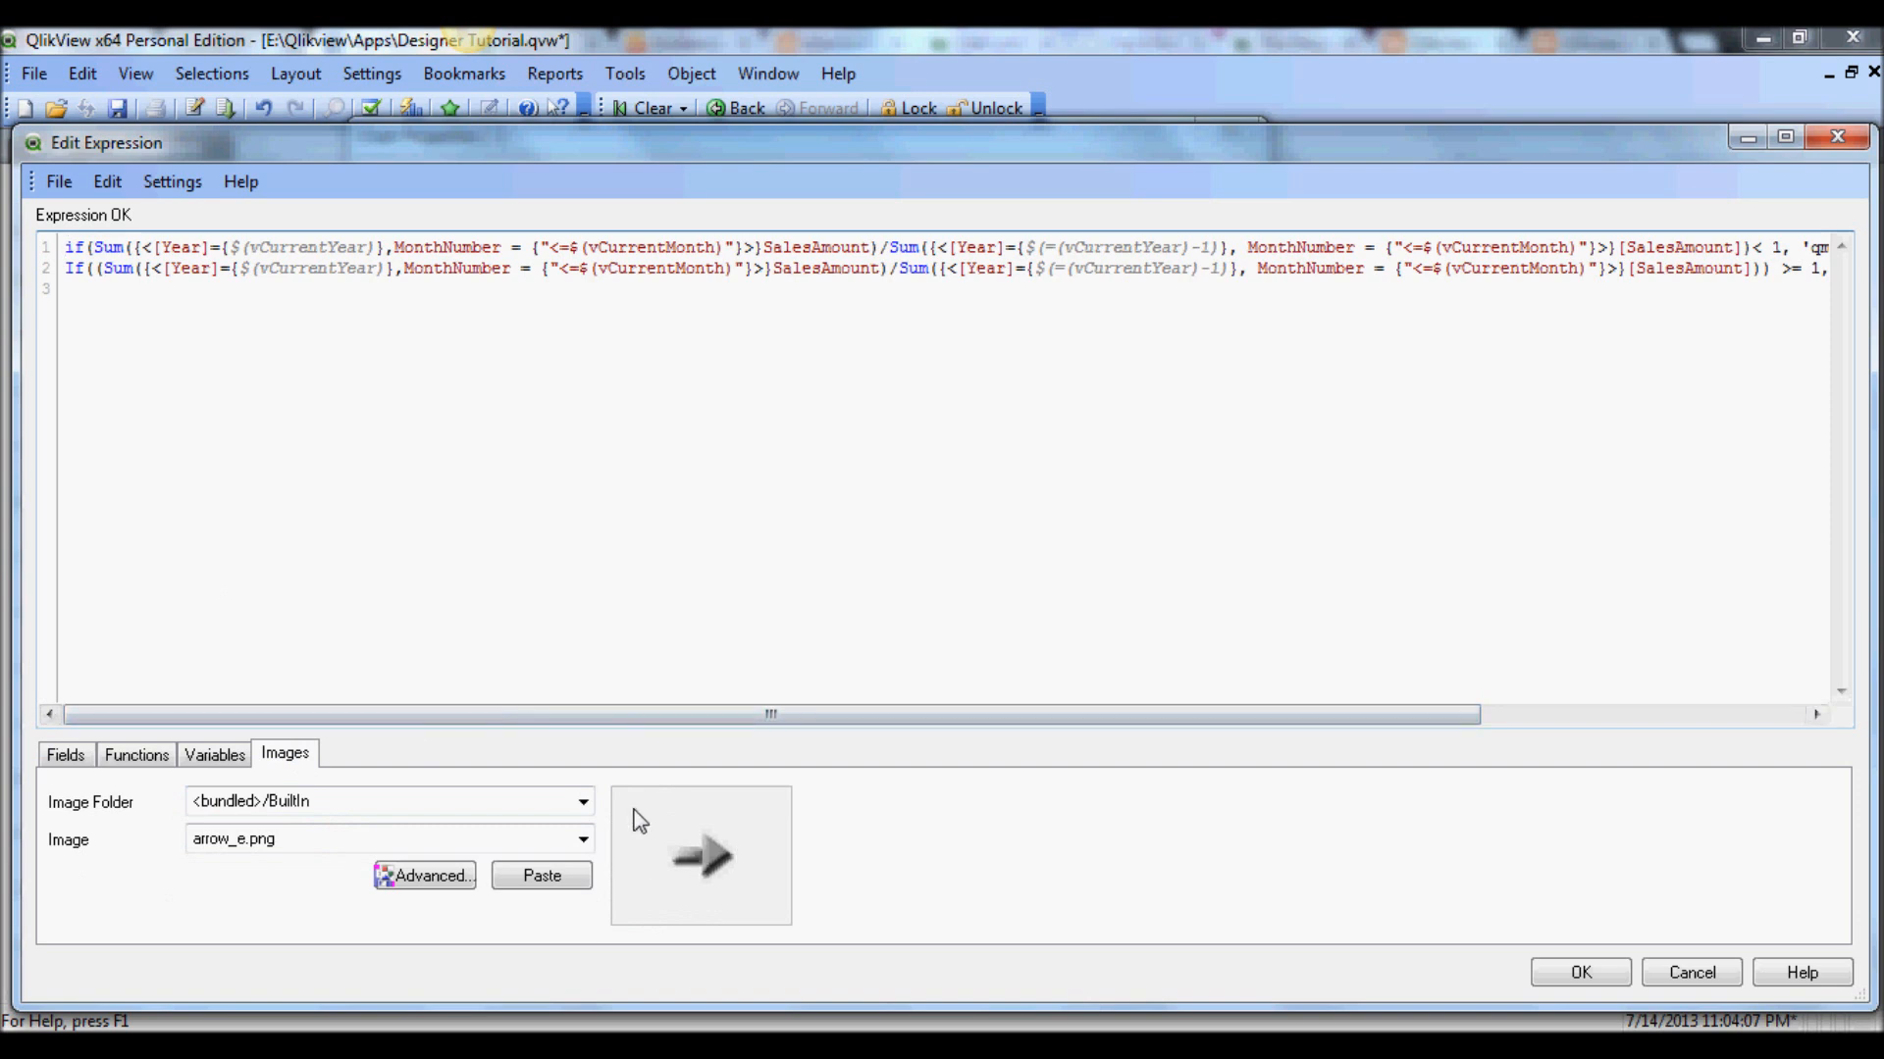
{"action": "left_click", "coordinate": [582, 839]}
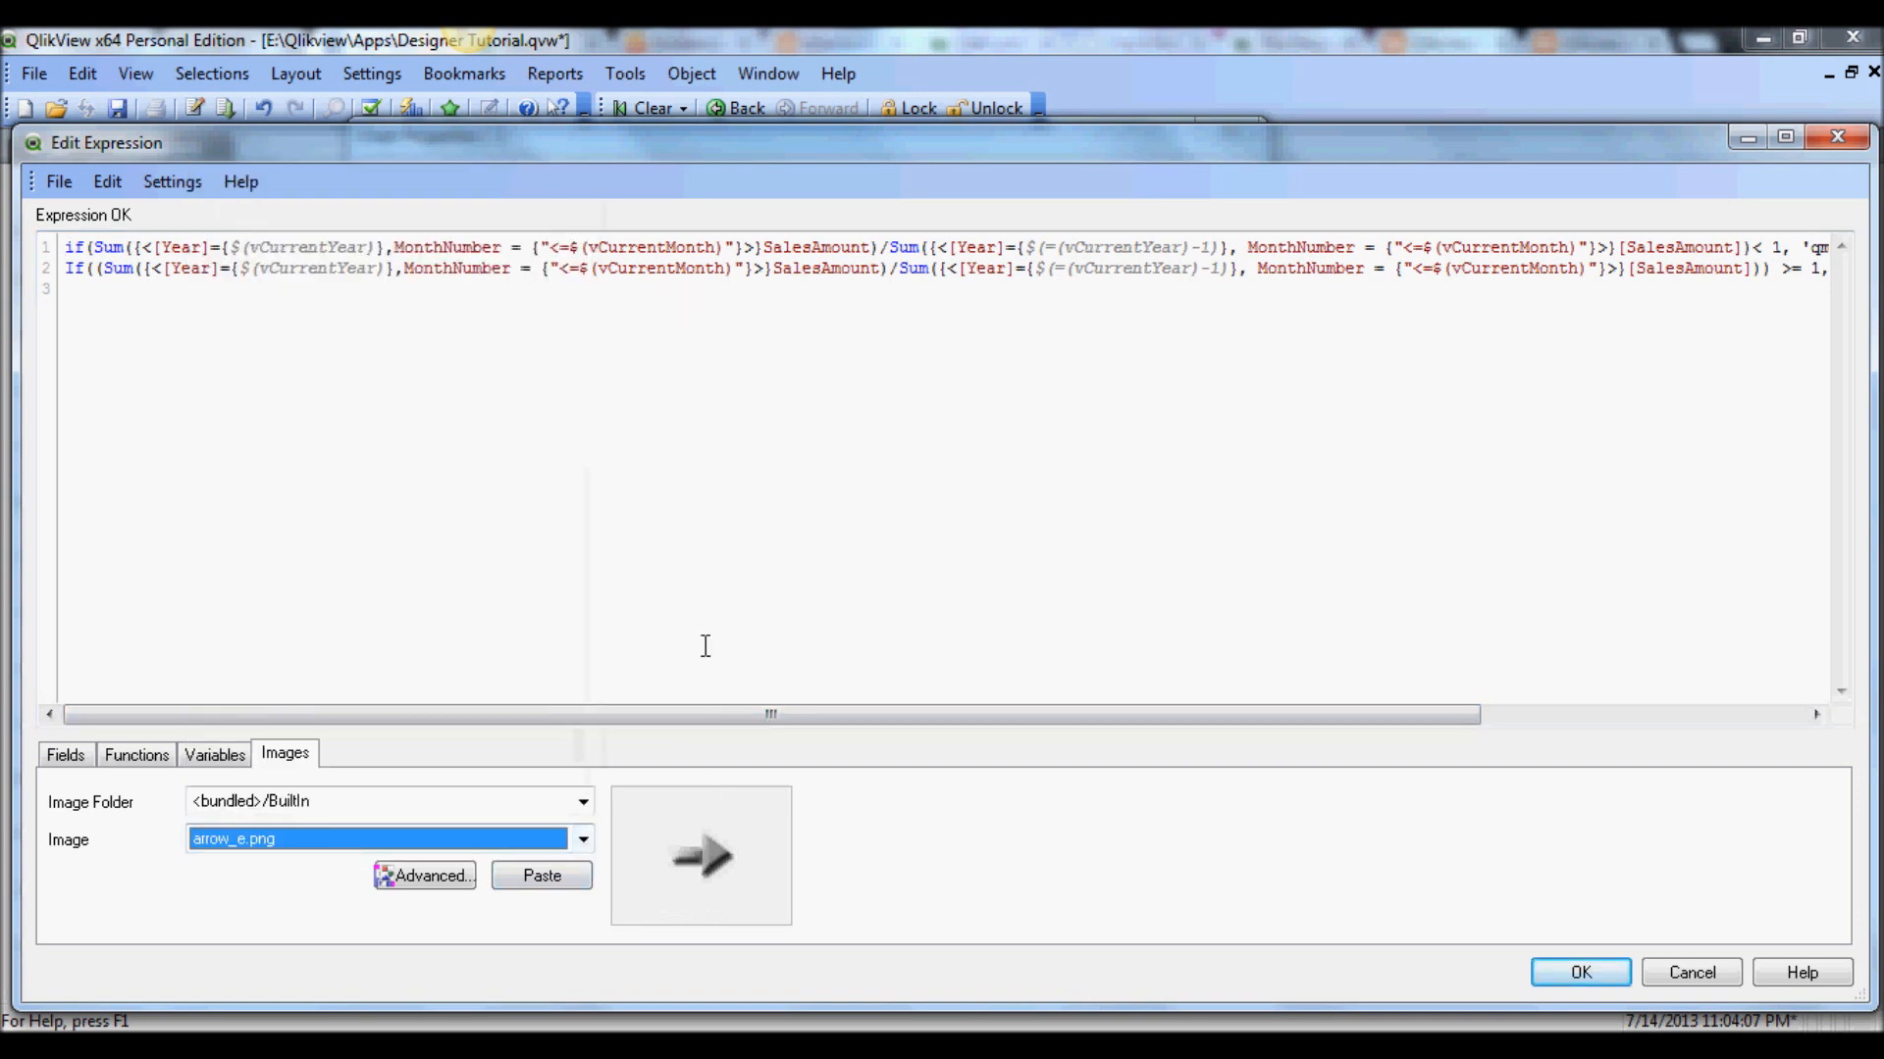
{"action": "mouse_move", "coordinate": [847, 589]}
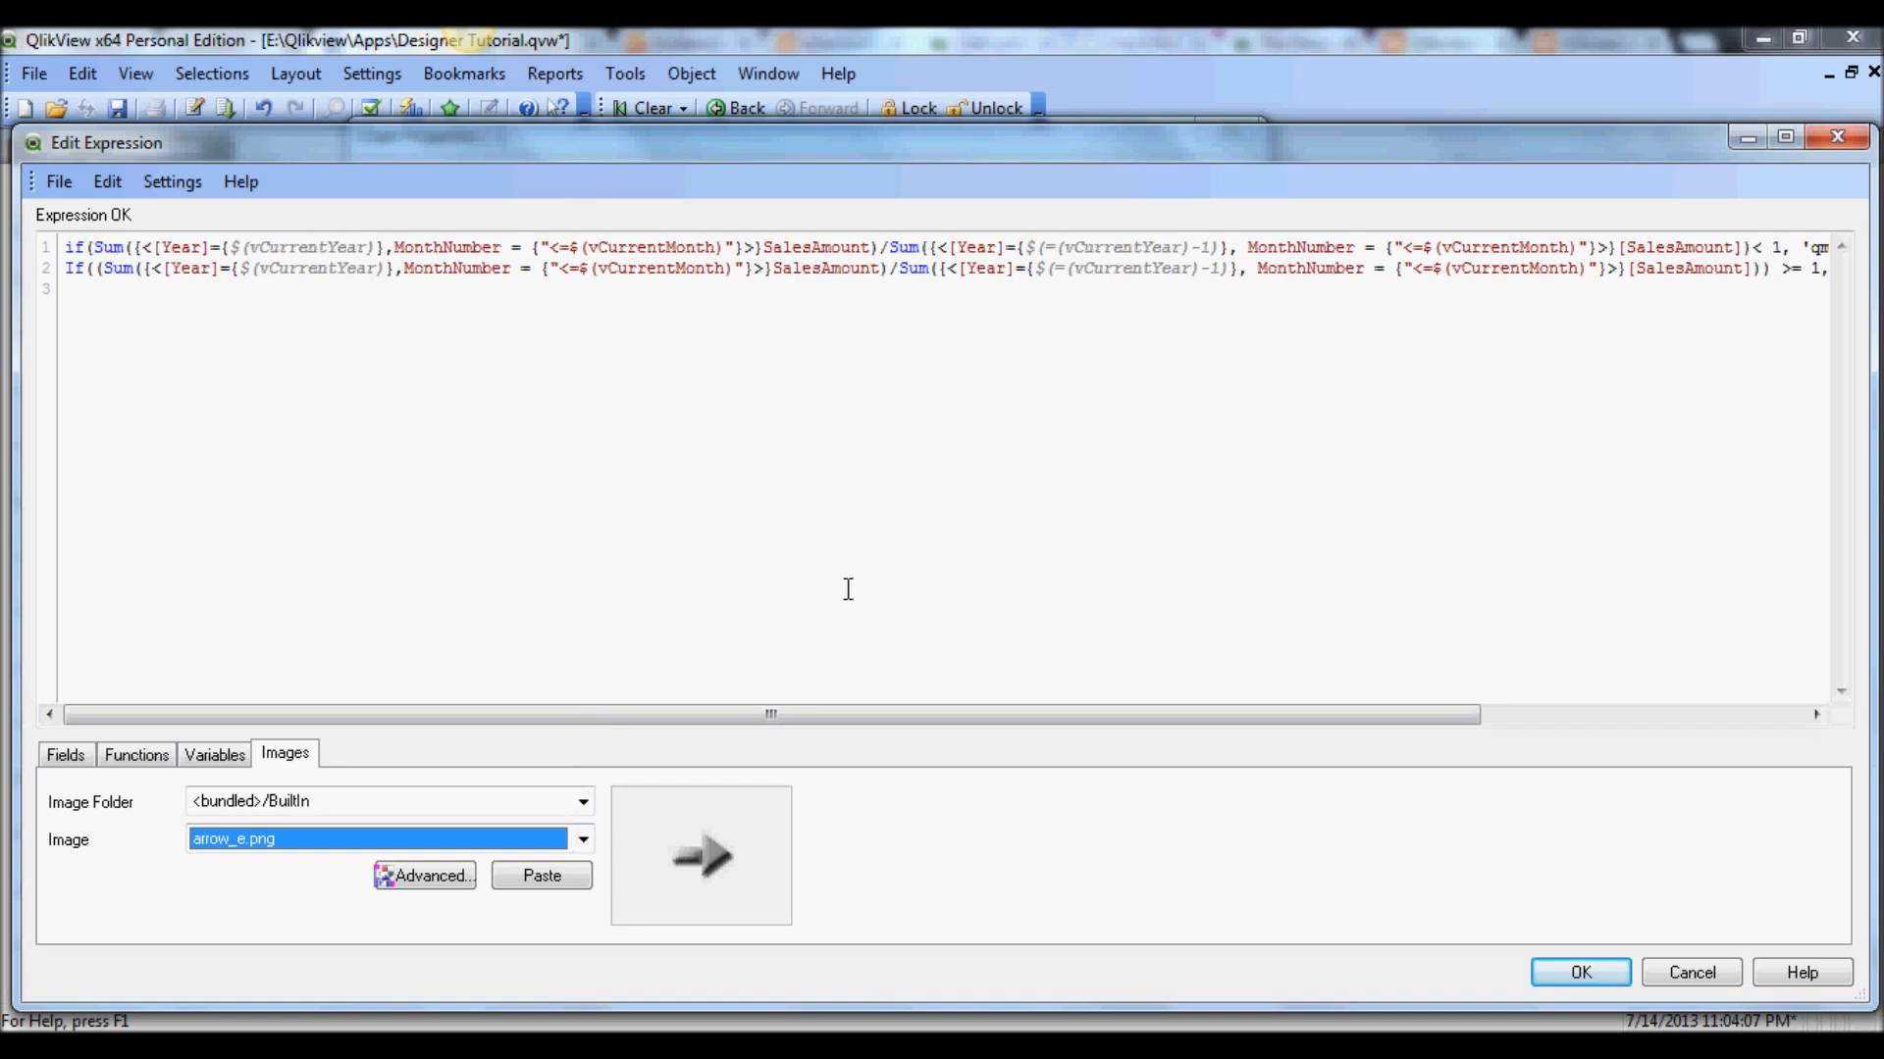
{"action": "mouse_move", "coordinate": [975, 587]}
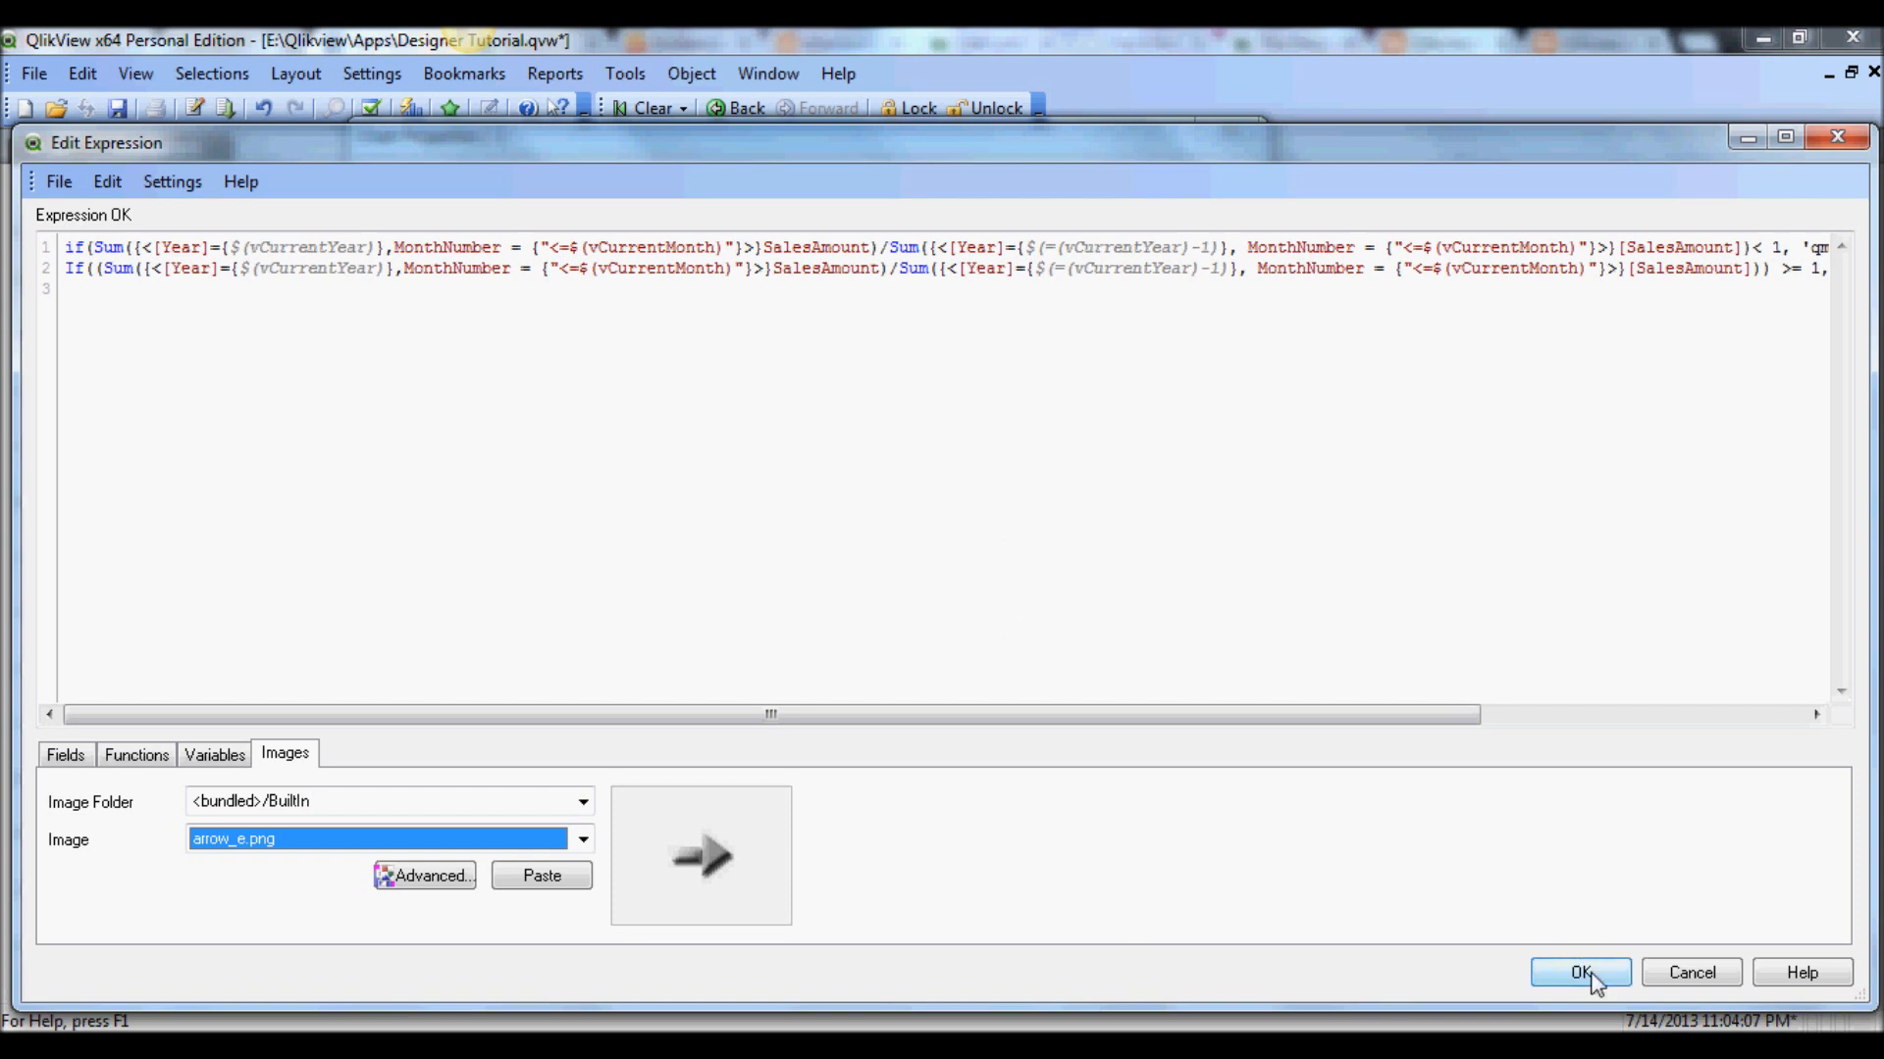
Close the LED formula editor and reposition Chart Properties
{"action": "left_click", "coordinate": [1579, 972]}
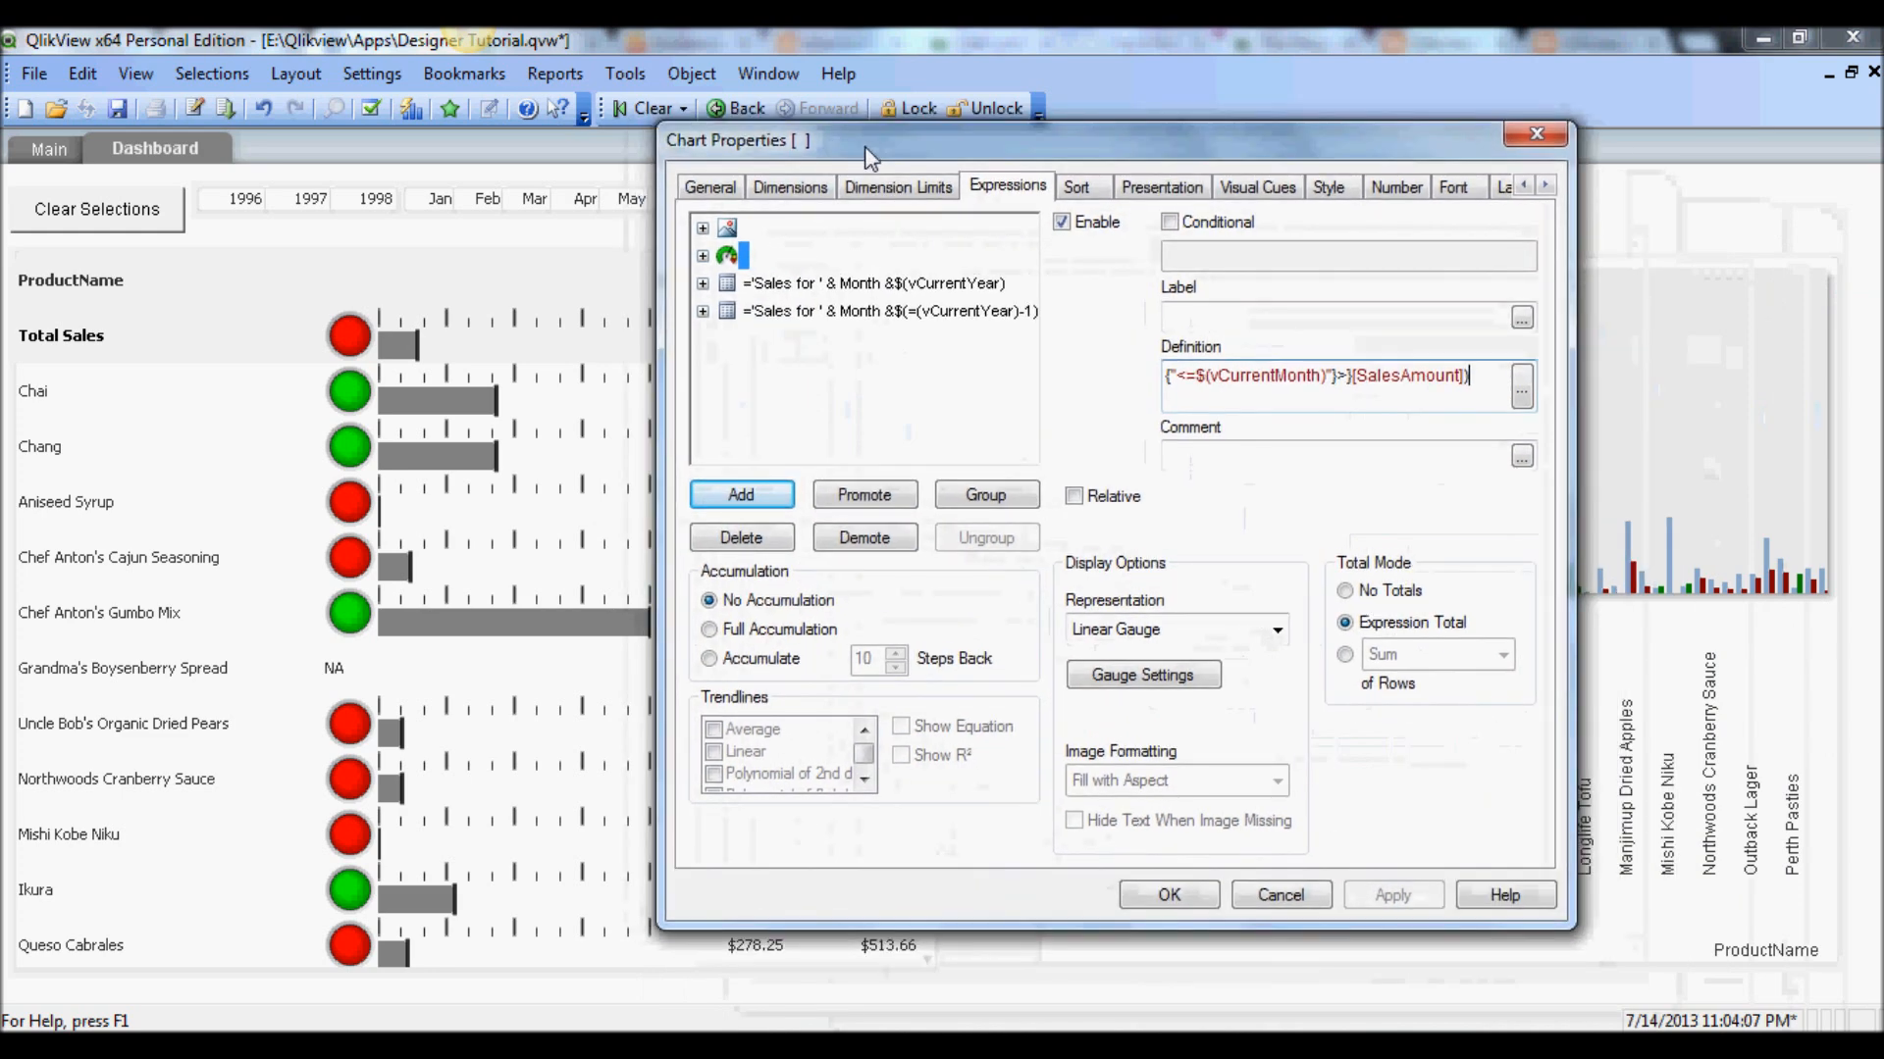
{"action": "left_click_drag", "start_coordinate": [871, 141], "coordinate": [804, 129]}
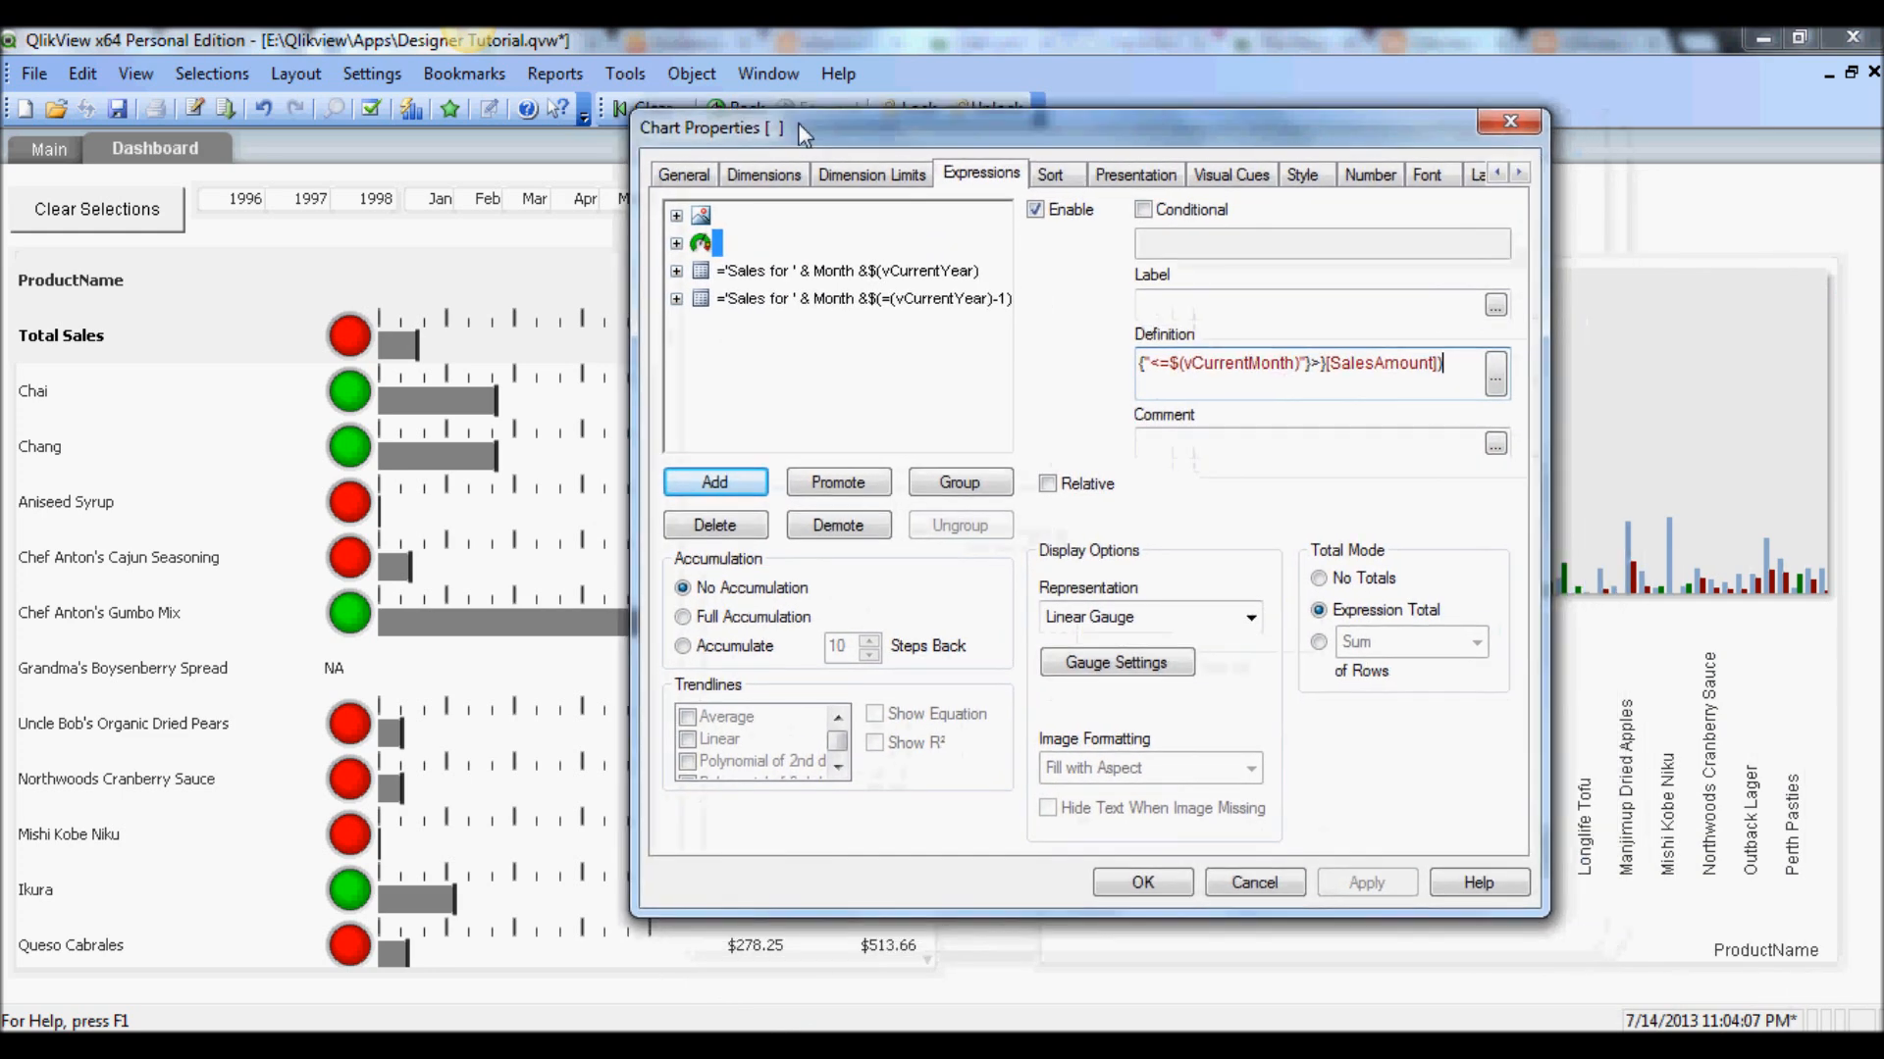
{"action": "left_click_drag", "start_coordinate": [802, 127], "coordinate": [706, 94]}
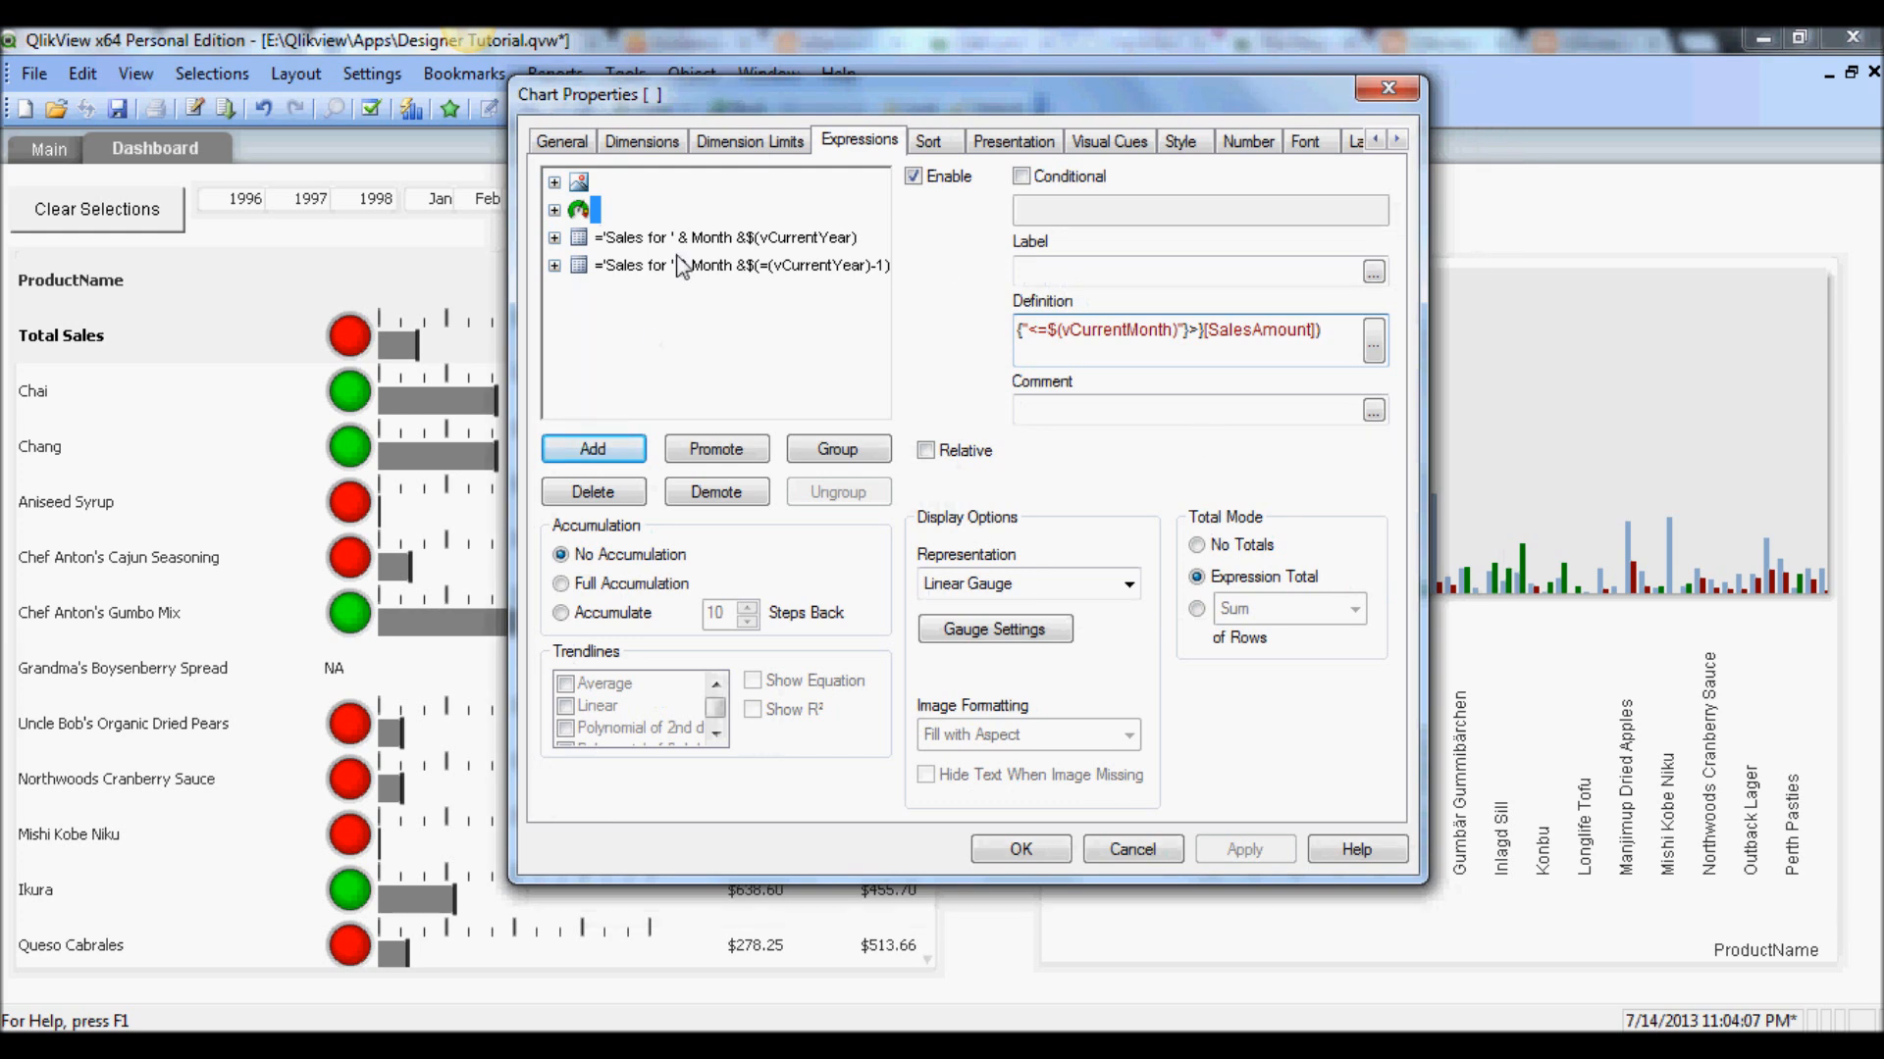
Review the prior-year cumulative Sales expression in its editor, then close it
{"action": "left_click", "coordinate": [726, 266]}
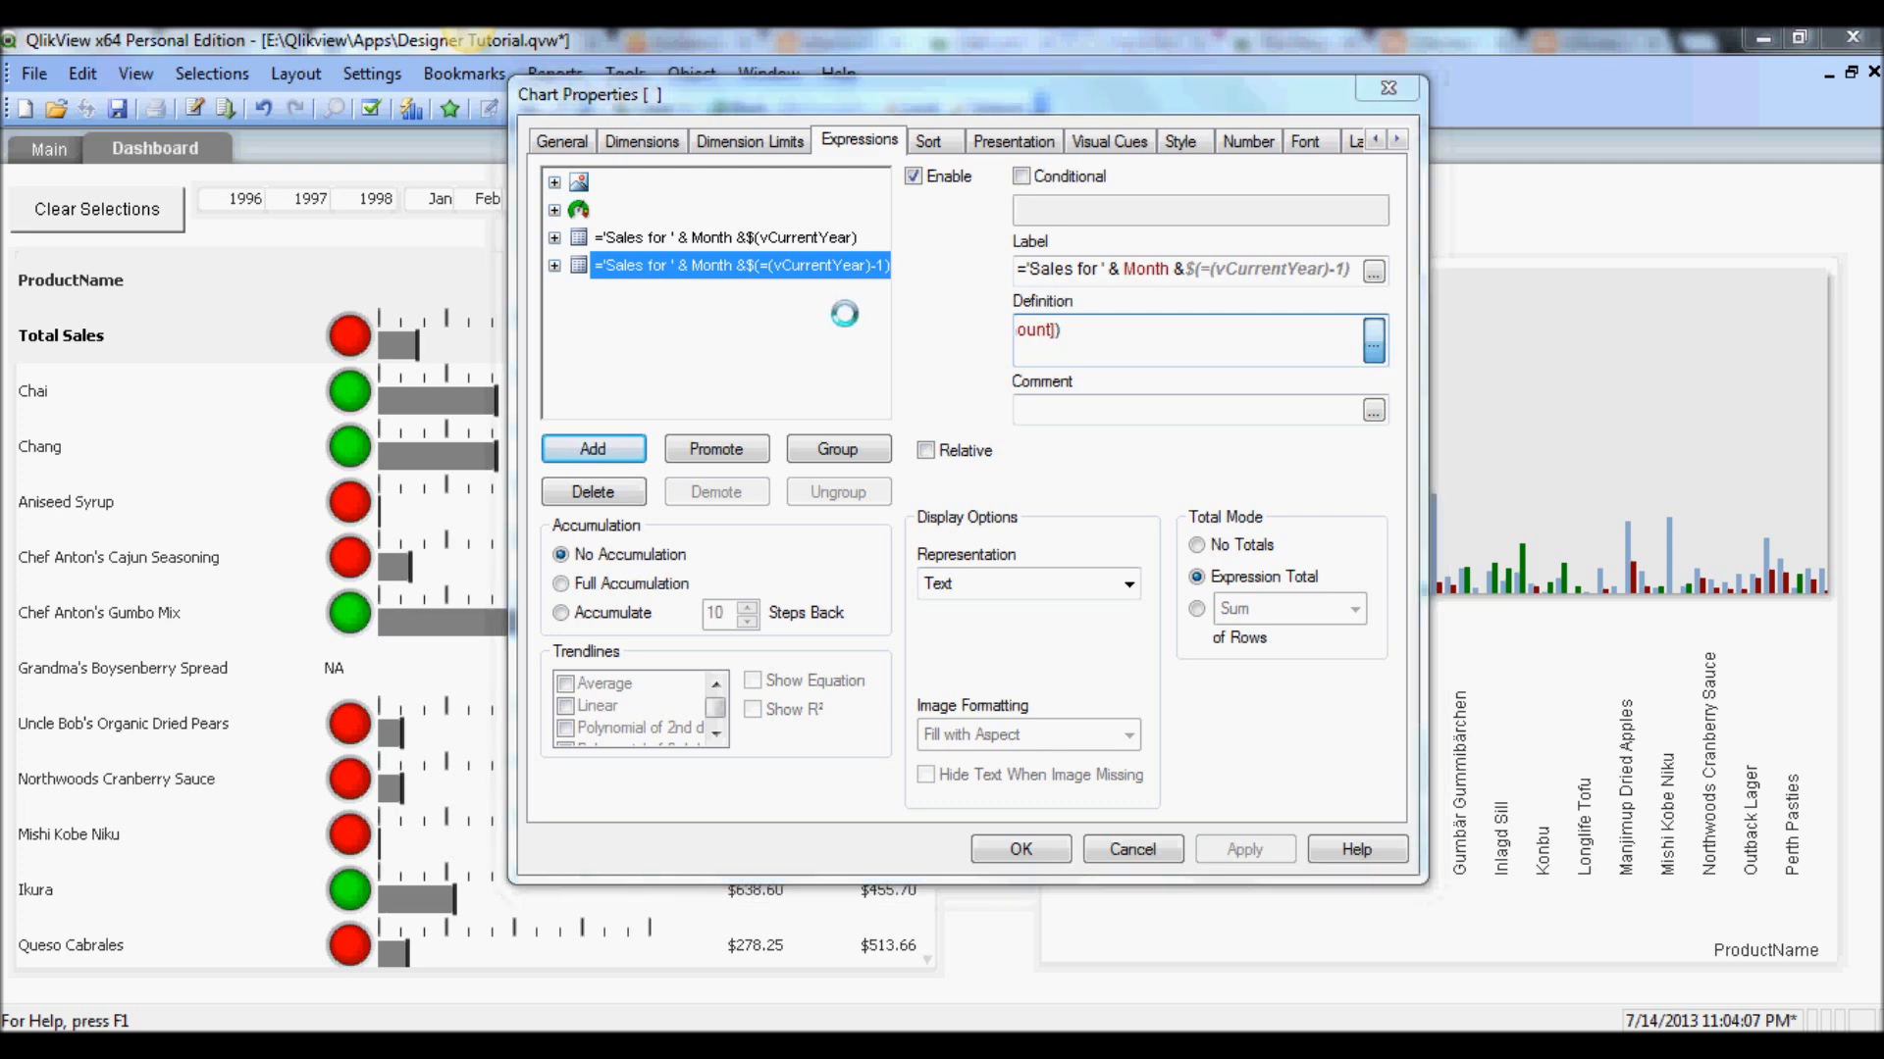
{"action": "left_click", "coordinate": [1372, 340]}
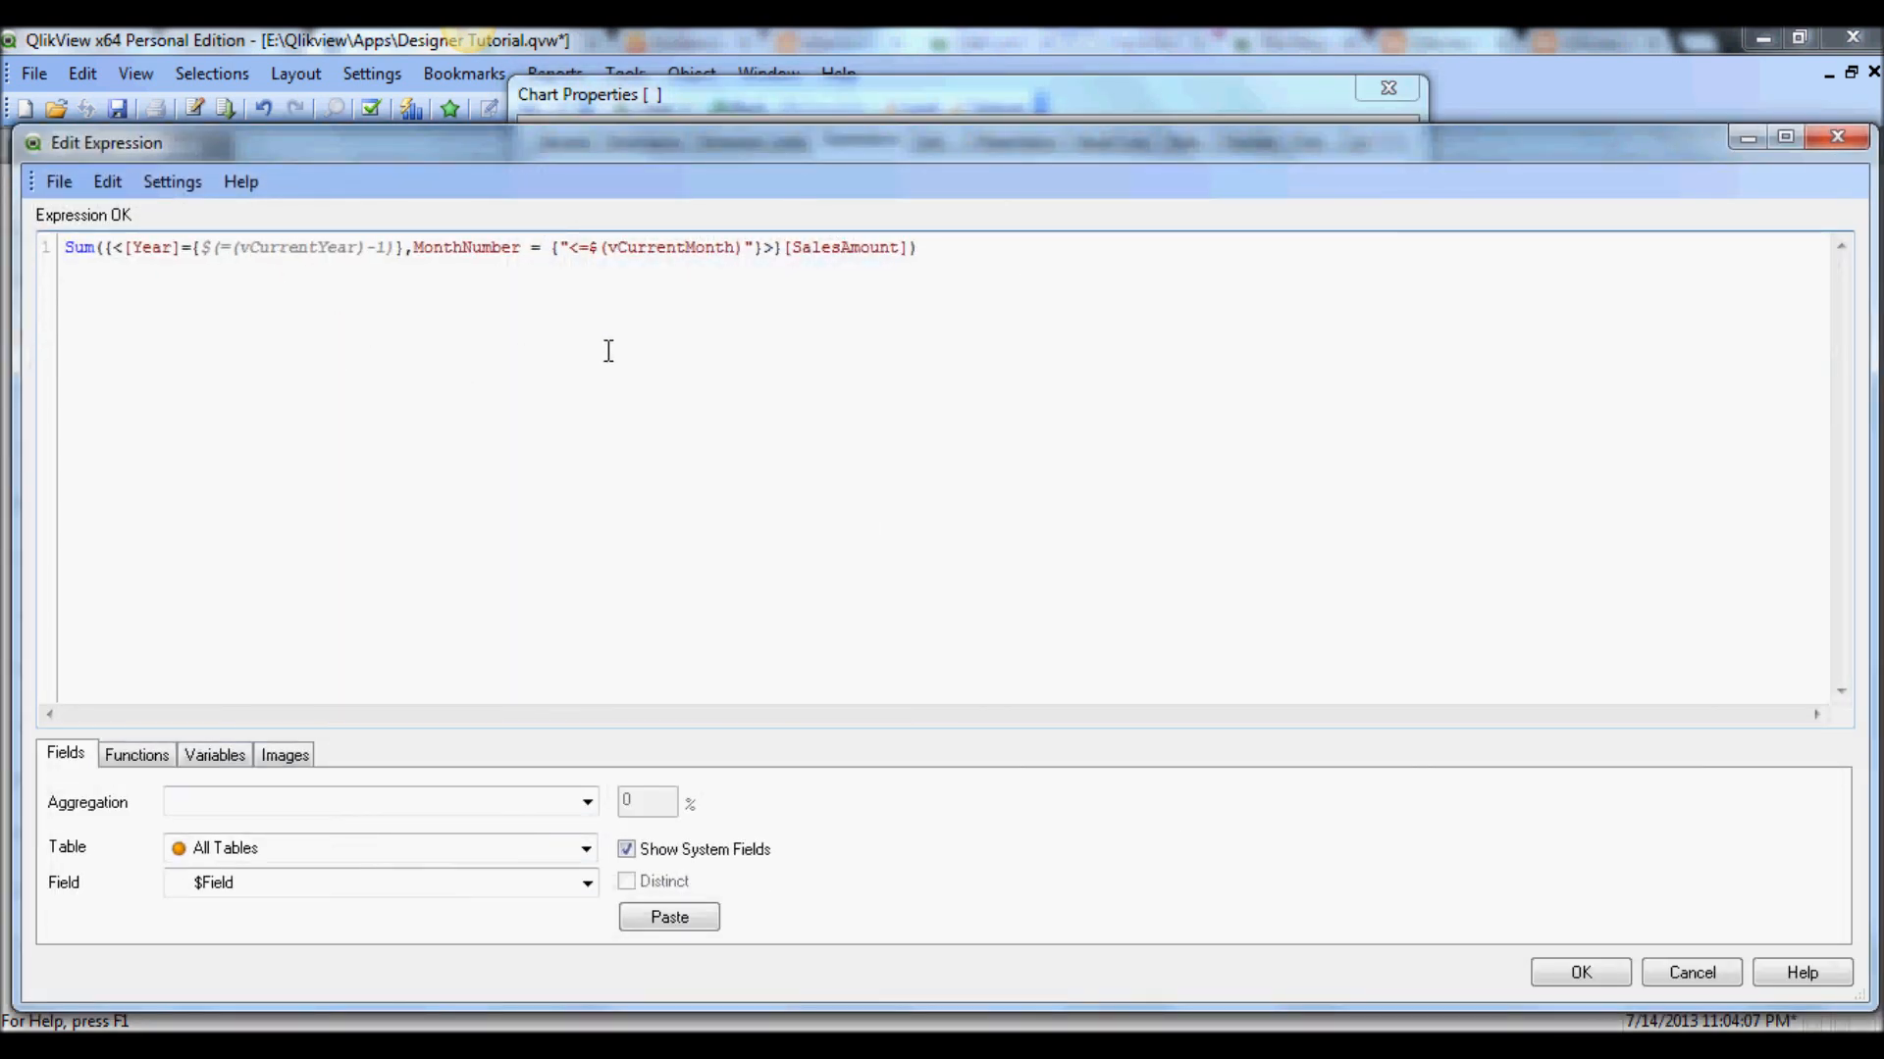
{"action": "left_click", "coordinate": [1579, 972]}
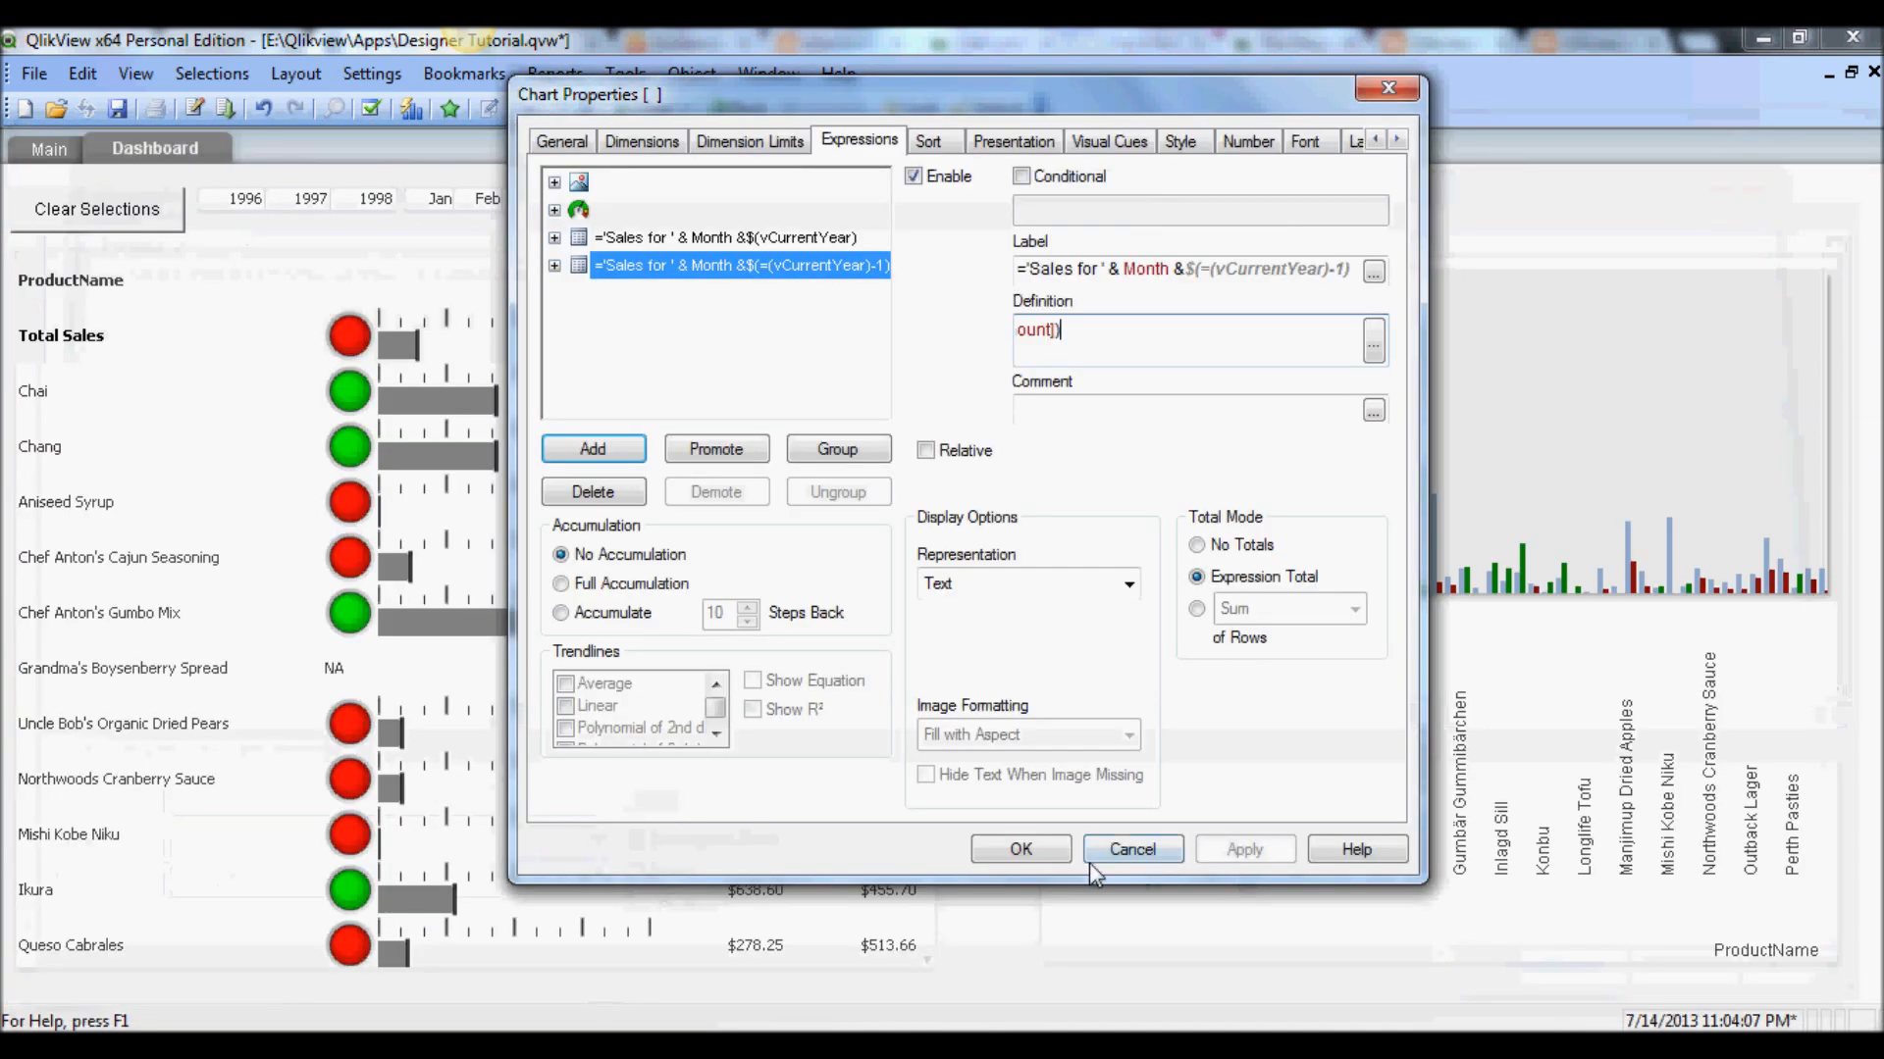
Cancel Chart Properties and select 1997 in the year list box
{"action": "left_click", "coordinate": [1020, 849]}
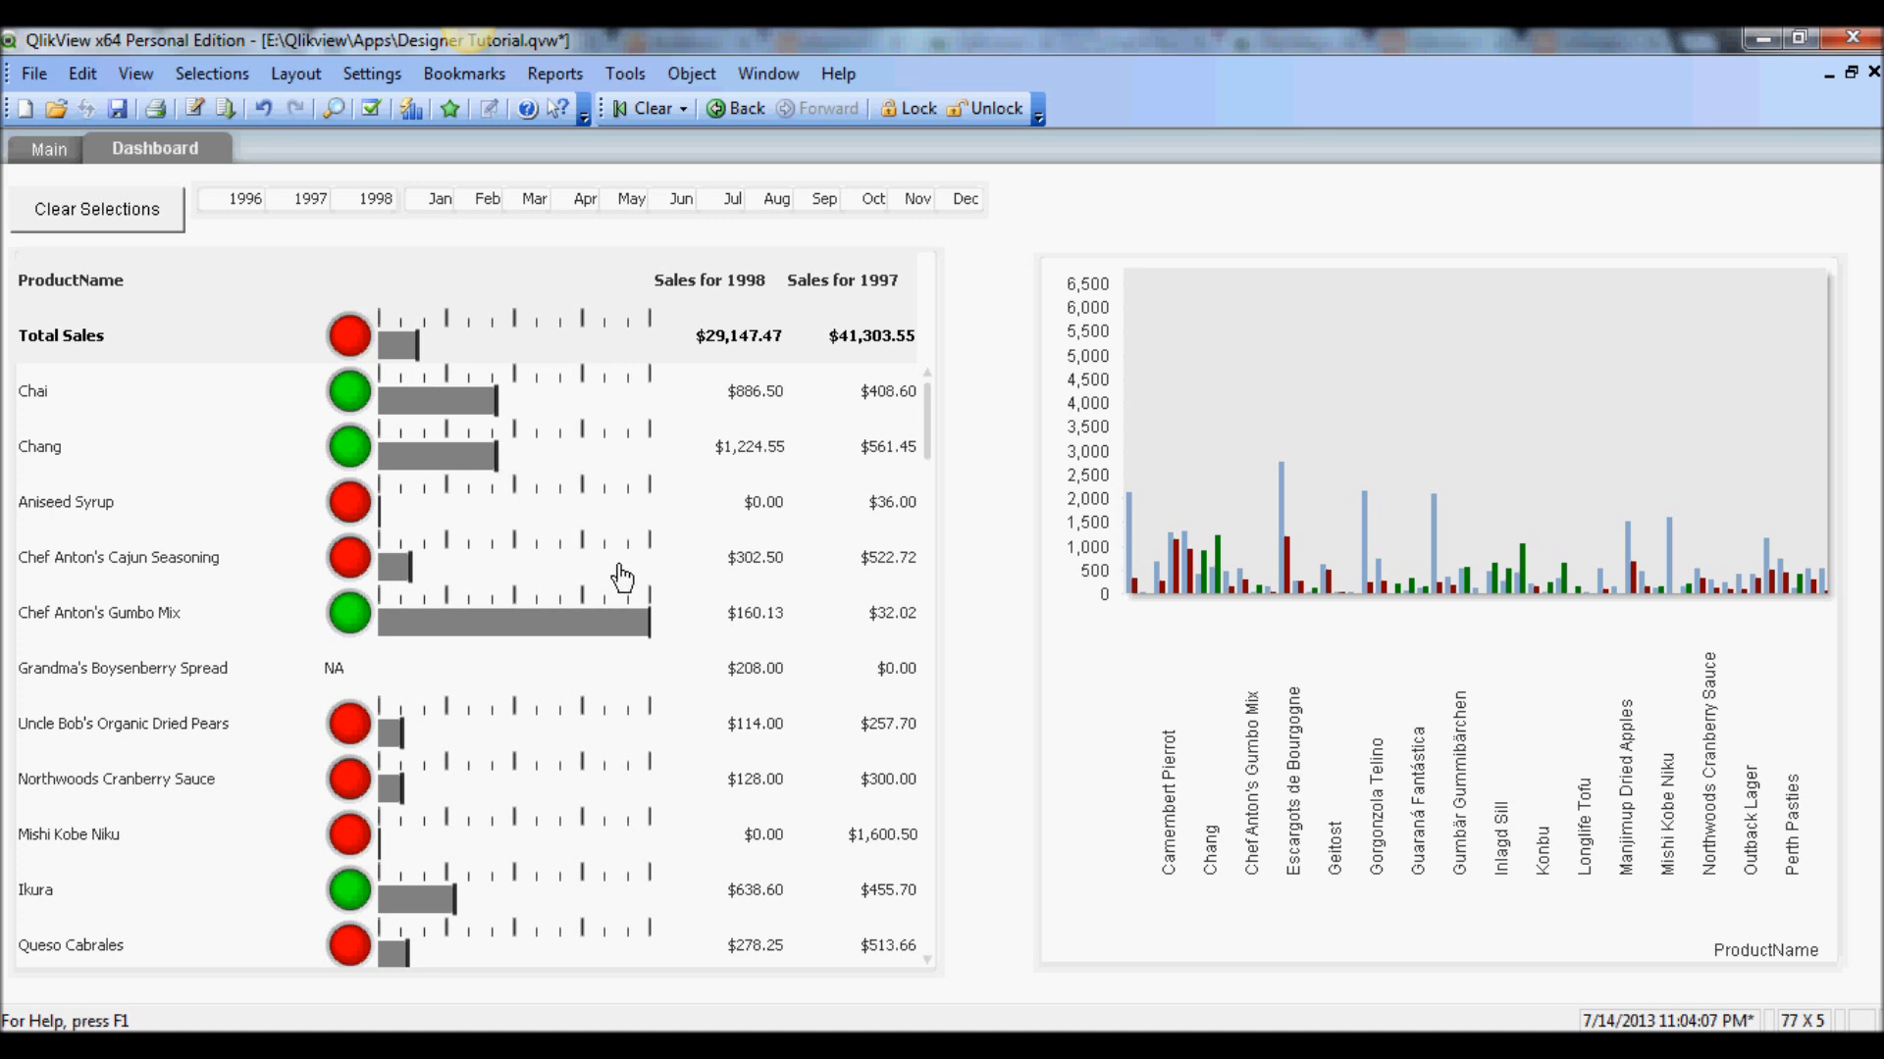
{"action": "left_click", "coordinate": [310, 199]}
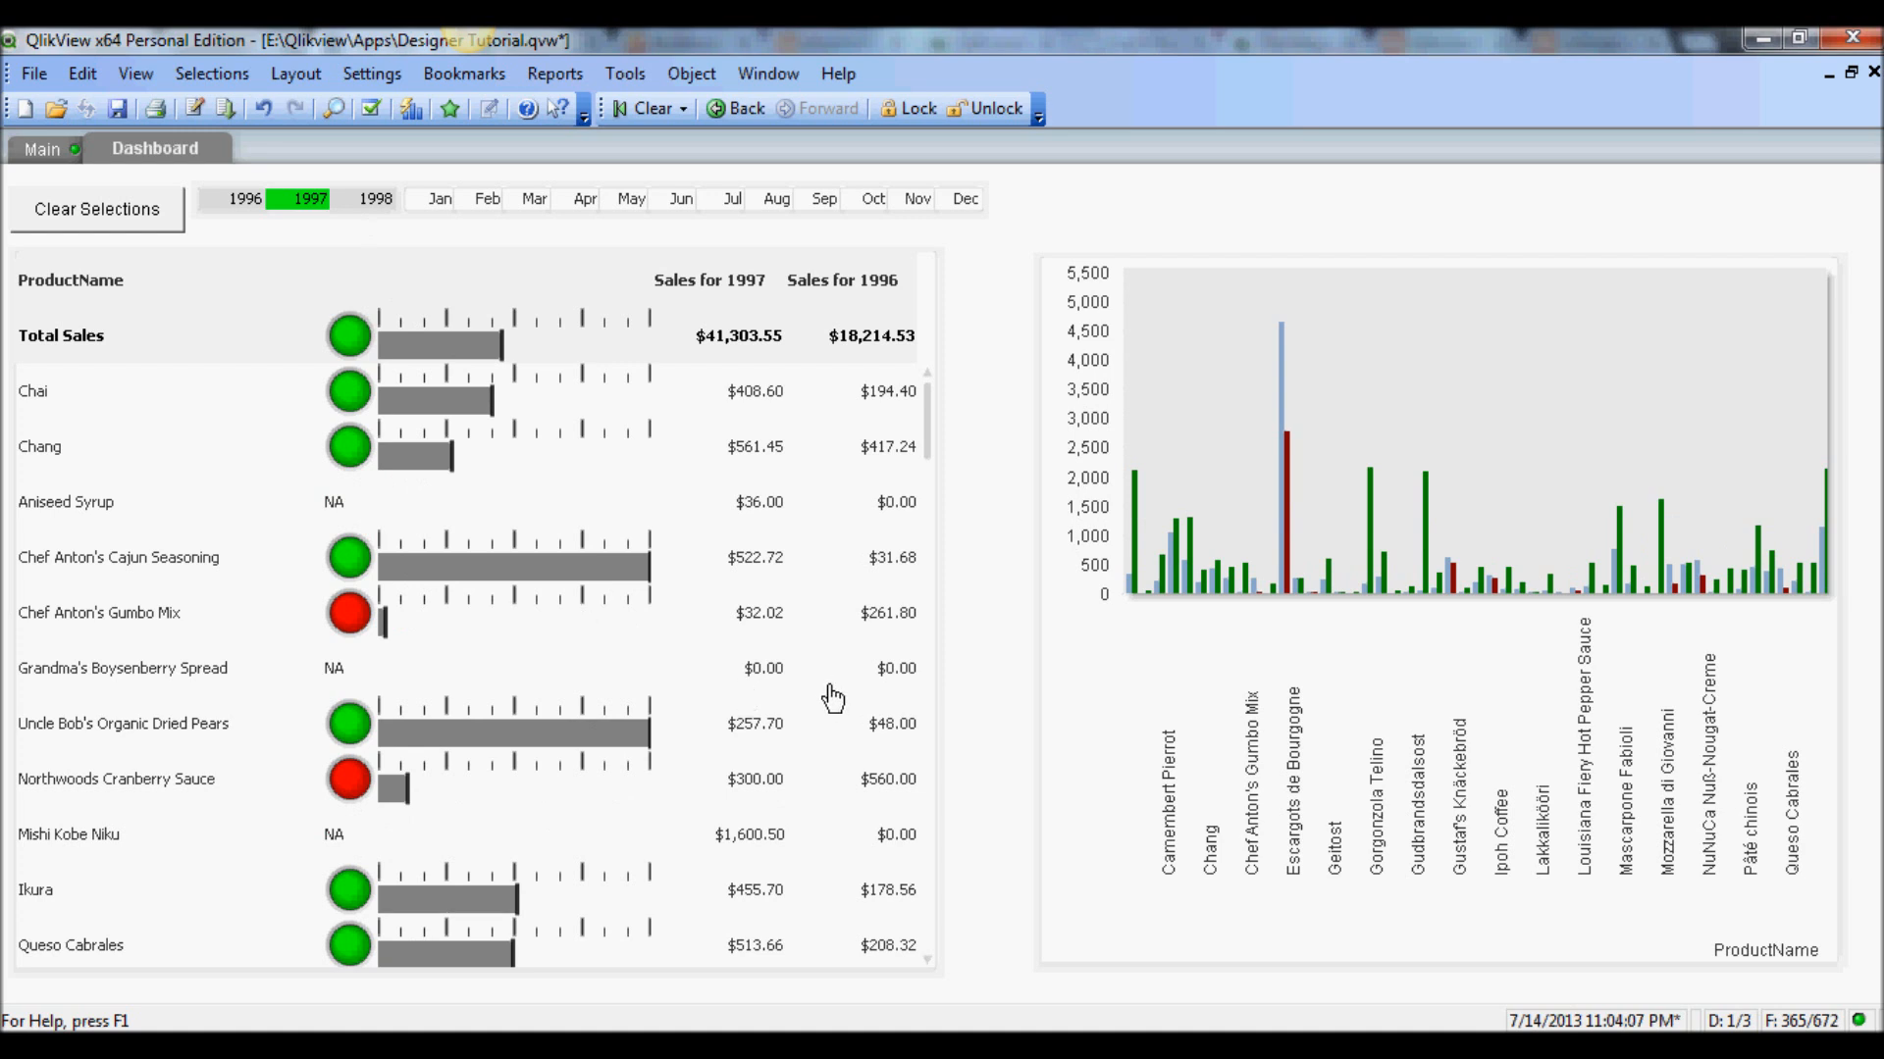
{"action": "mouse_move", "coordinate": [831, 703]}
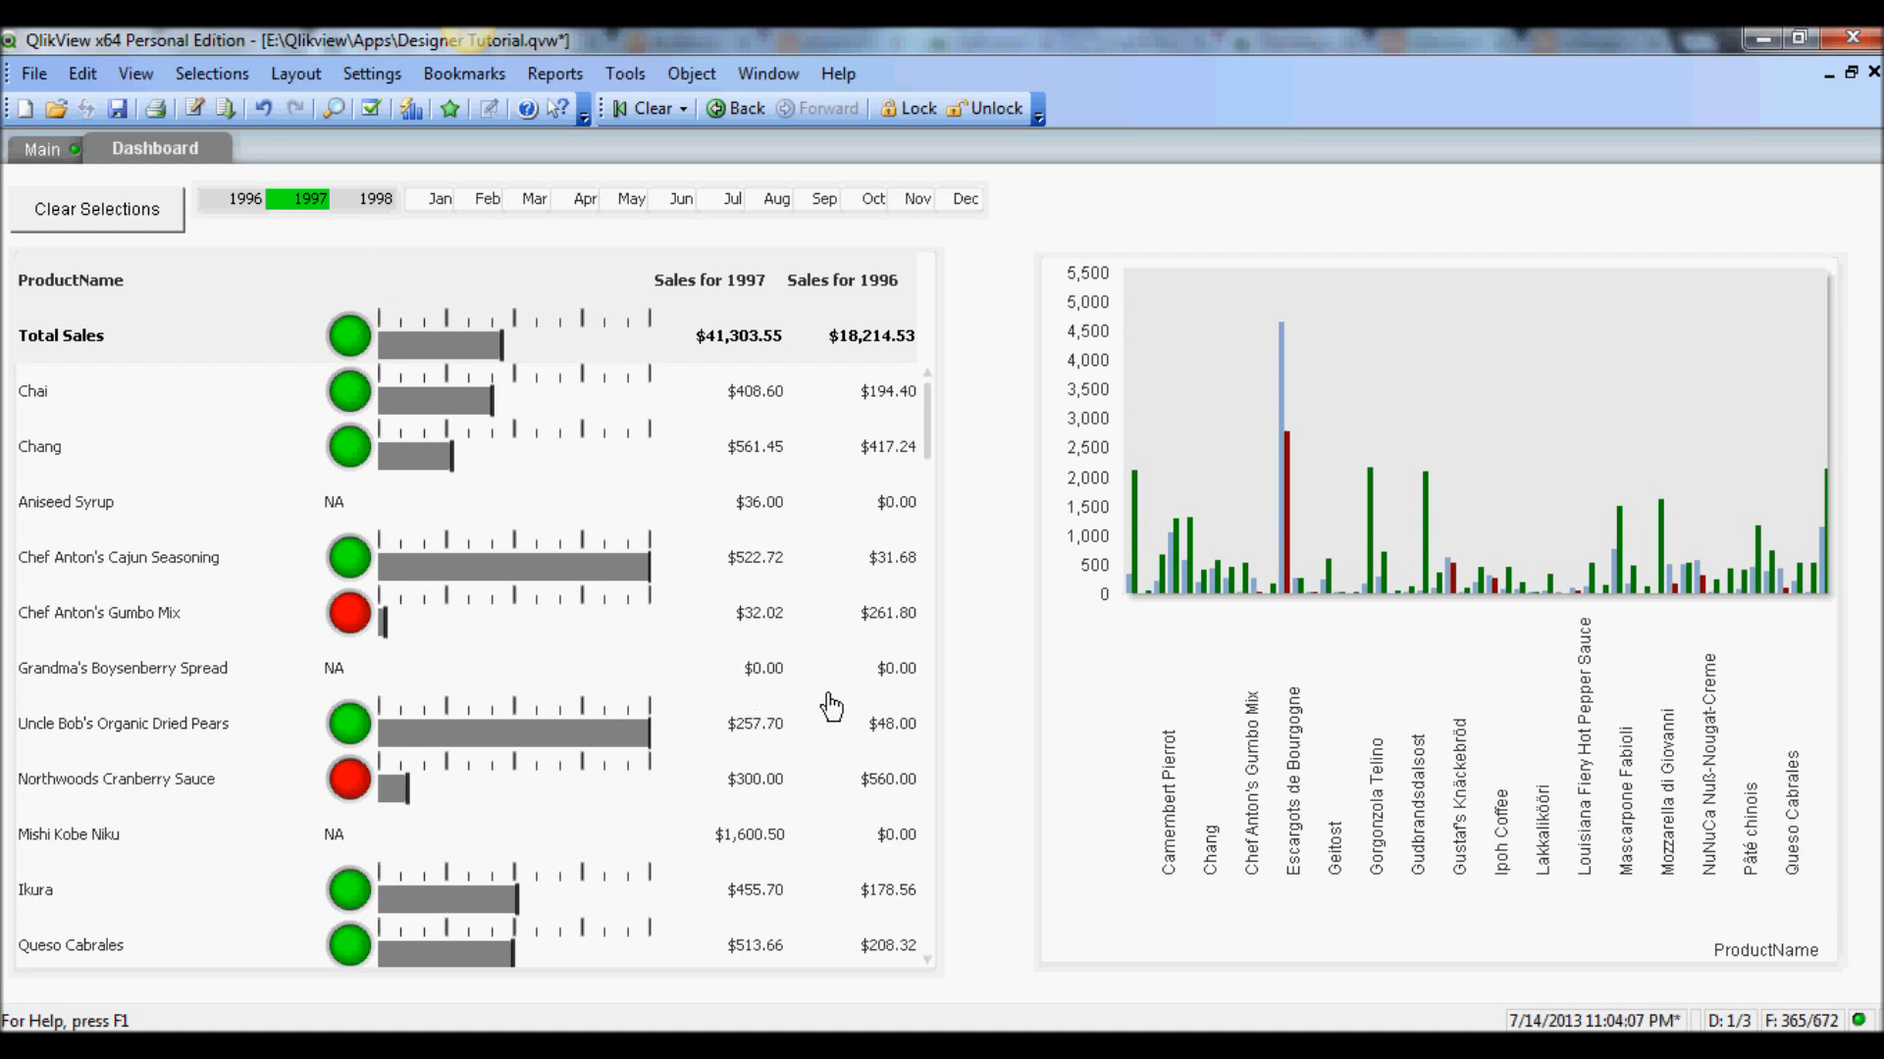
{"action": "mouse_move", "coordinate": [745, 562]}
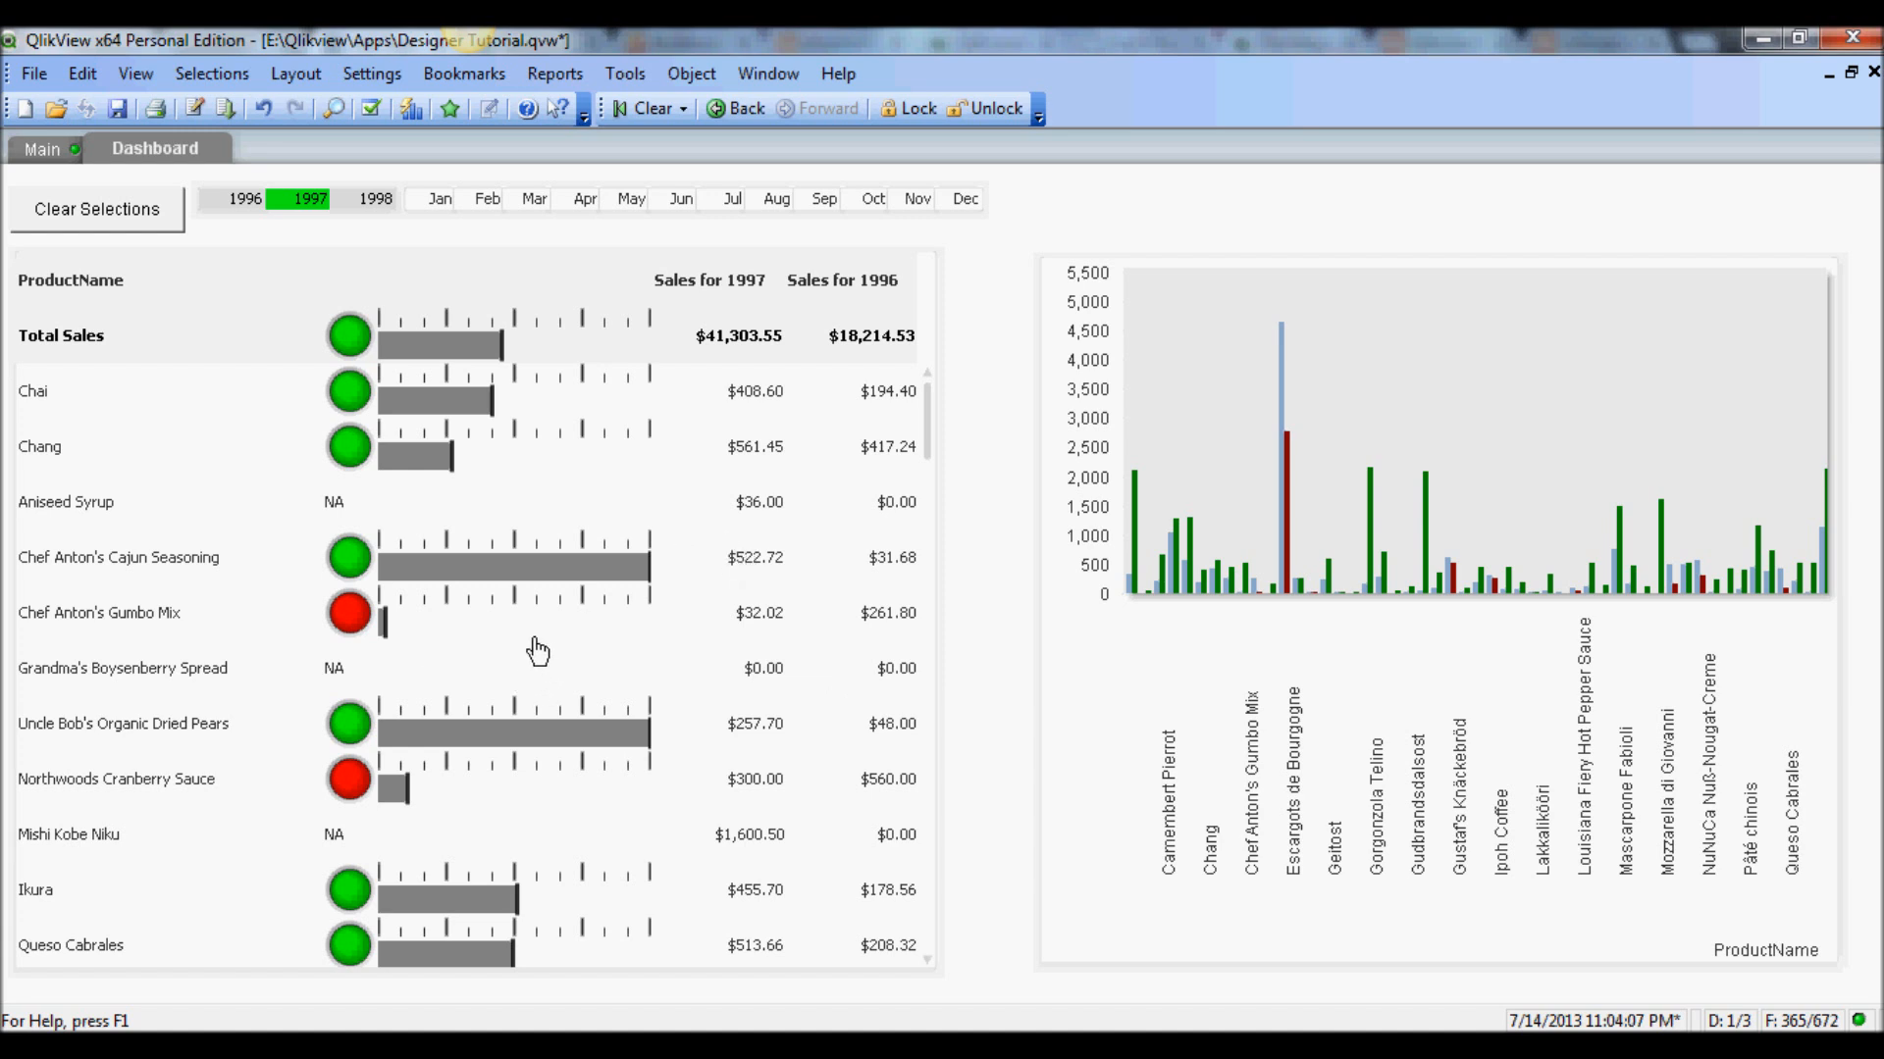
{"action": "mouse_move", "coordinate": [565, 625]}
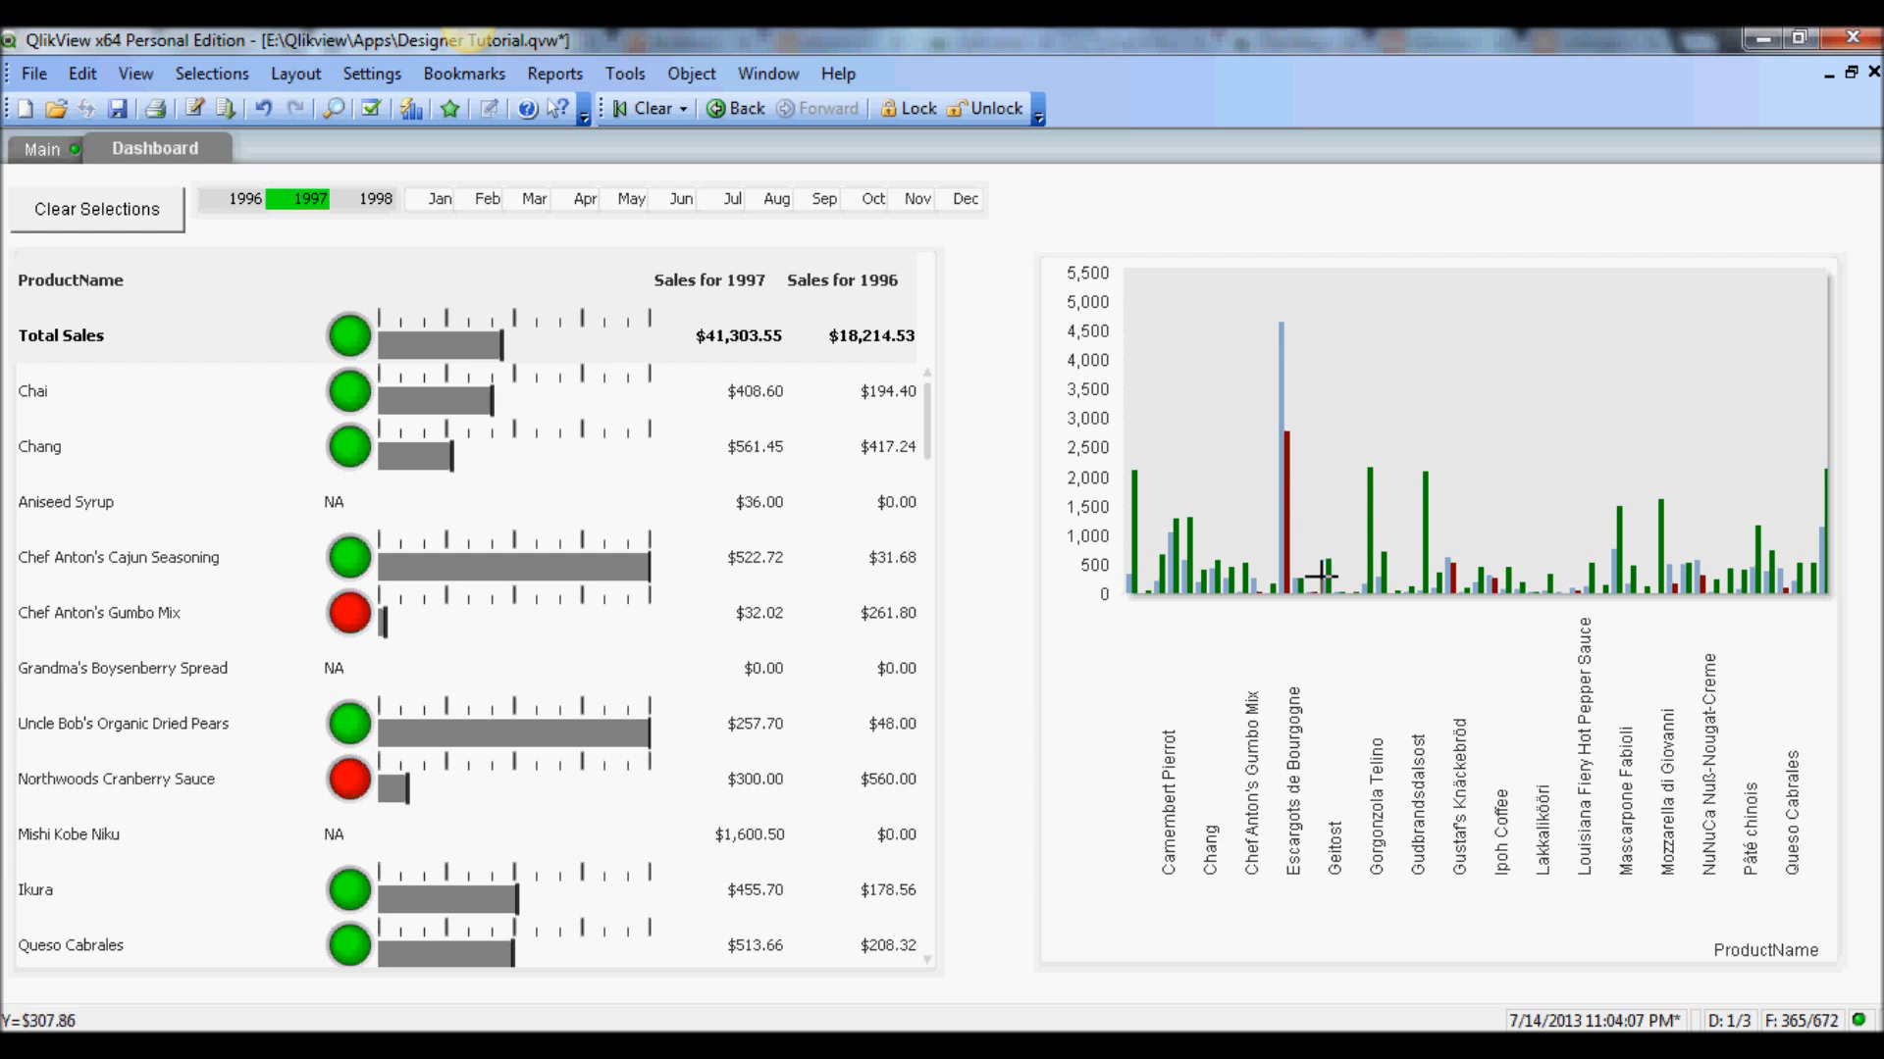
{"action": "mouse_move", "coordinate": [1438, 565]}
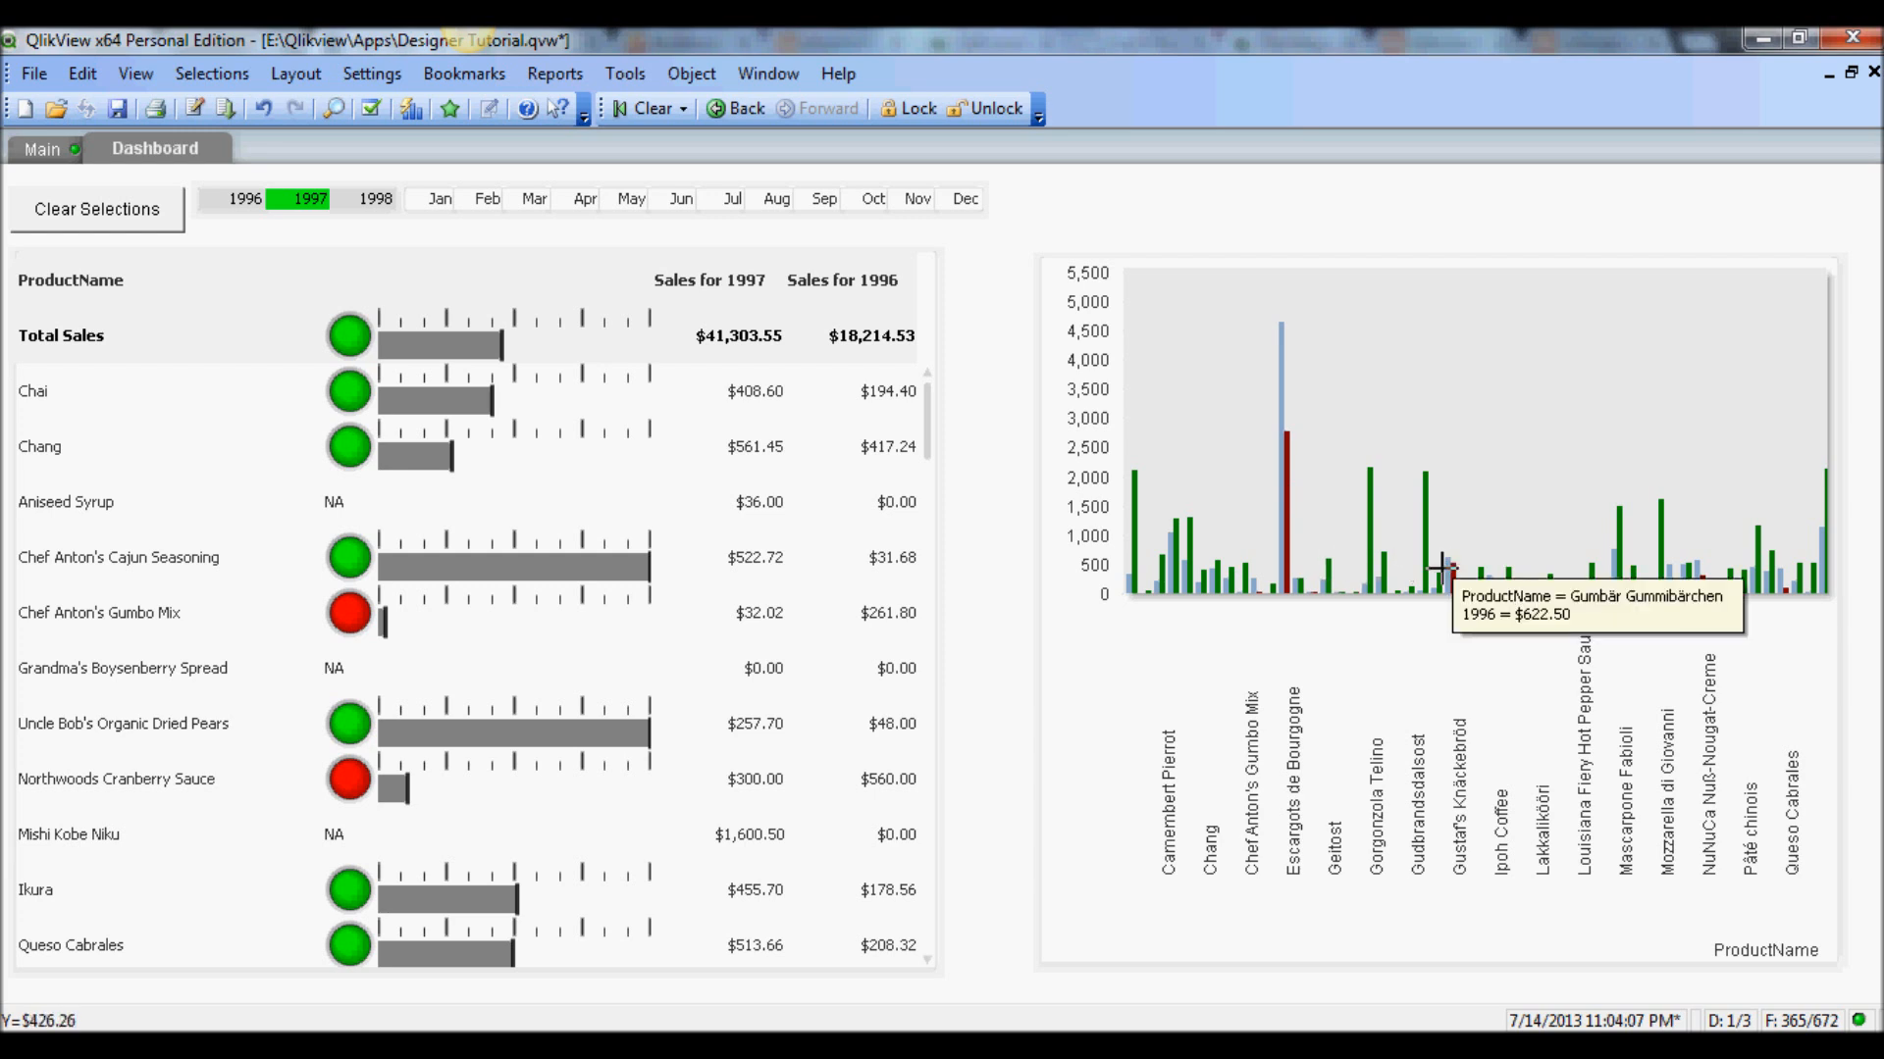
{"action": "mouse_move", "coordinate": [1459, 676]}
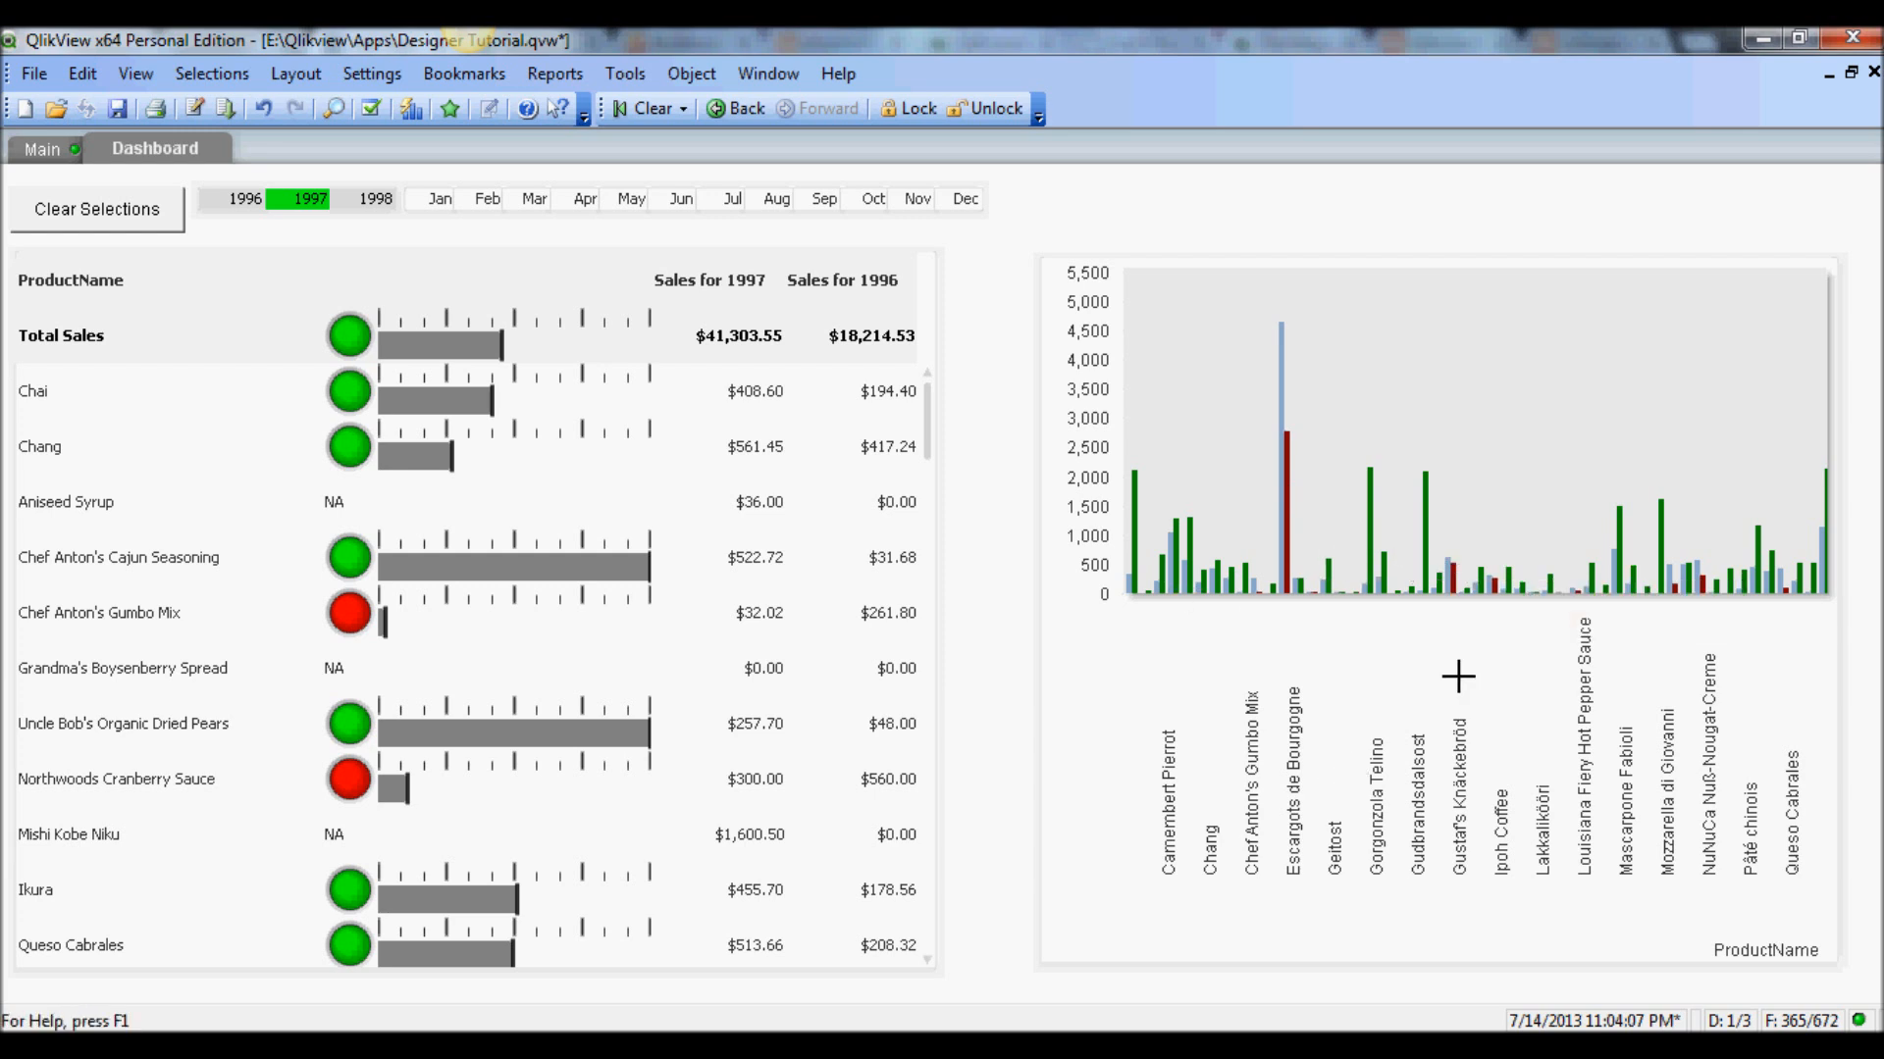
{"action": "mouse_move", "coordinate": [1434, 594]}
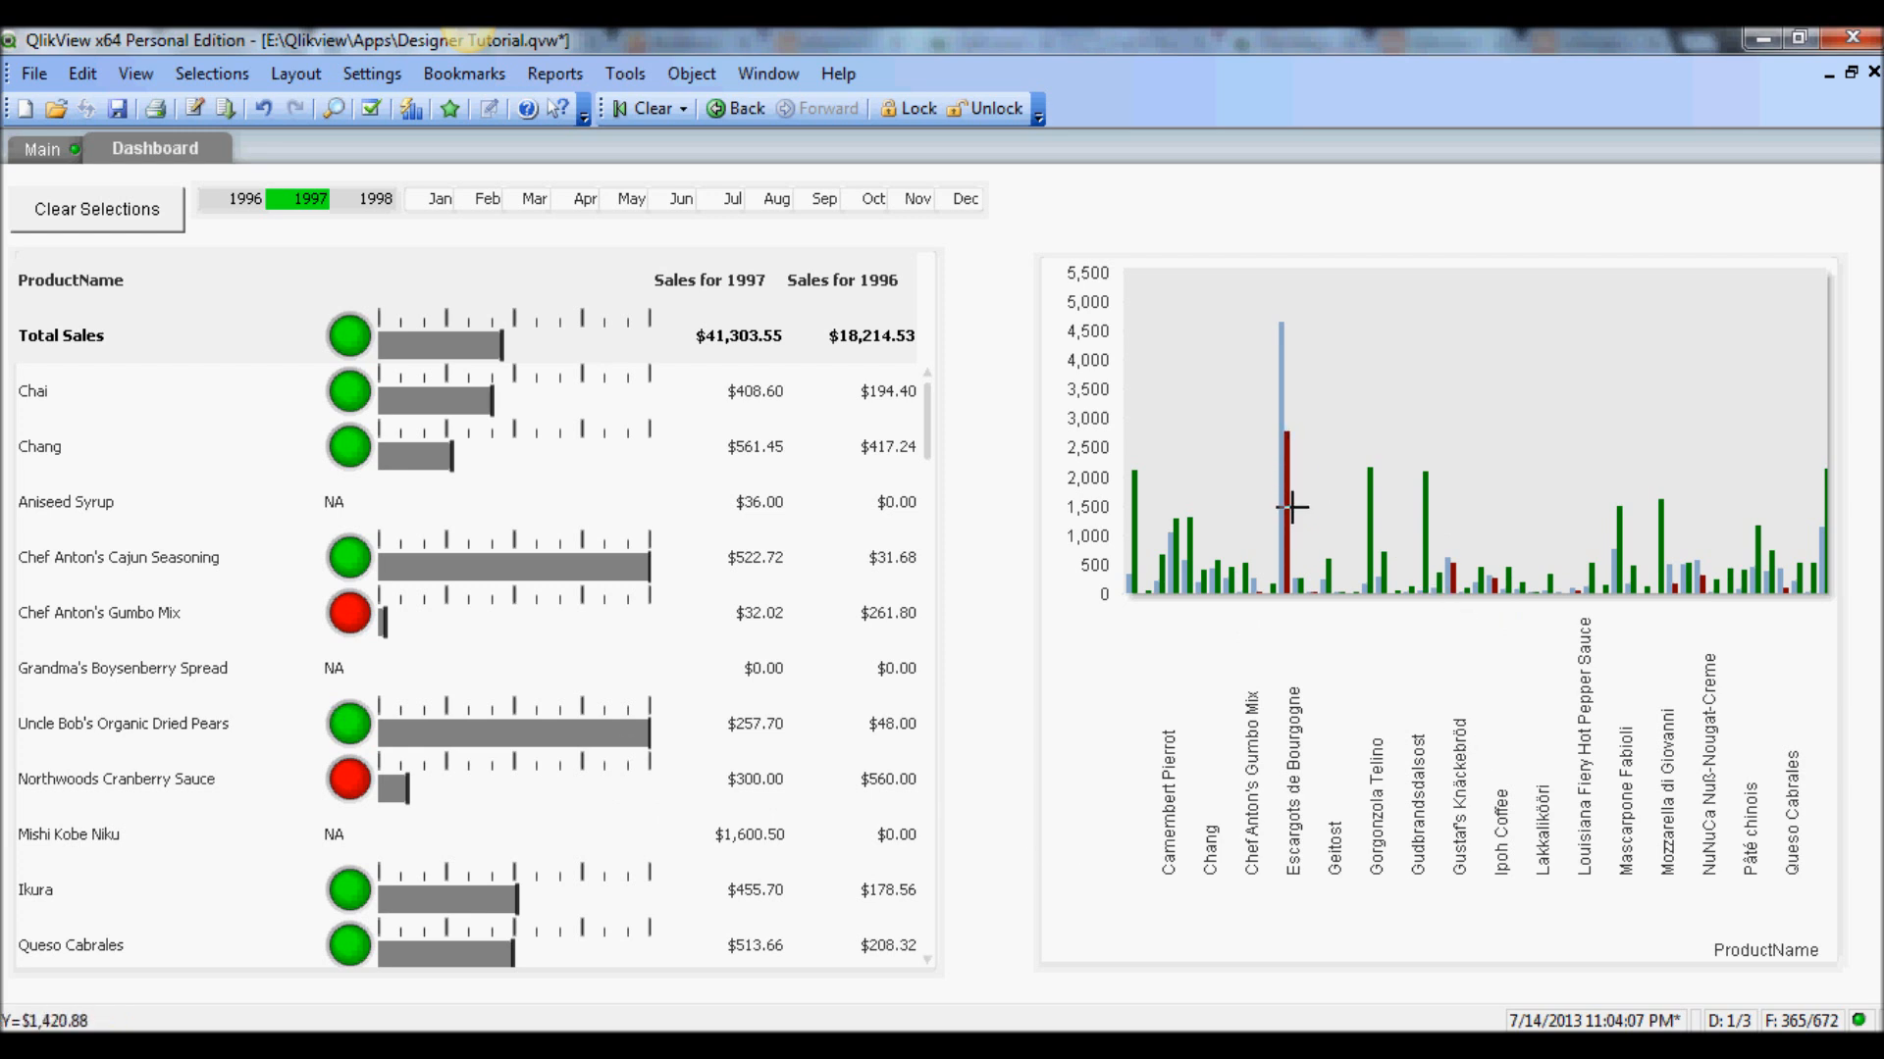
{"action": "mouse_move", "coordinate": [1283, 491]}
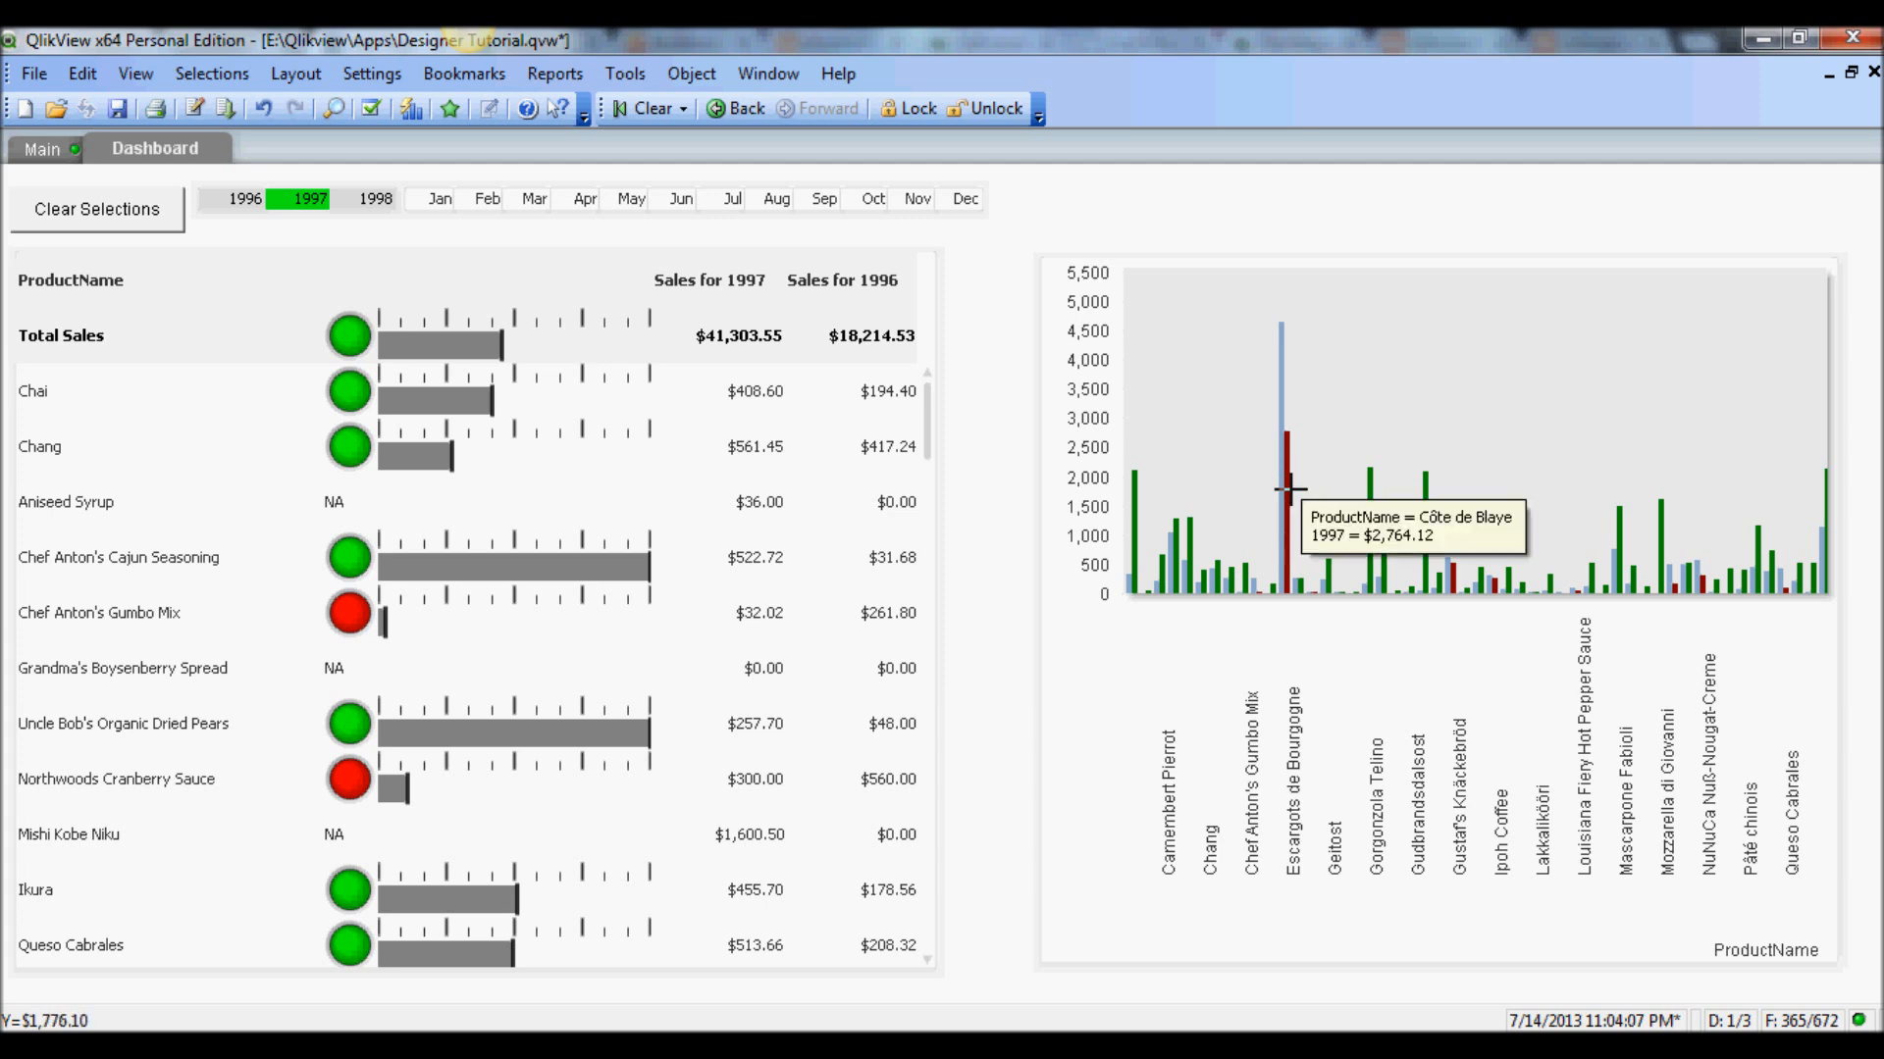
{"action": "mouse_move", "coordinate": [1306, 501]}
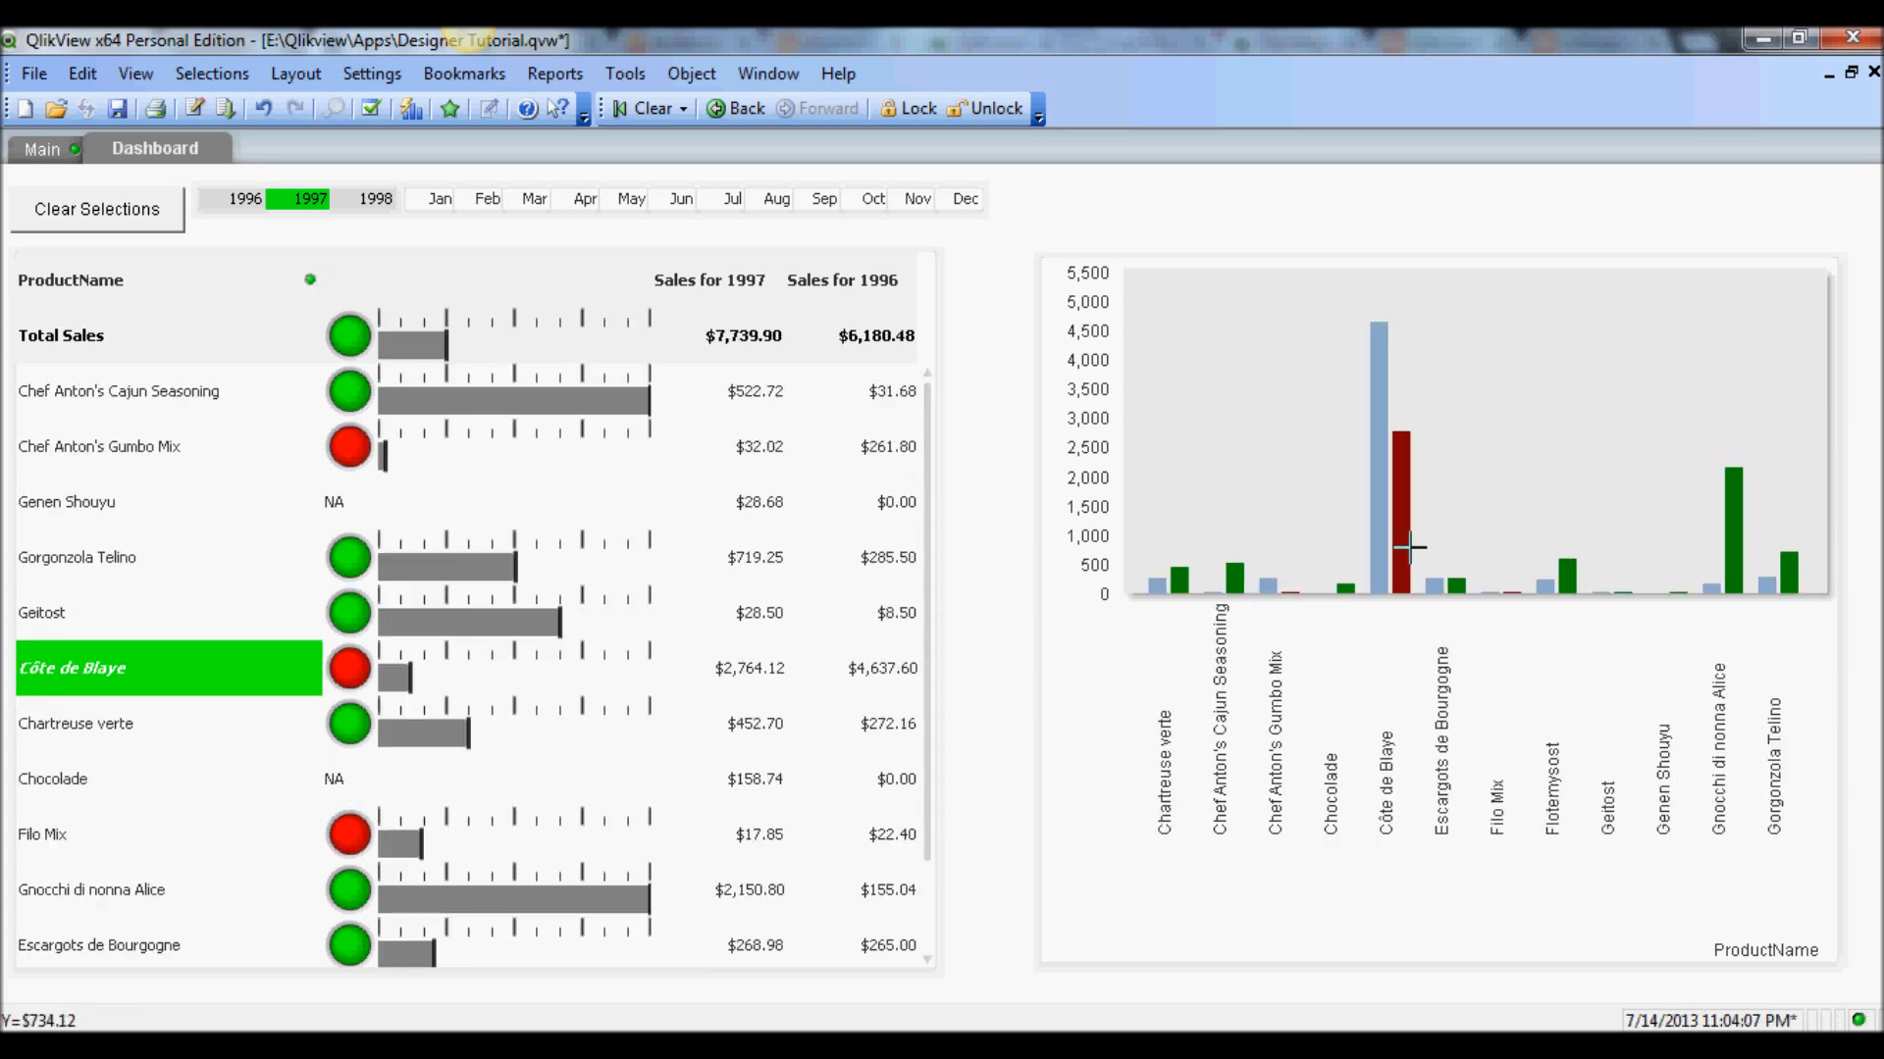
{"action": "mouse_move", "coordinate": [1311, 606]}
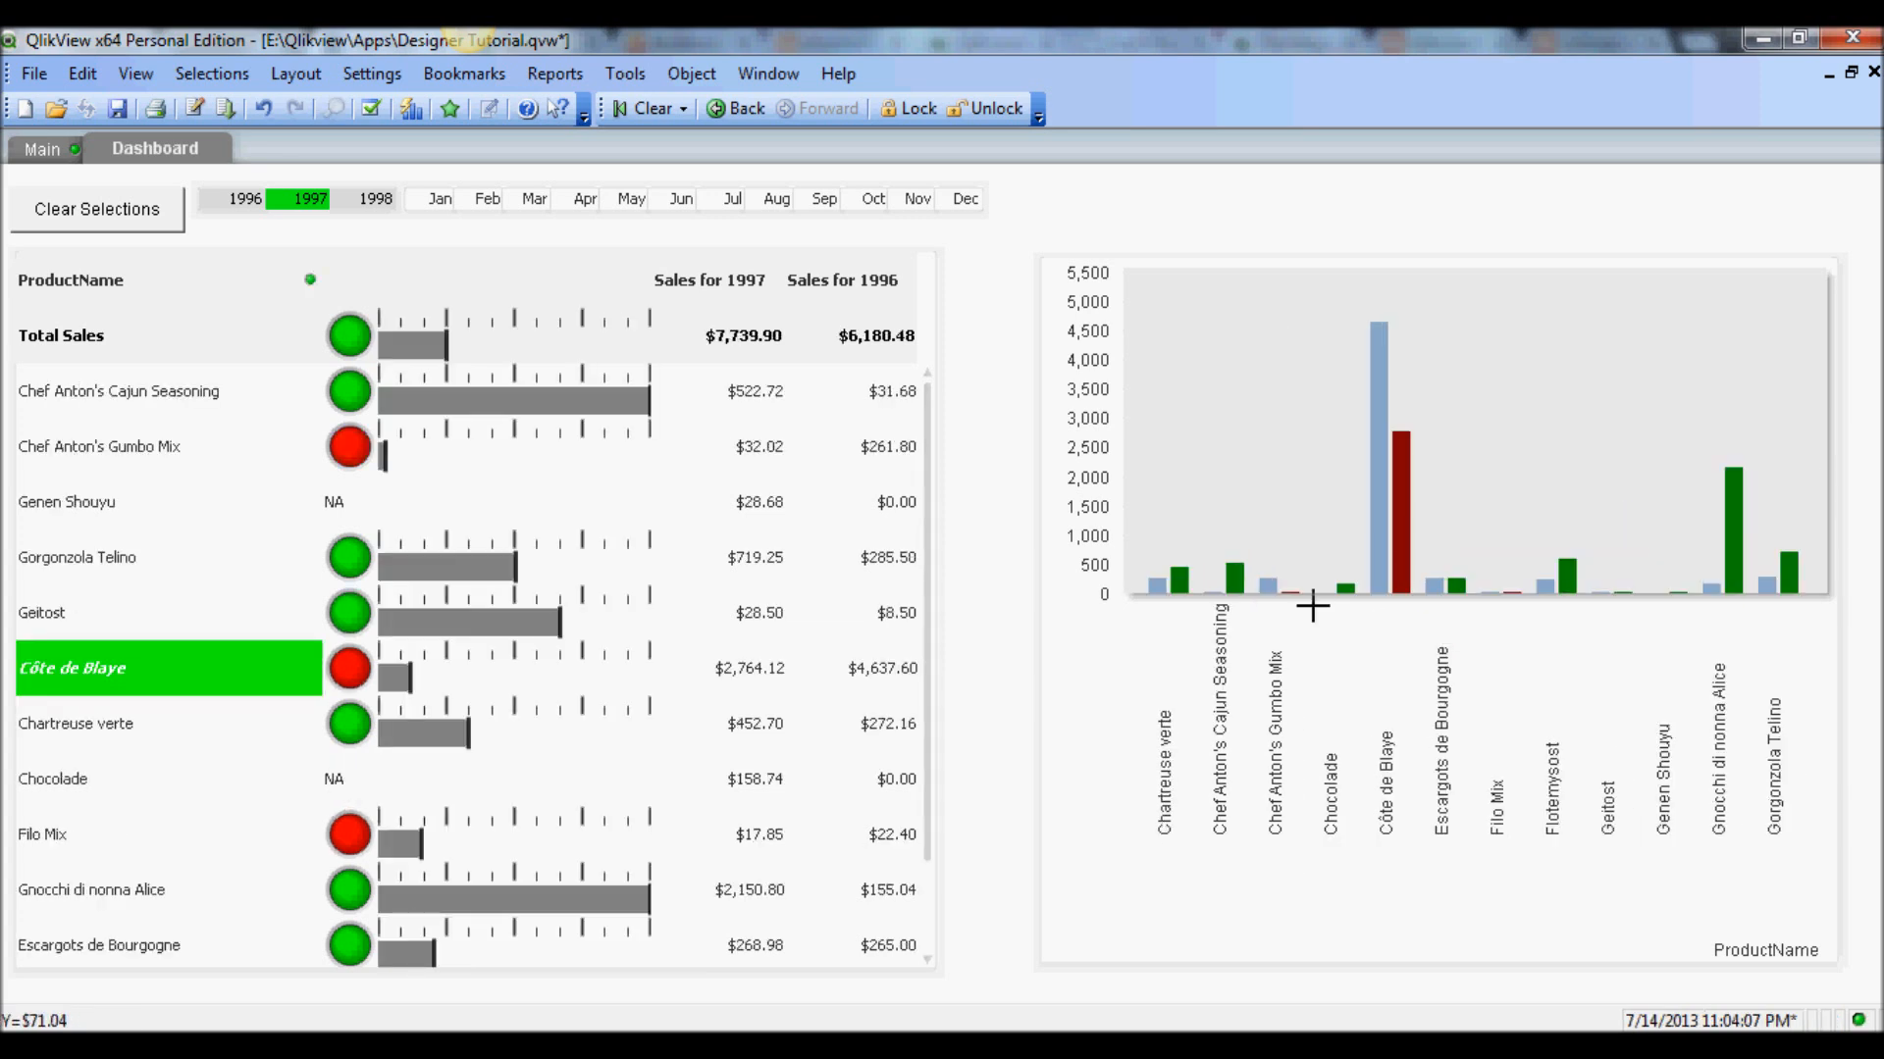
{"action": "mouse_move", "coordinate": [101, 715]}
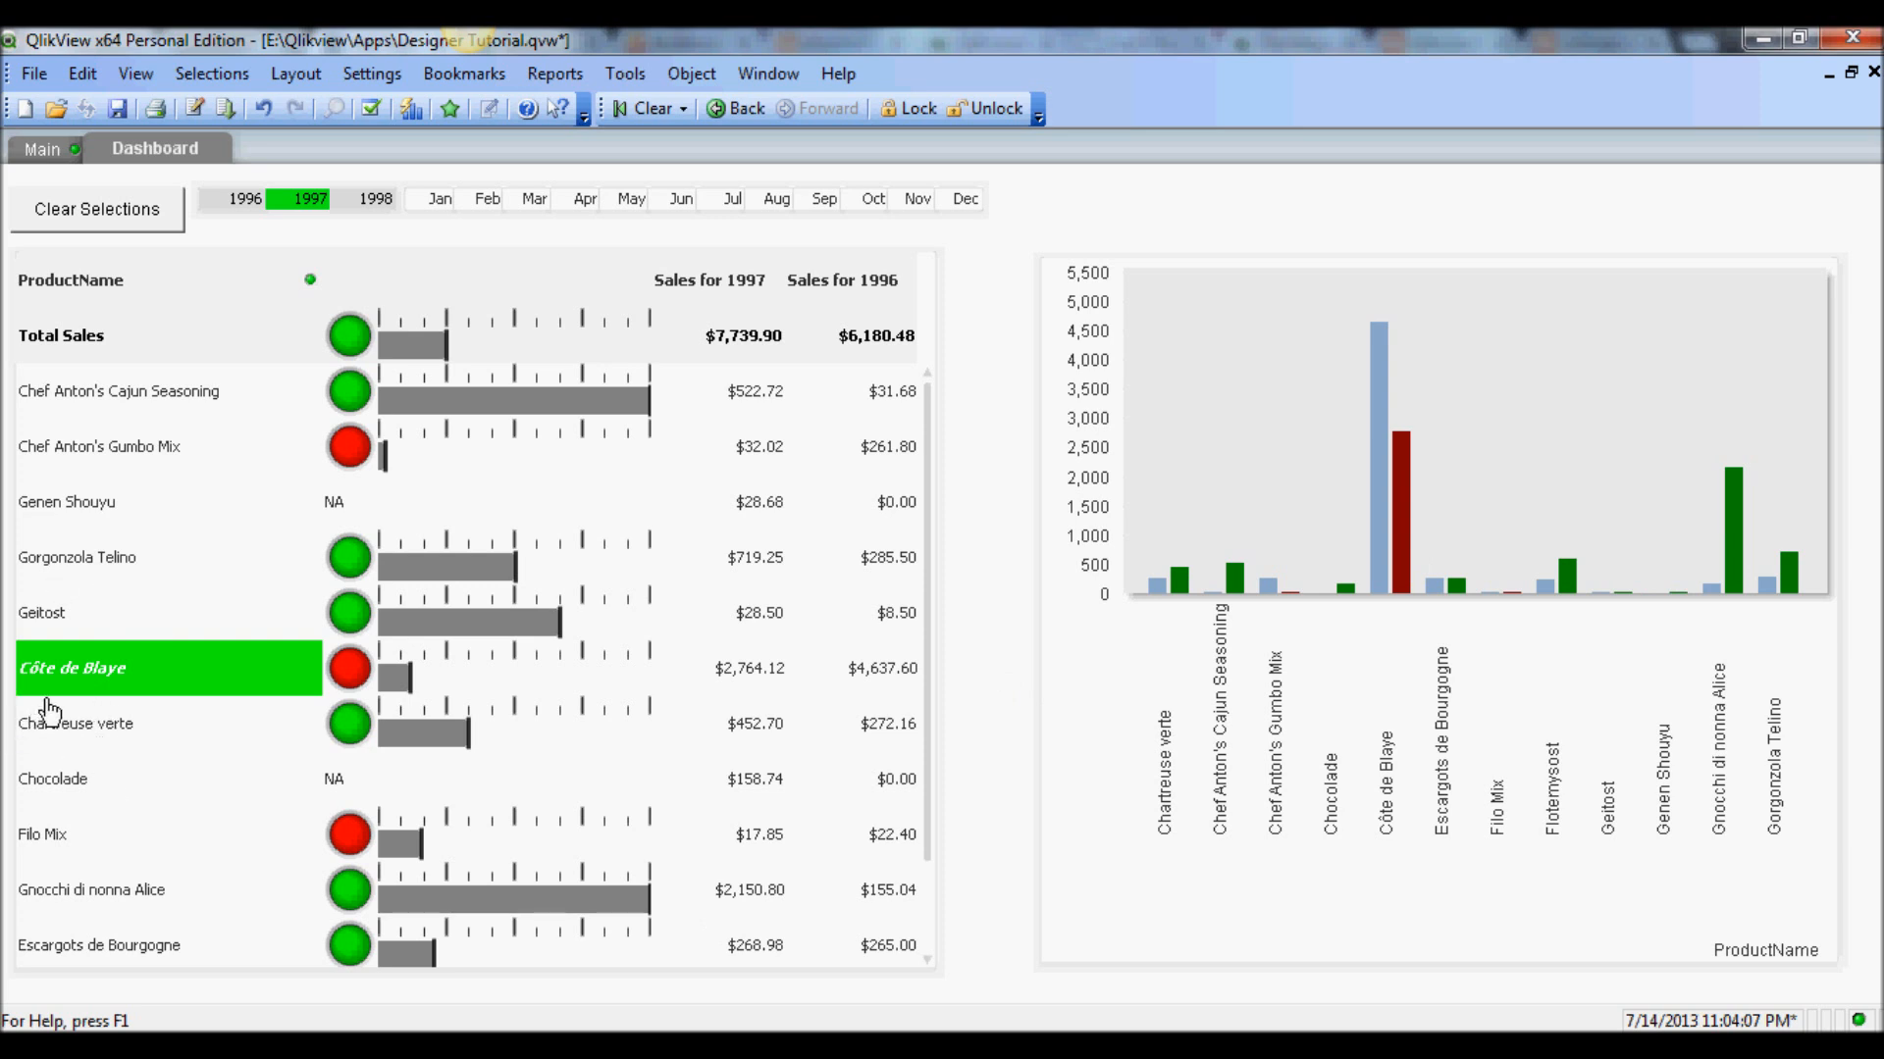
{"action": "mouse_move", "coordinate": [71, 711]}
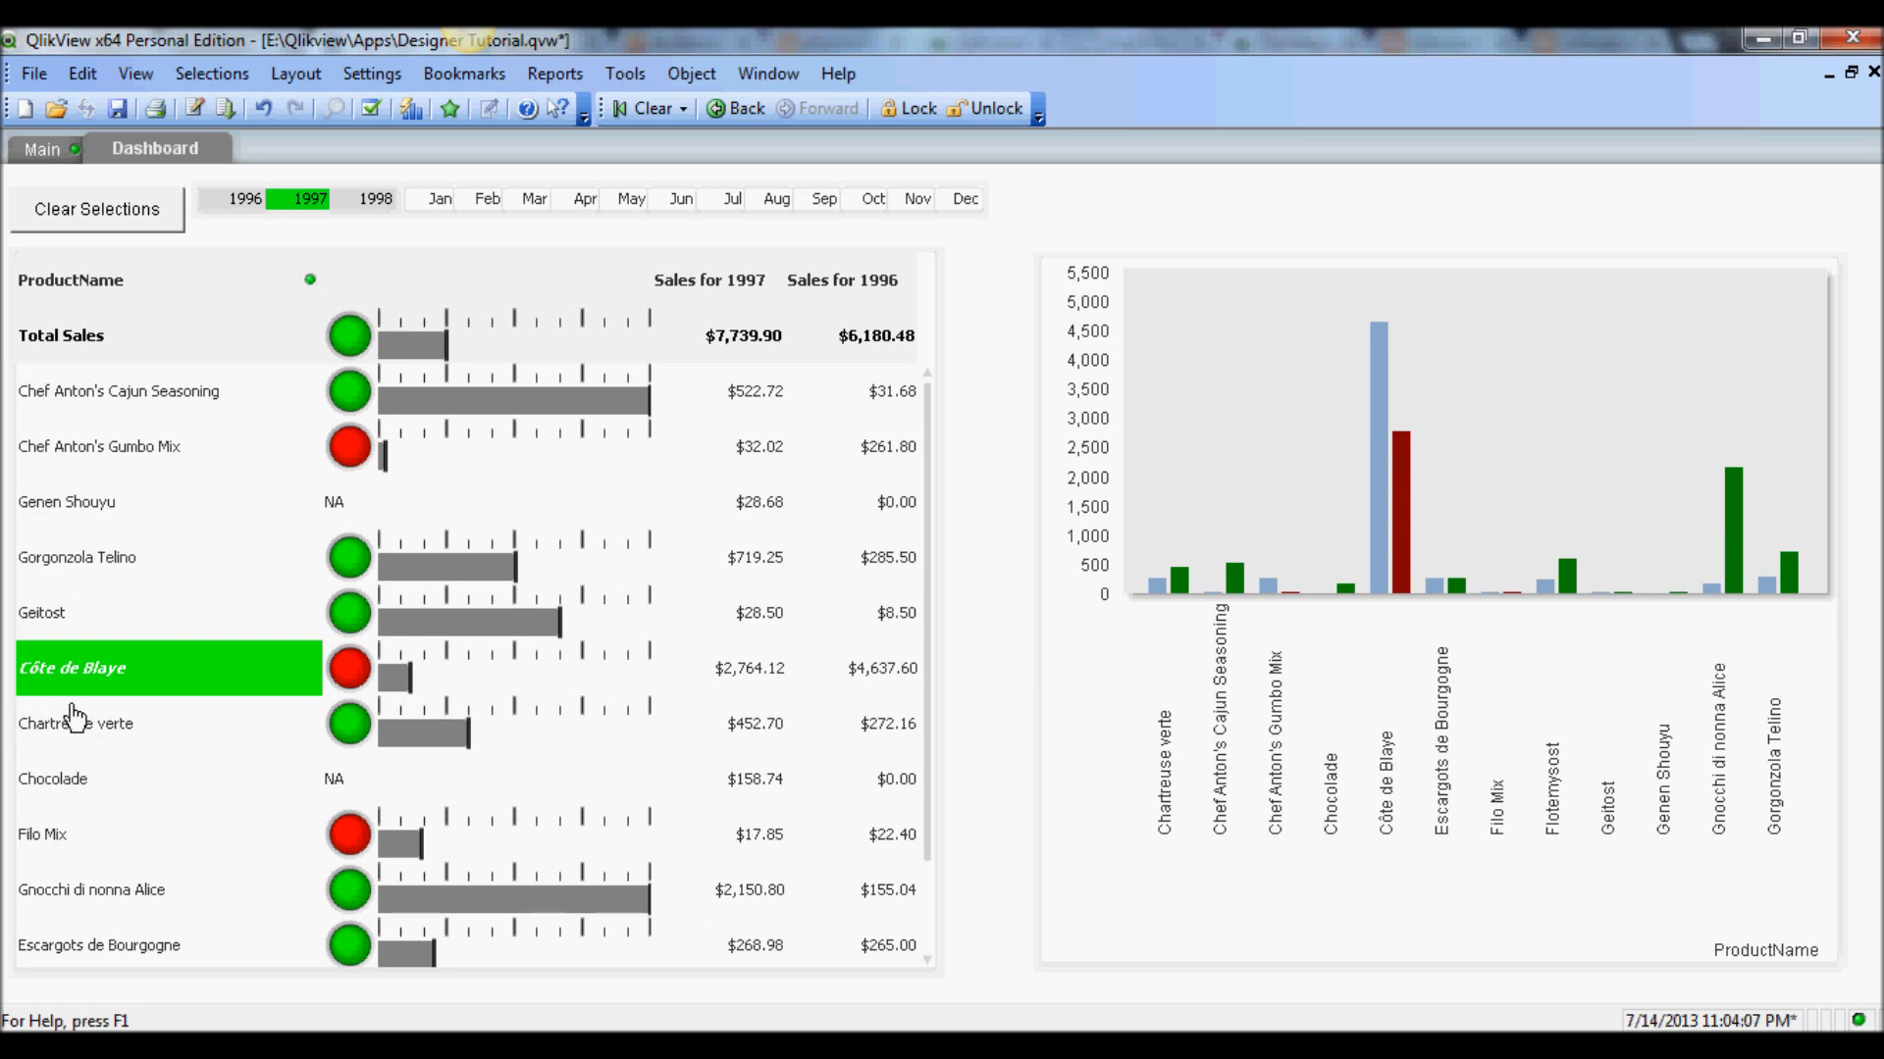
{"action": "mouse_move", "coordinate": [140, 730]}
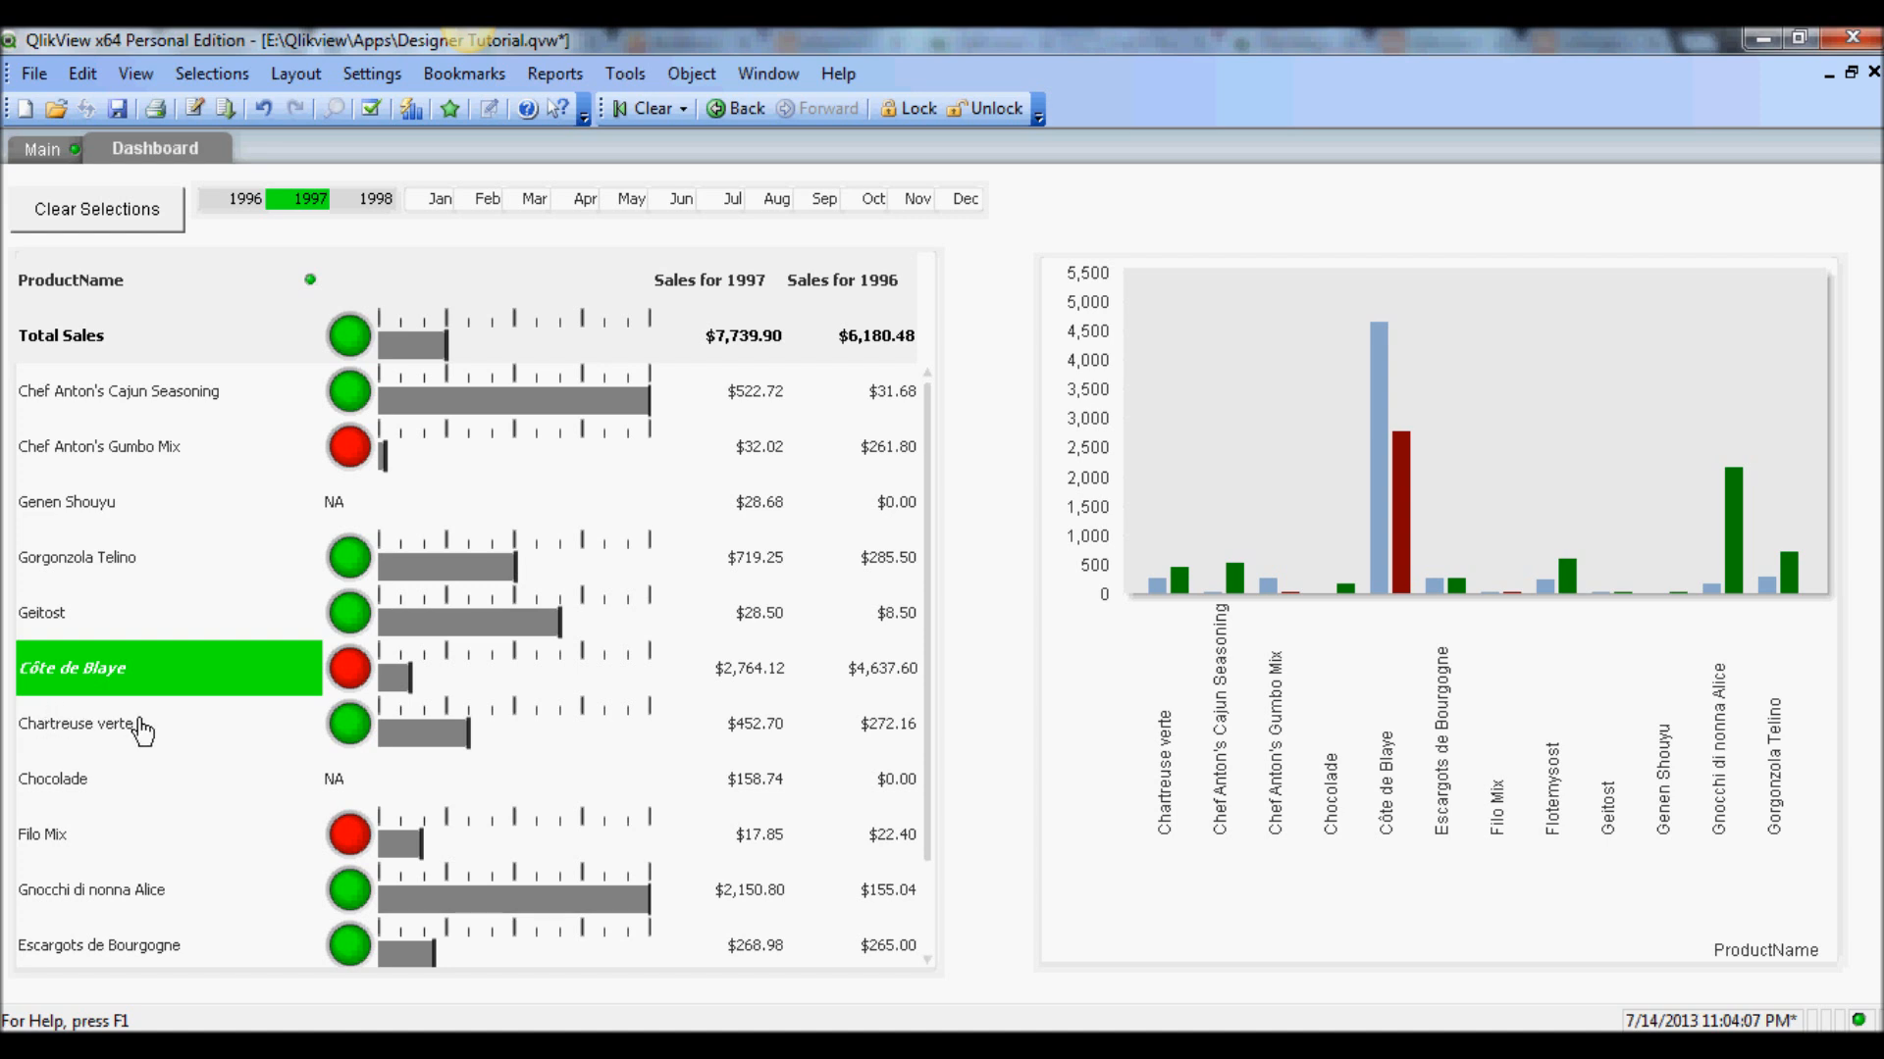
{"action": "mouse_move", "coordinate": [133, 729]}
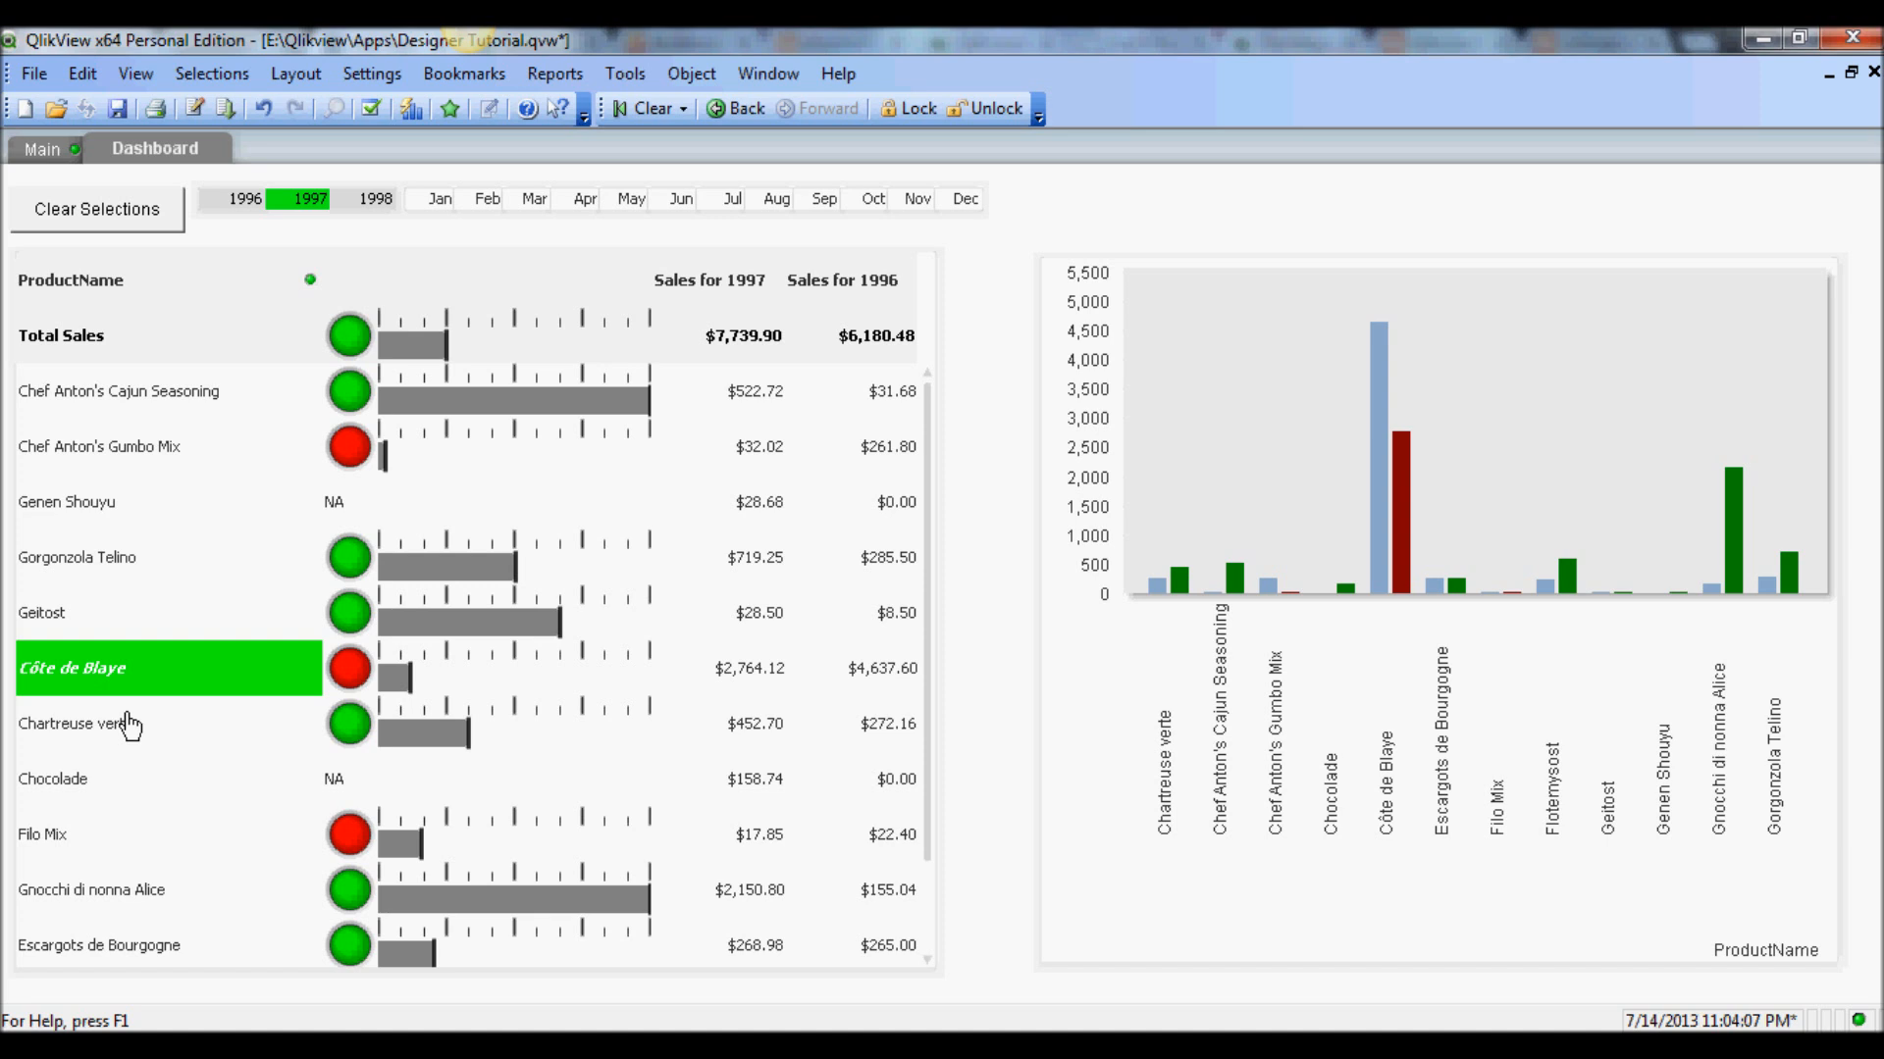
{"action": "mouse_move", "coordinate": [149, 833]}
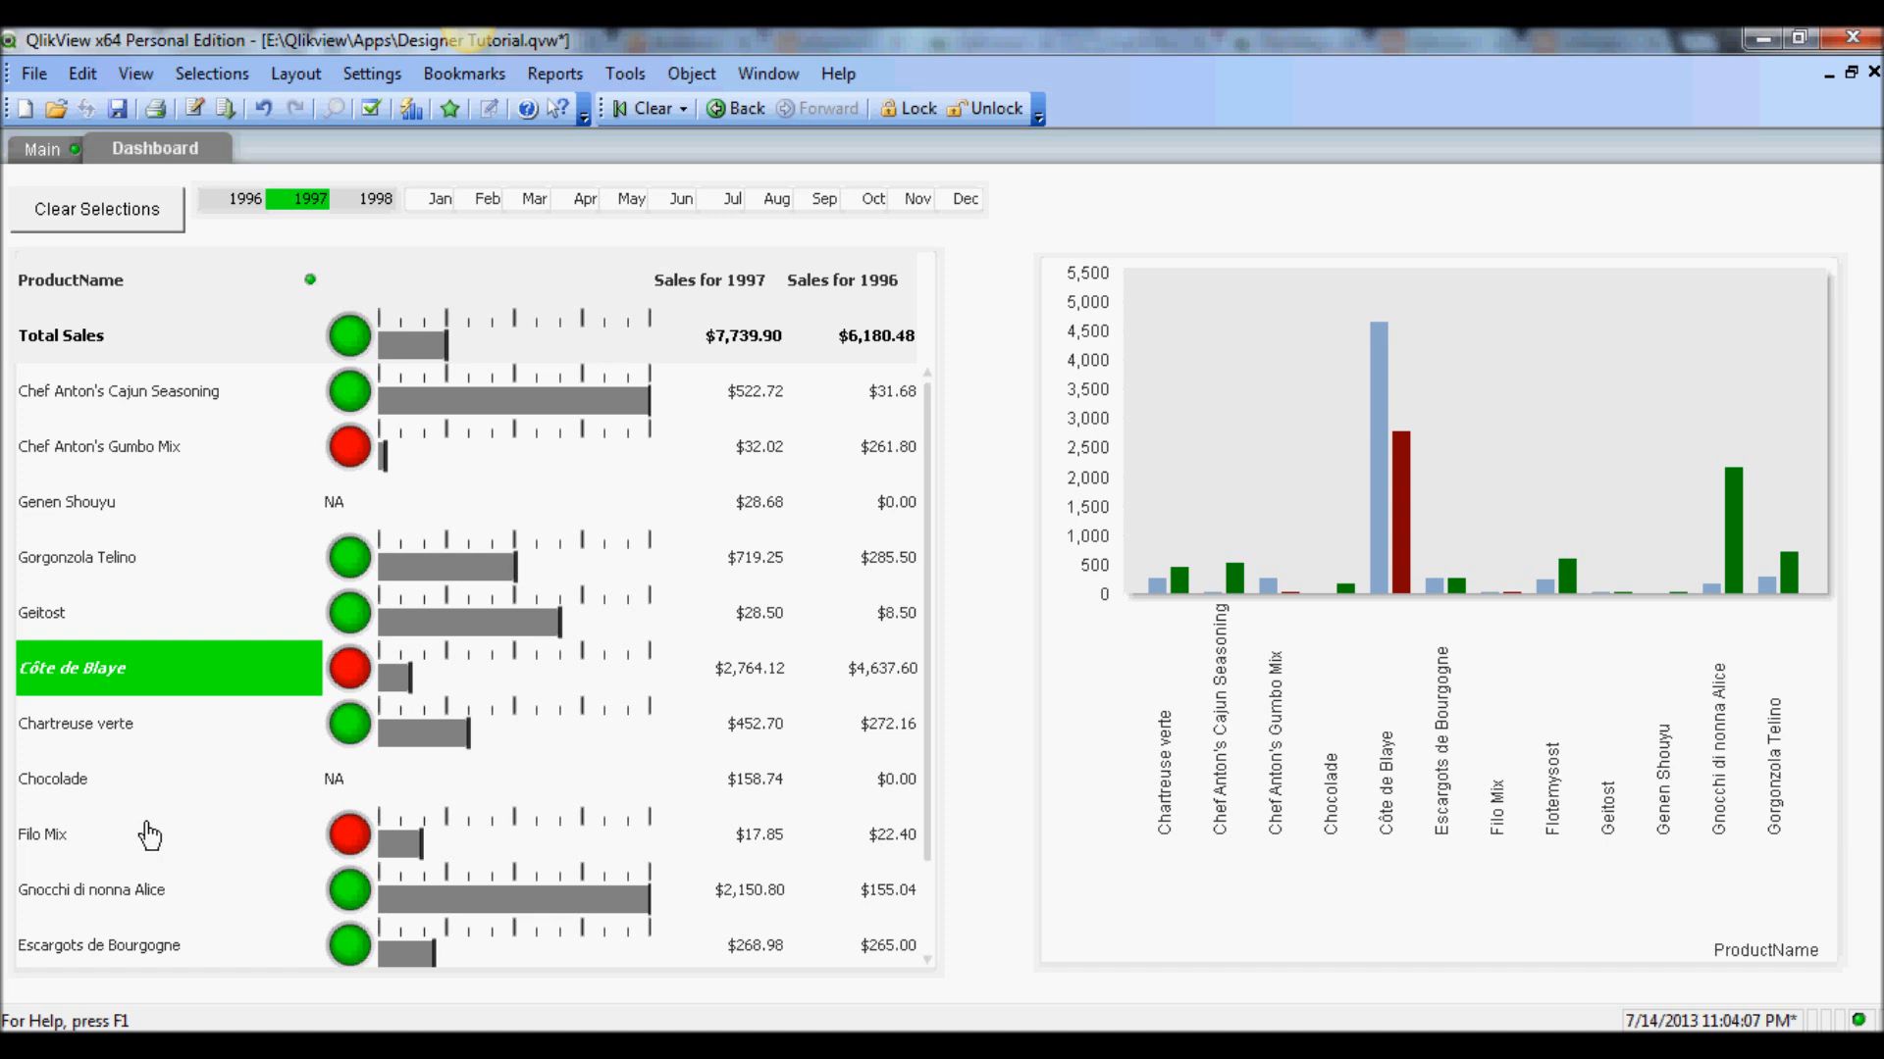
{"action": "mouse_move", "coordinate": [176, 801]}
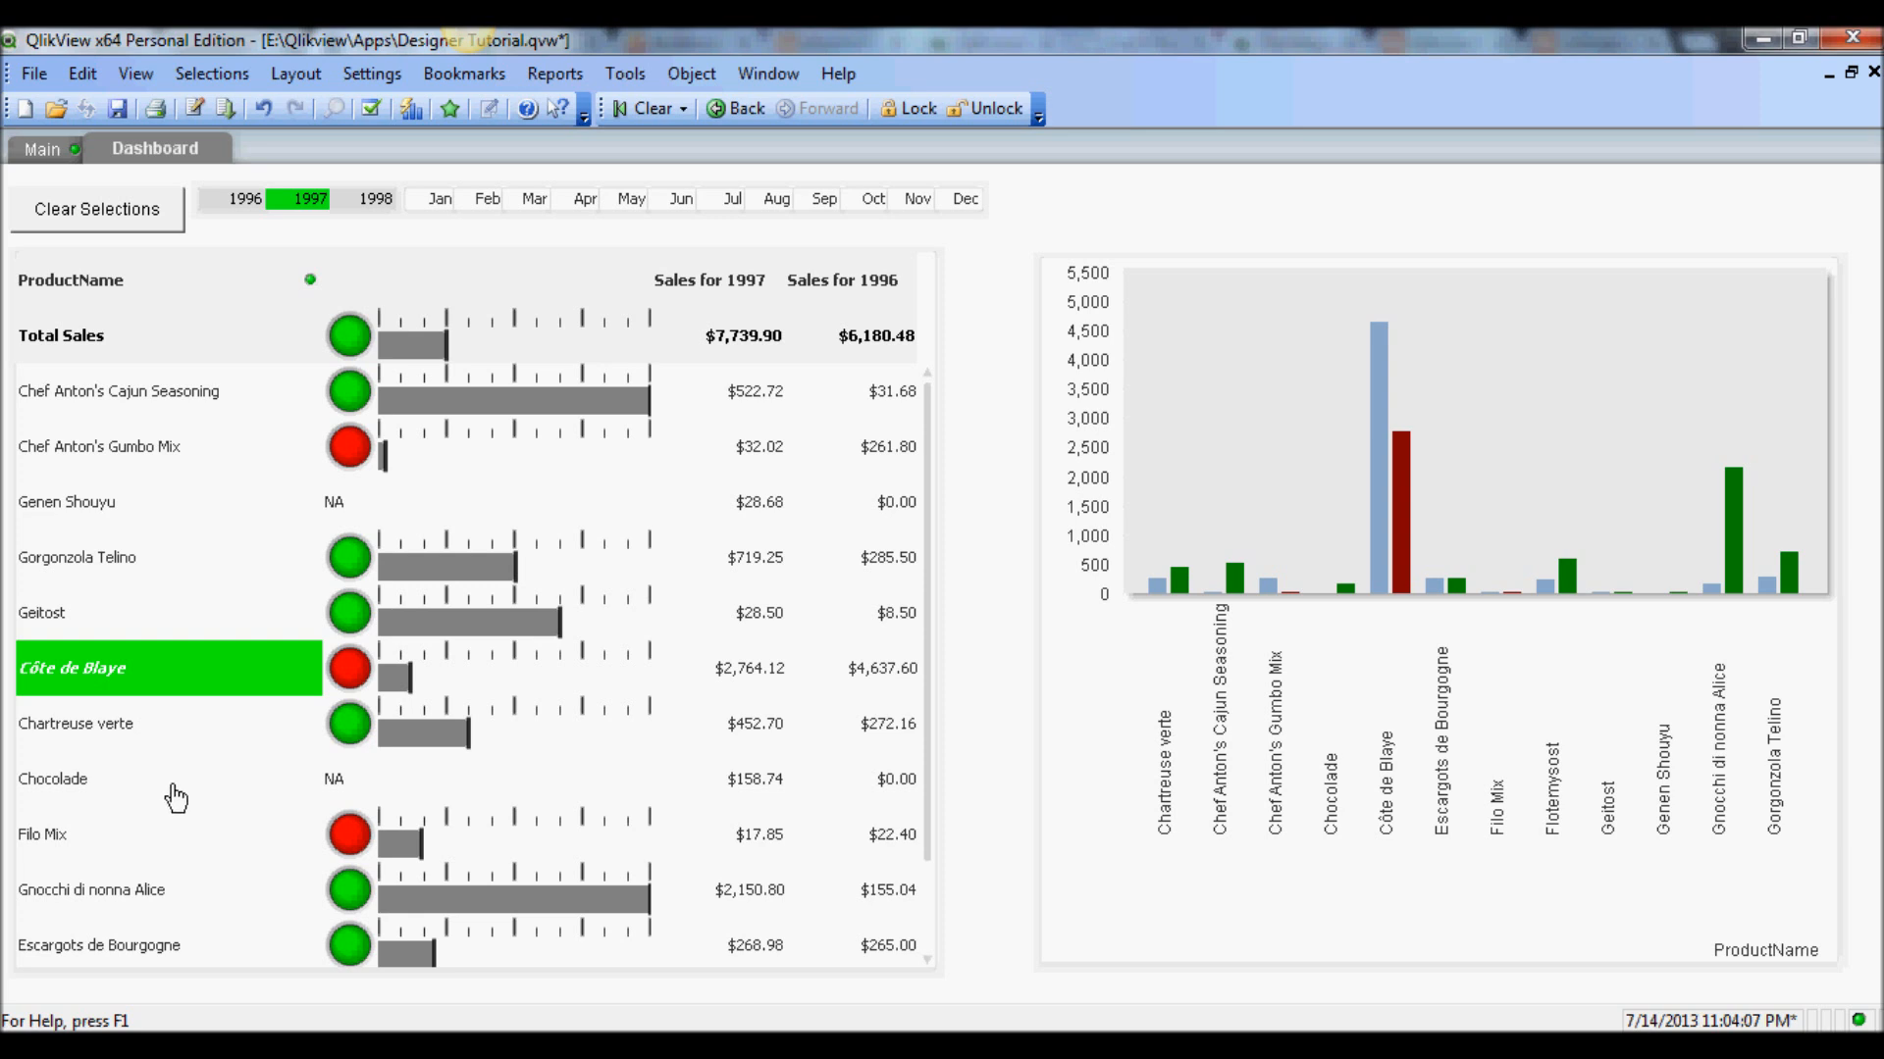
{"action": "mouse_move", "coordinate": [256, 796]}
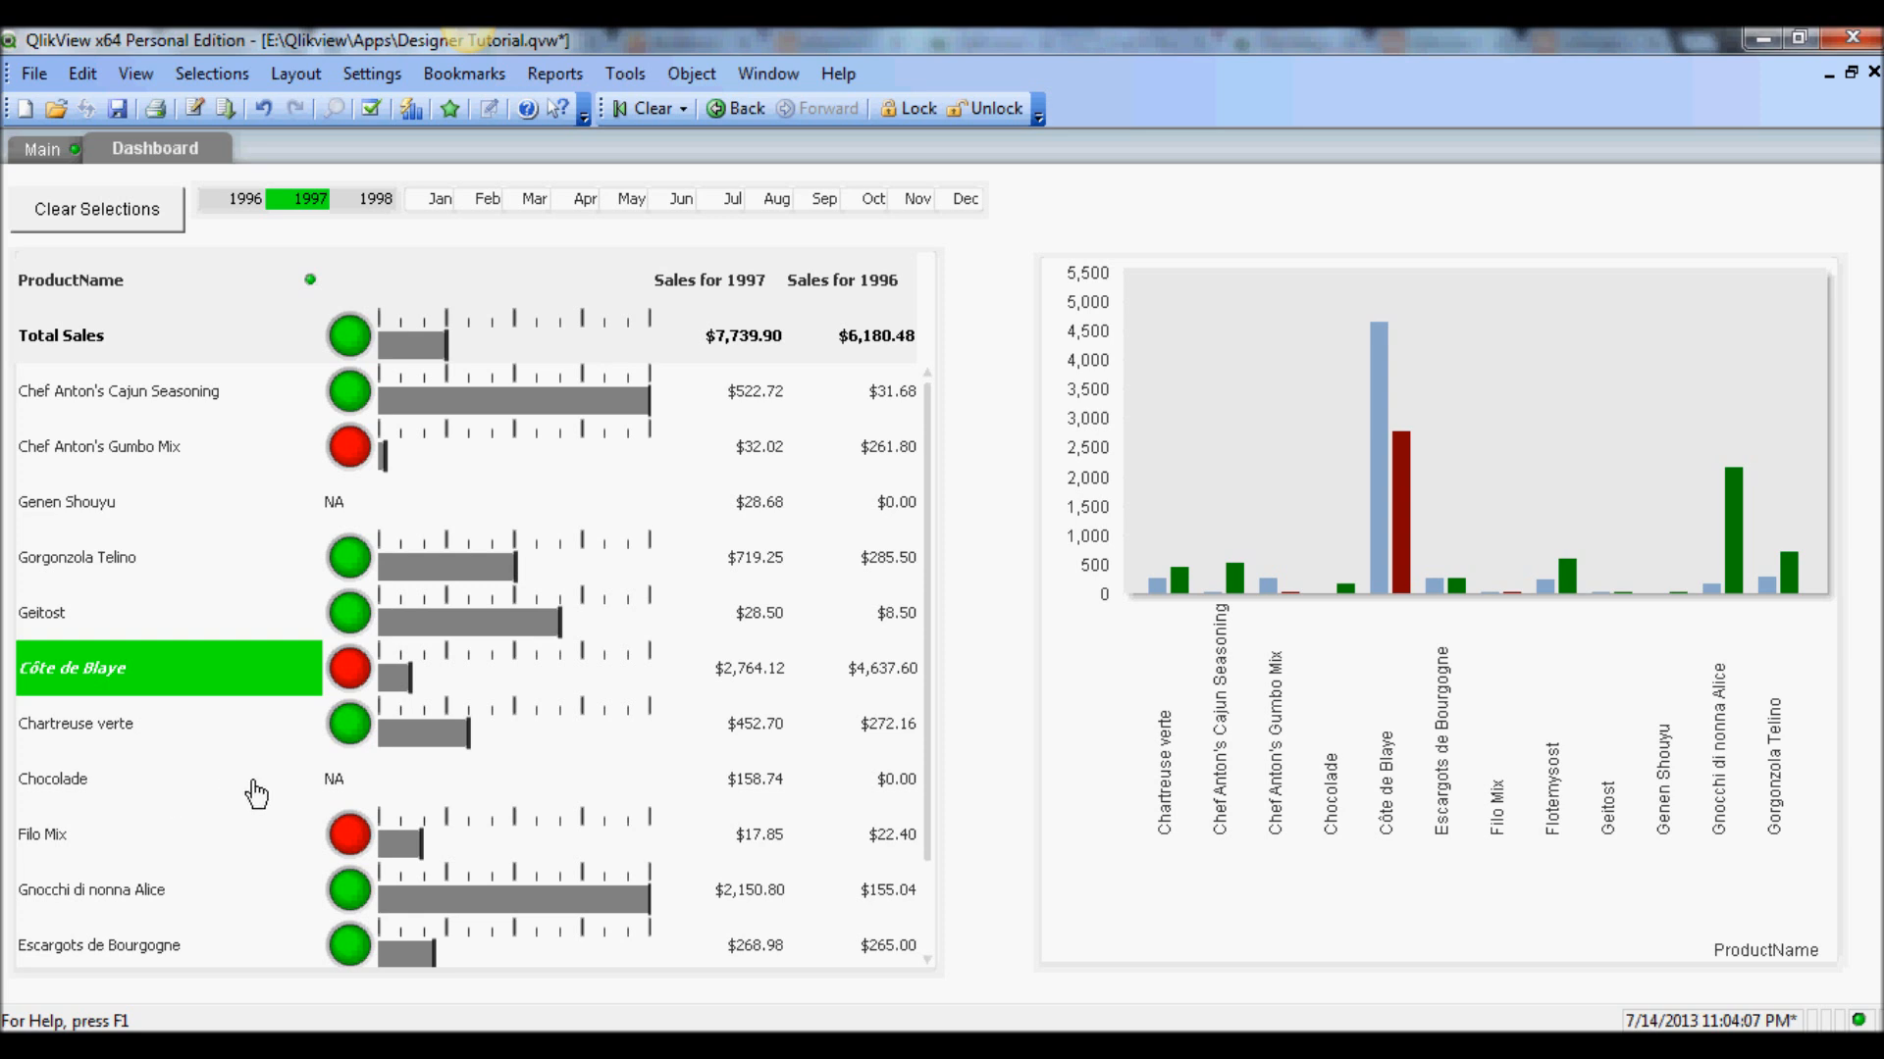
{"action": "mouse_move", "coordinate": [228, 801]}
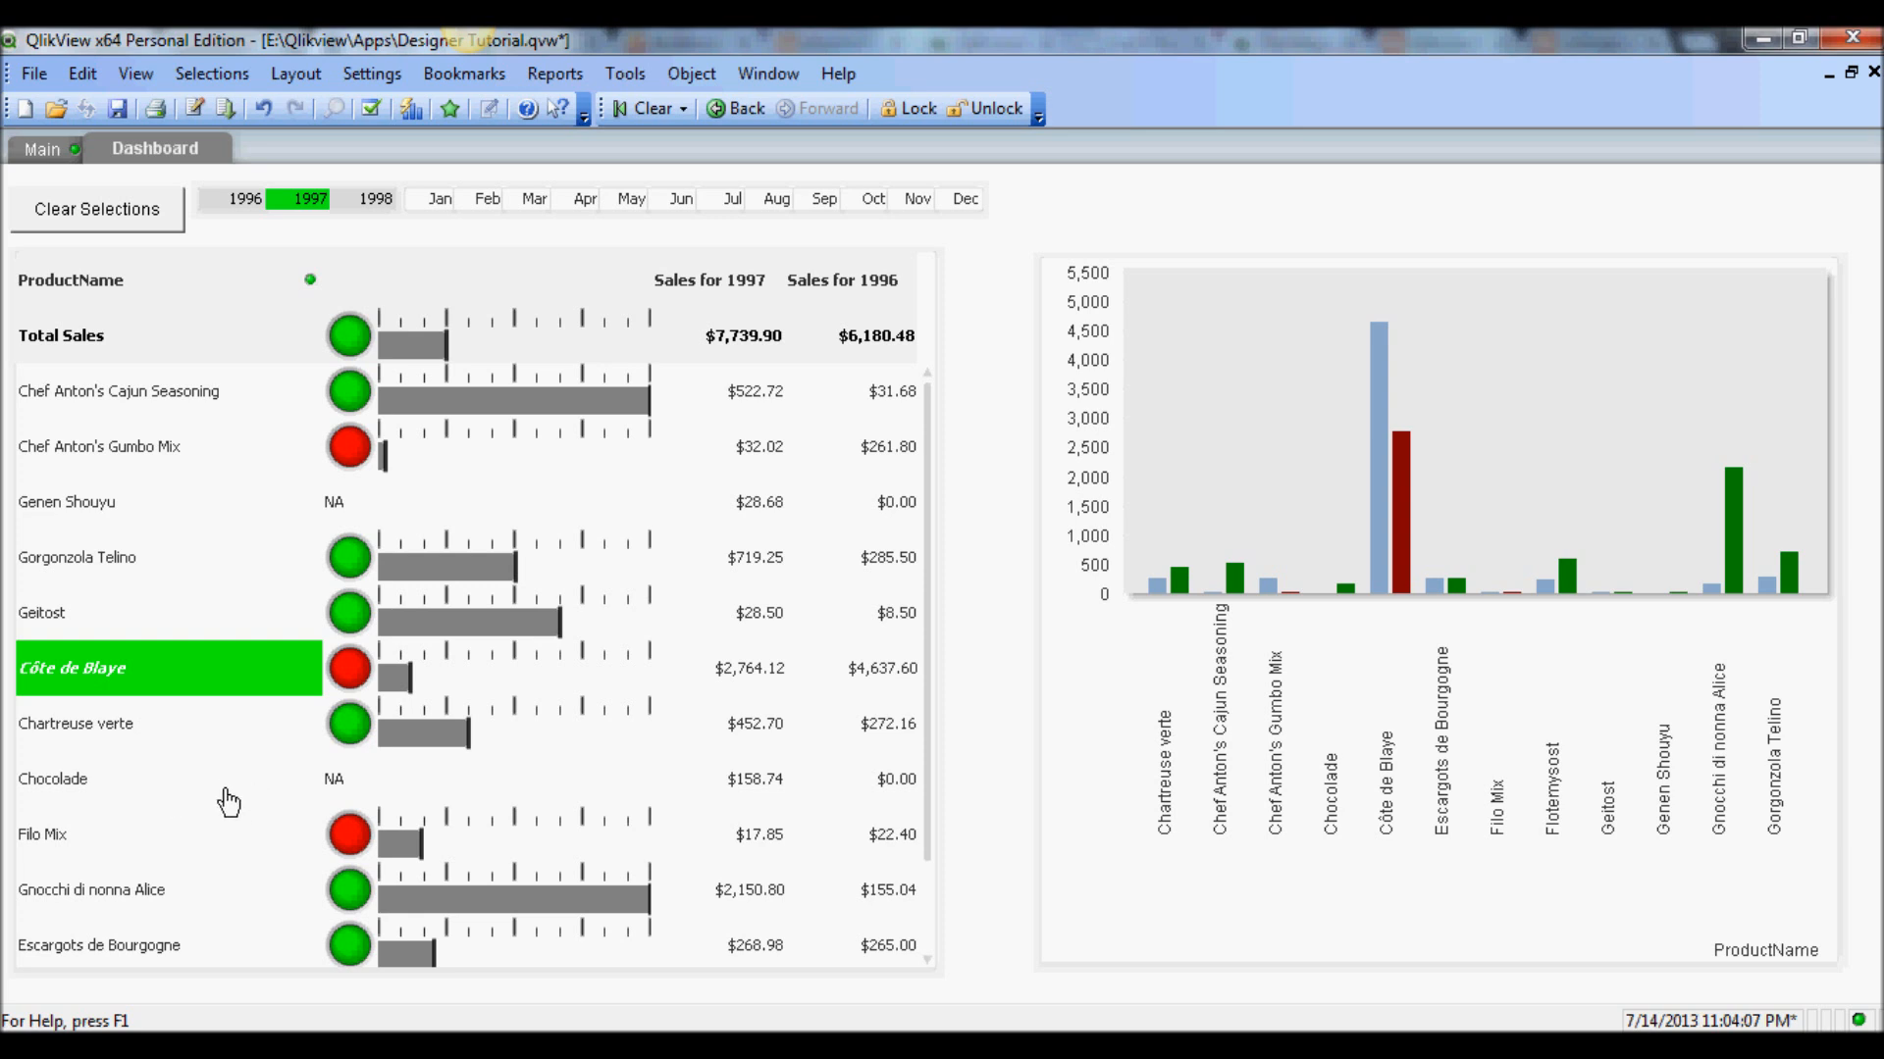
{"action": "right_click", "coordinate": [229, 798]}
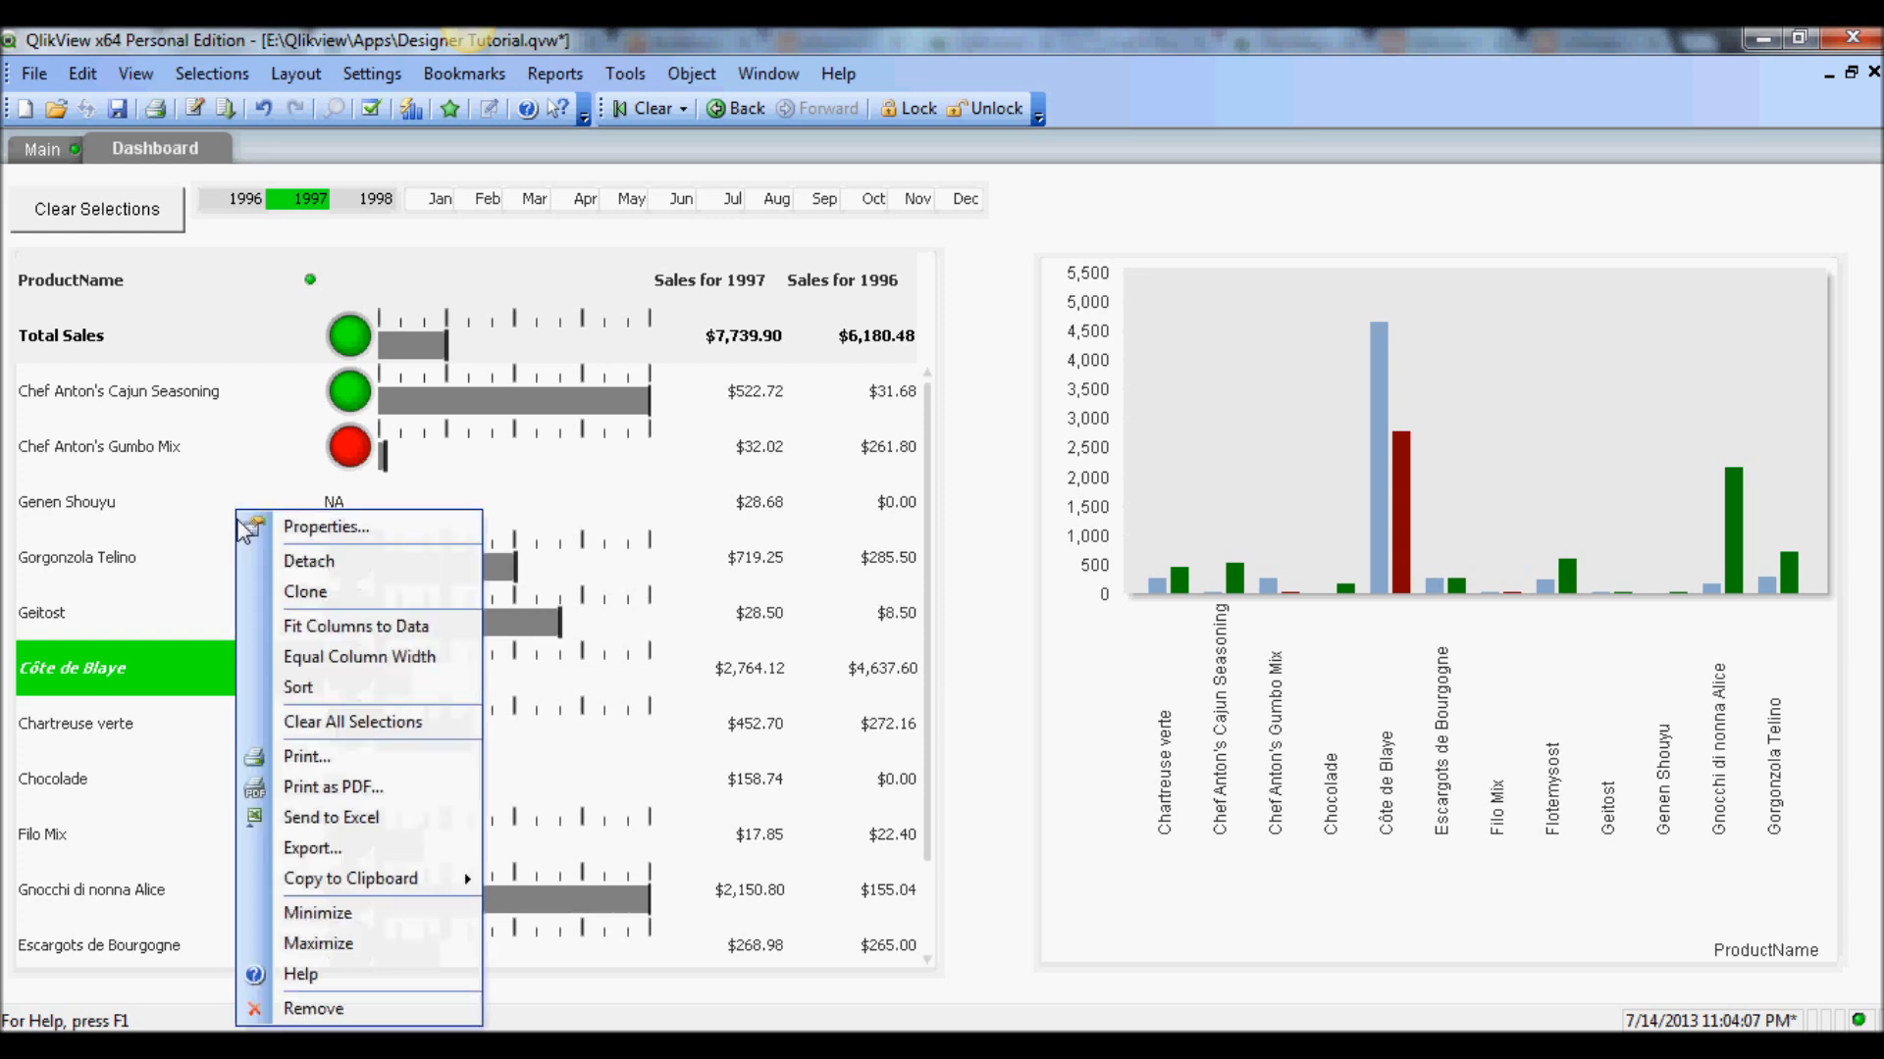
{"action": "left_click", "coordinate": [326, 525]}
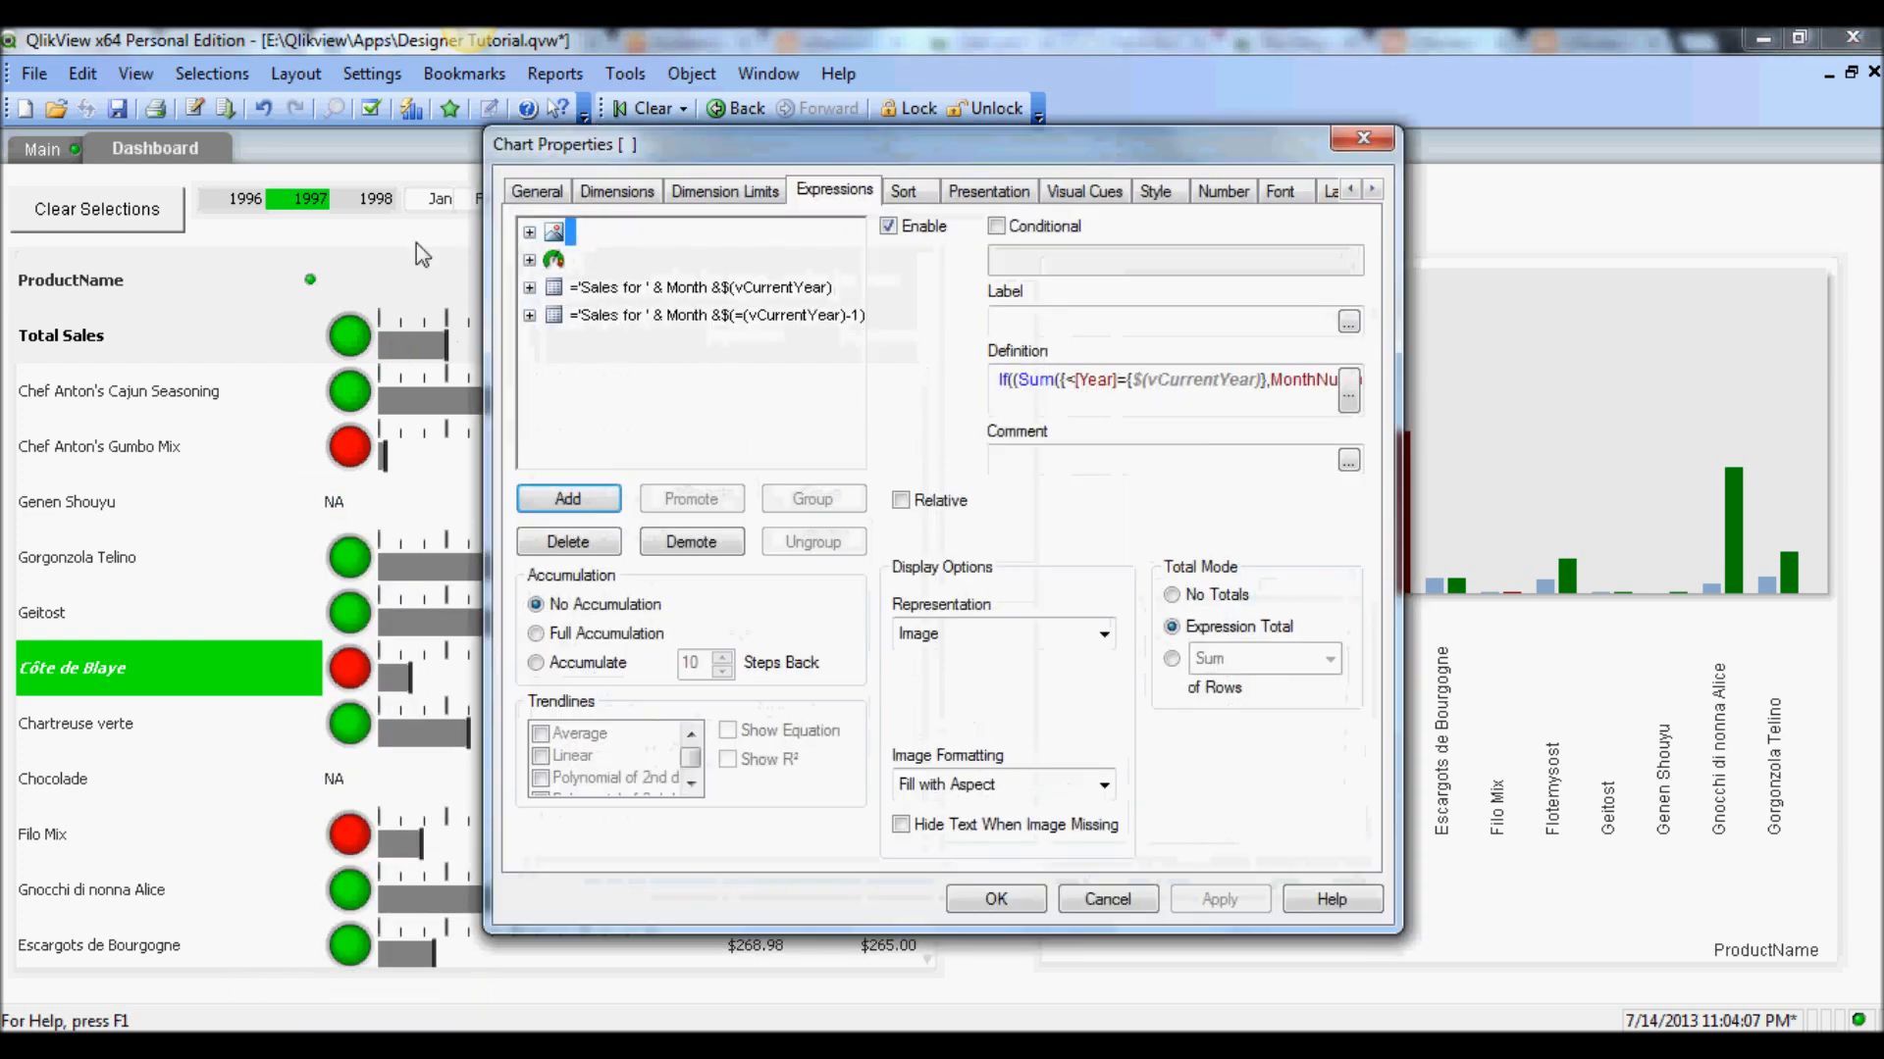
{"action": "left_click", "coordinate": [616, 192]}
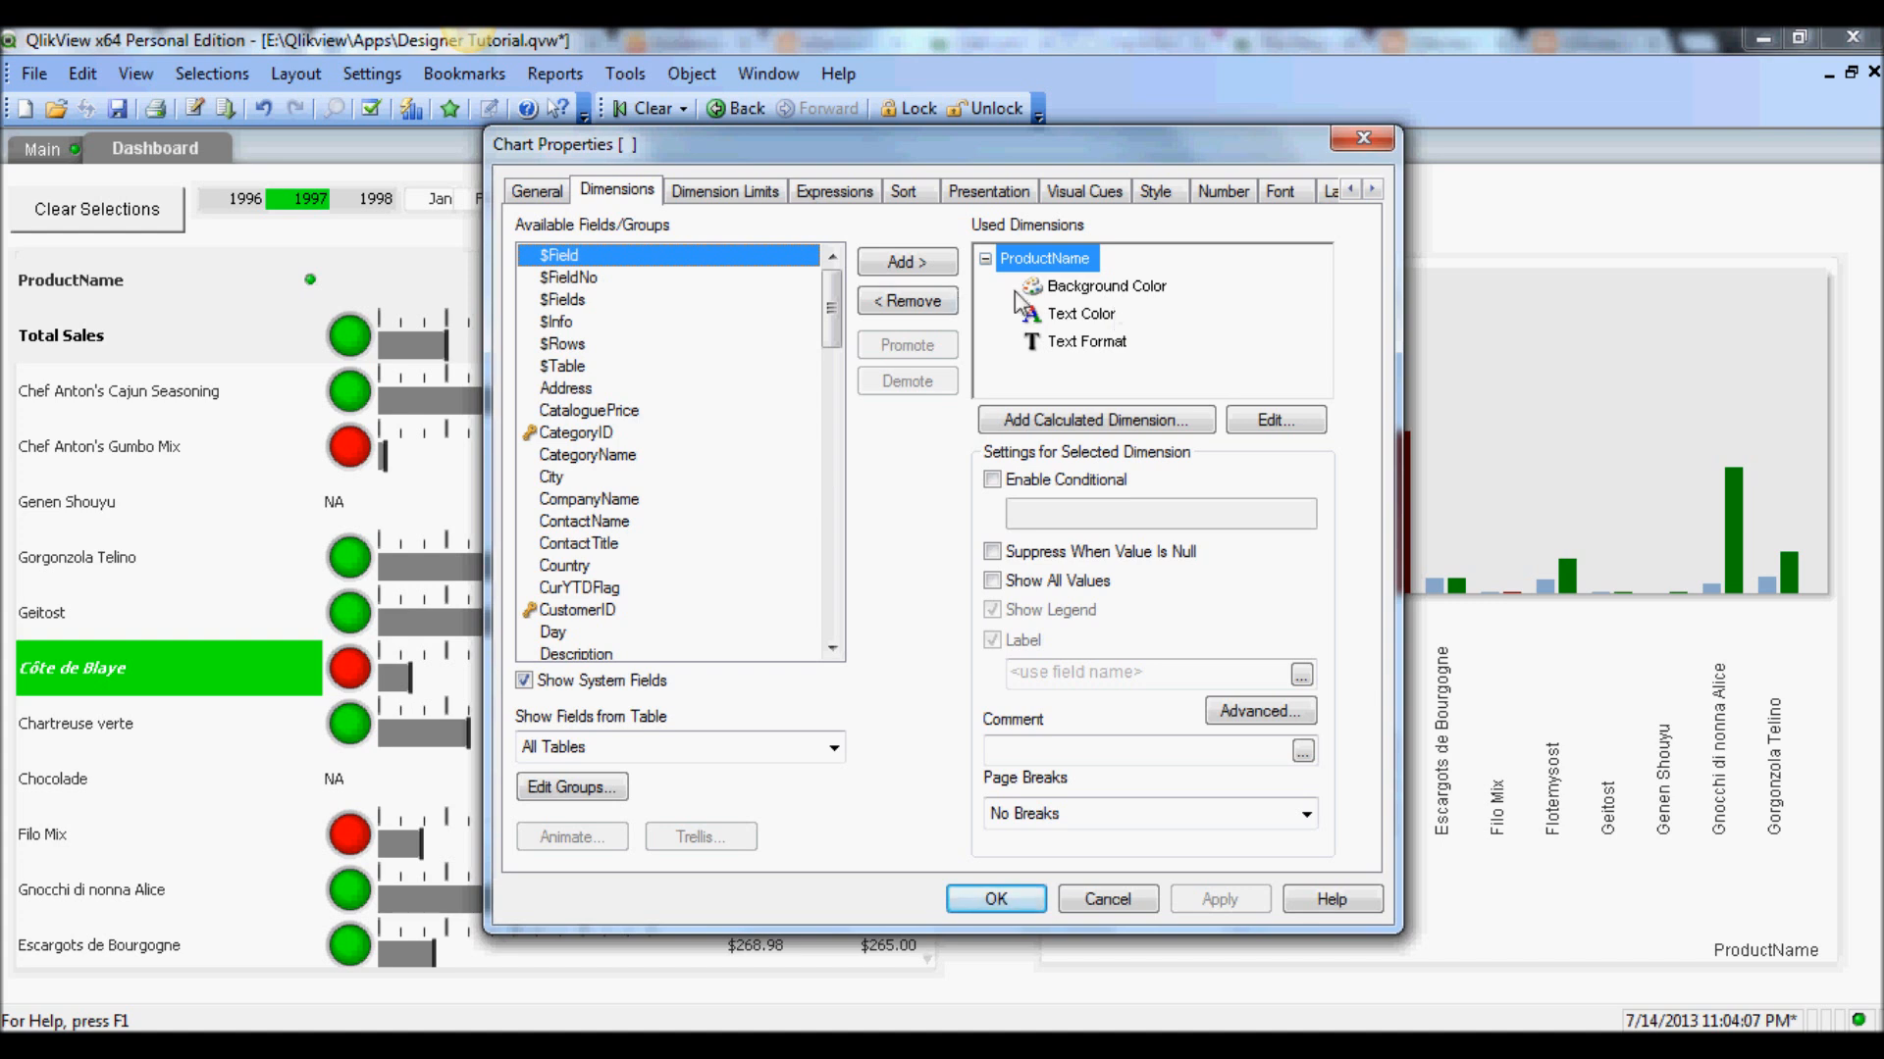
{"action": "left_click", "coordinate": [1103, 285]}
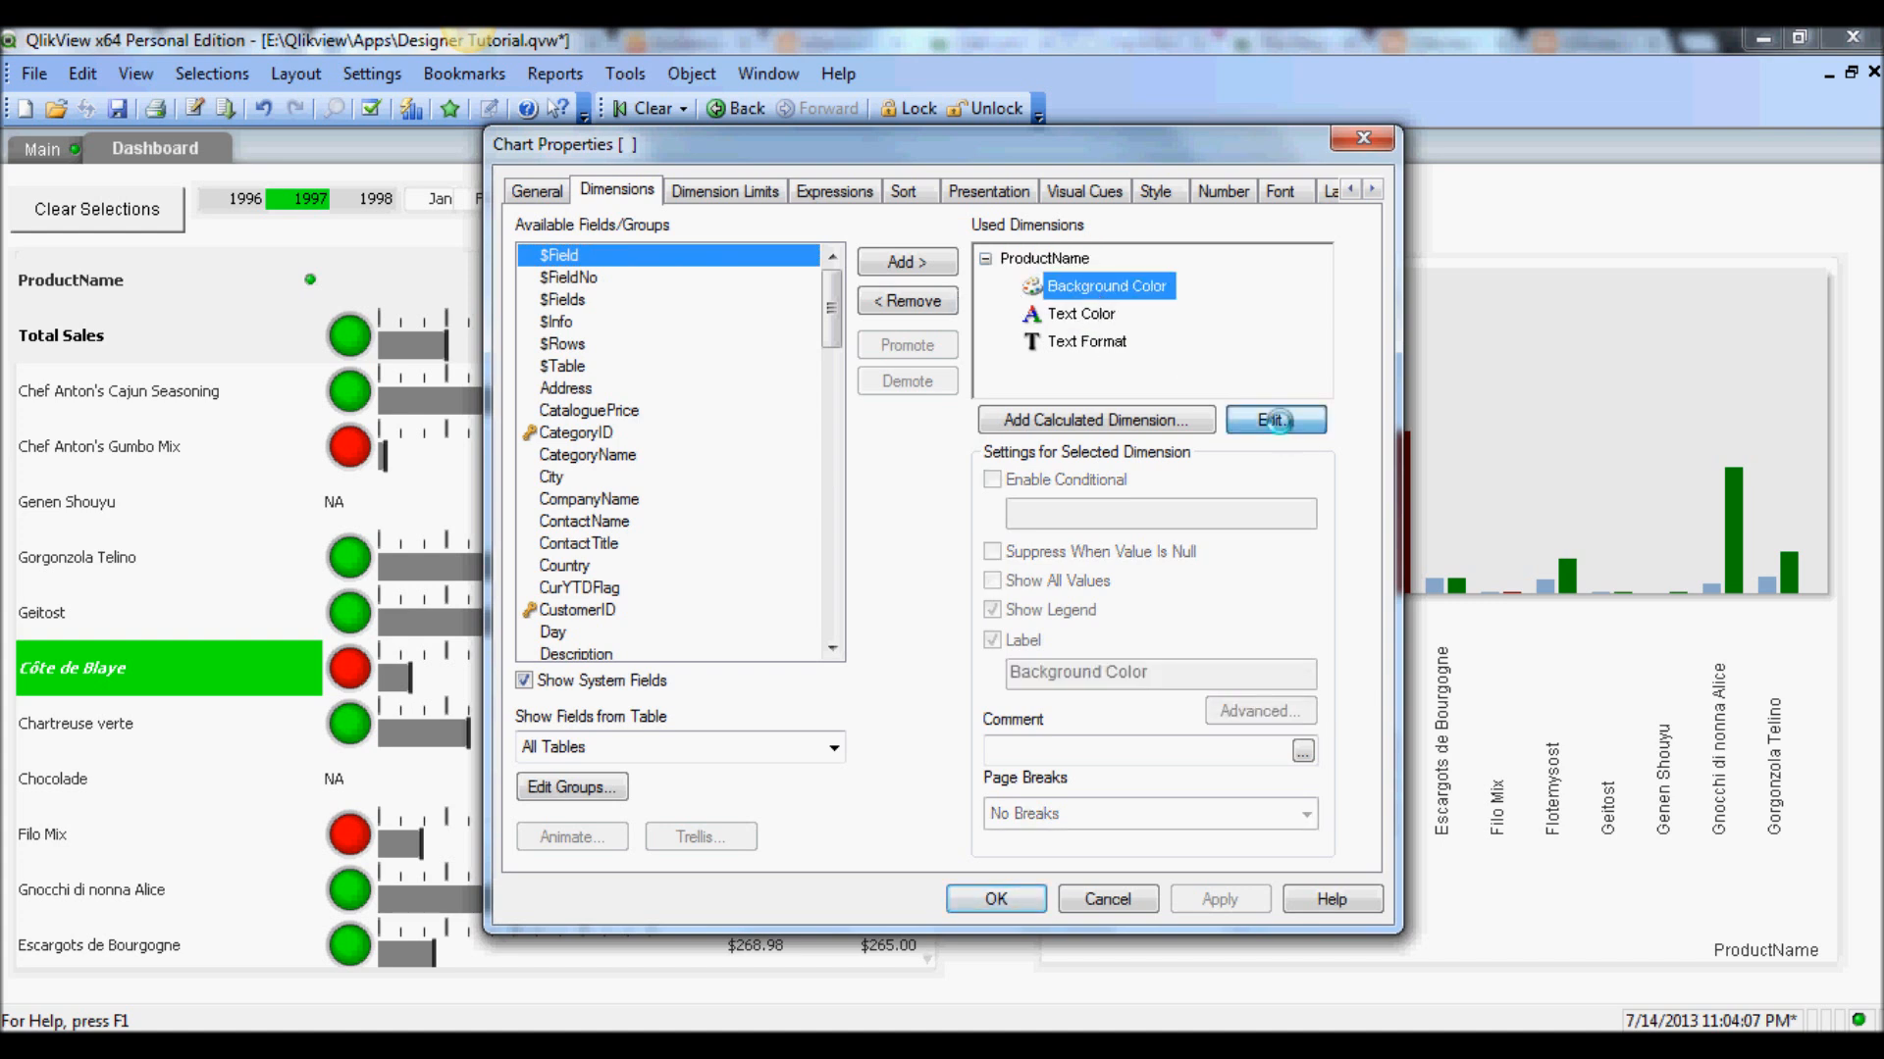
{"action": "left_click", "coordinate": [1275, 419]}
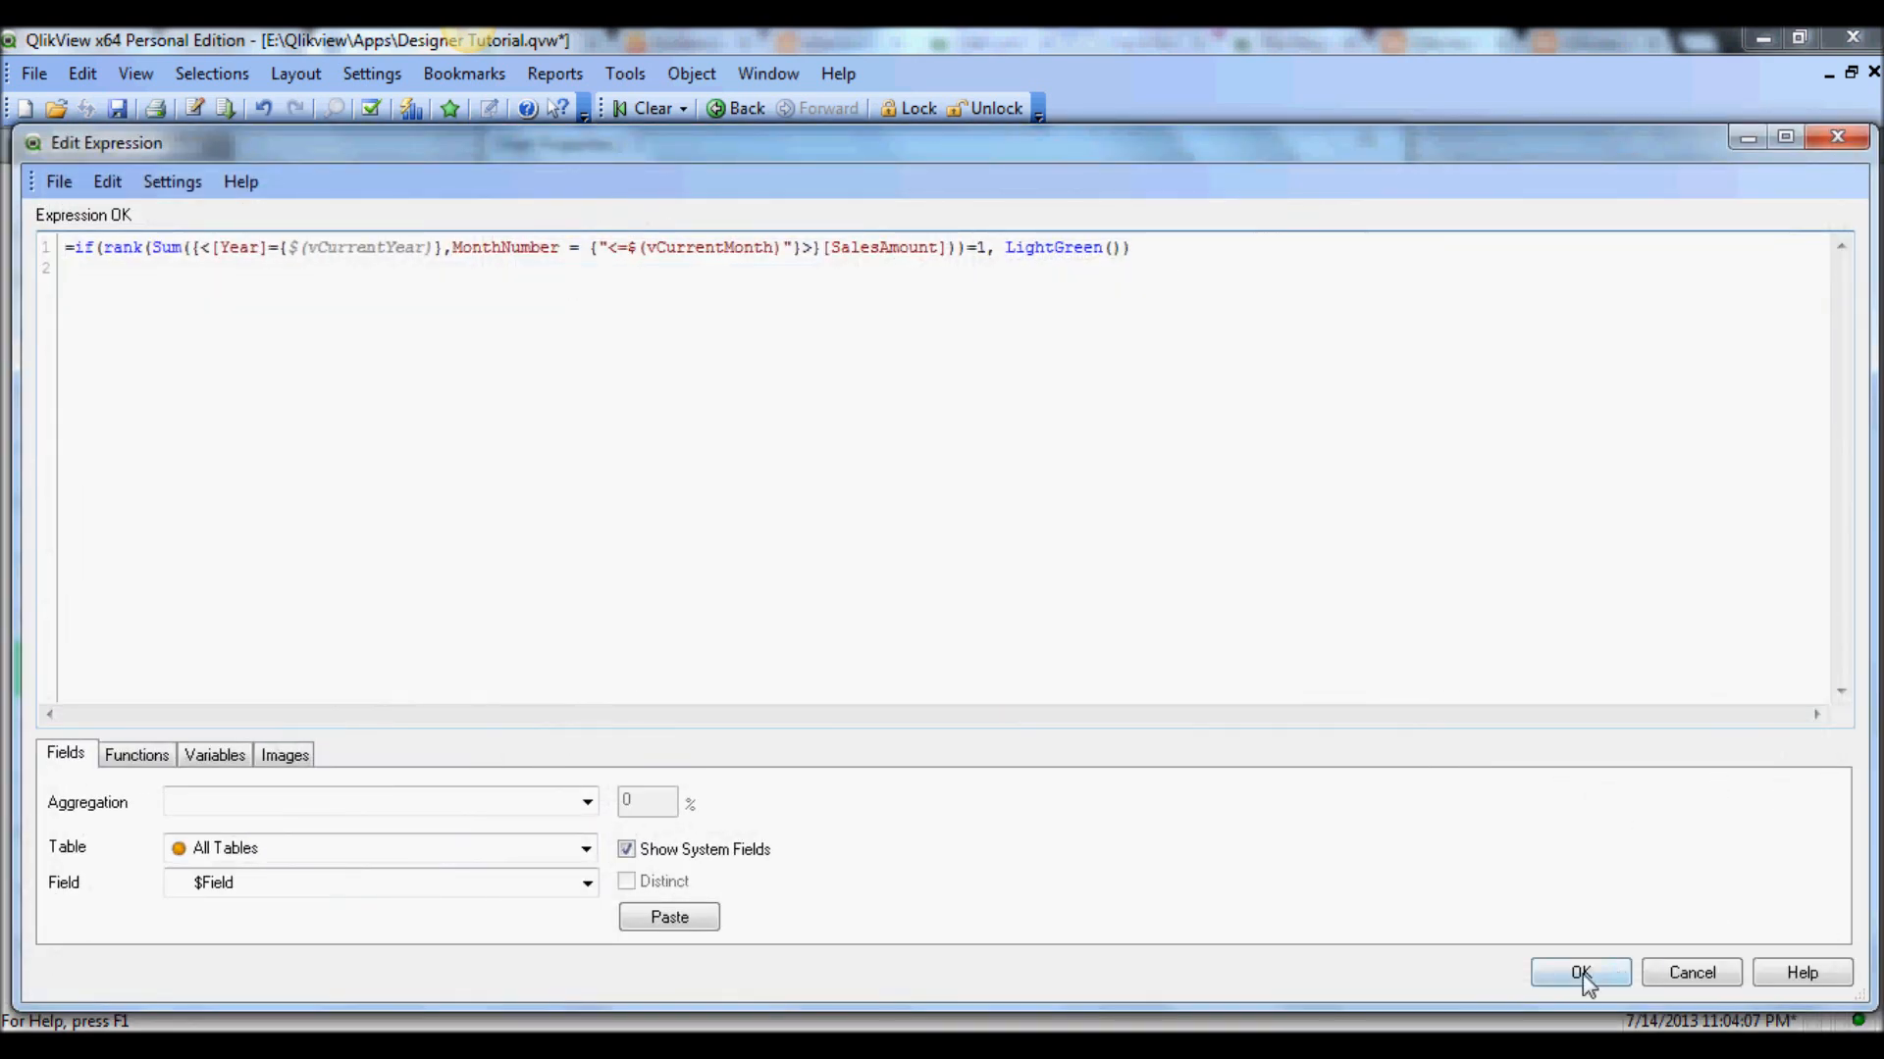
{"action": "left_click", "coordinate": [1580, 973]}
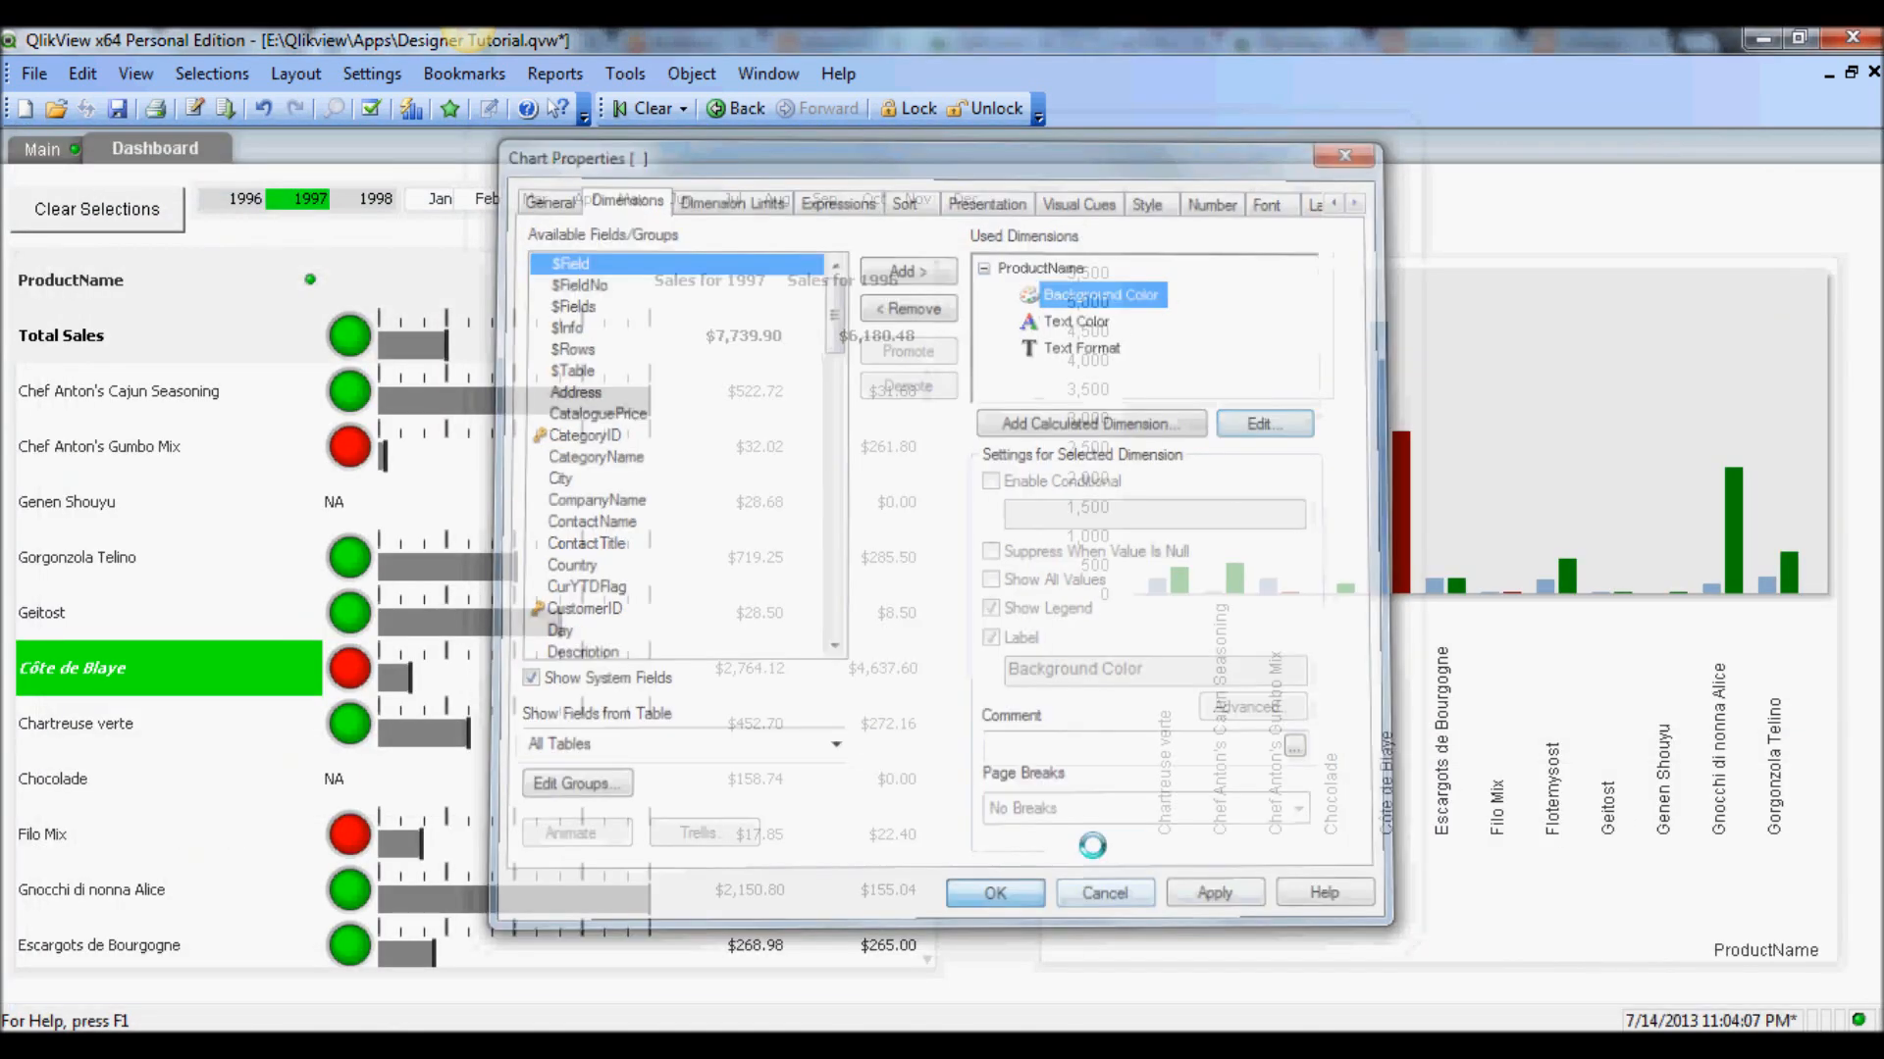
{"action": "left_click", "coordinate": [994, 893]}
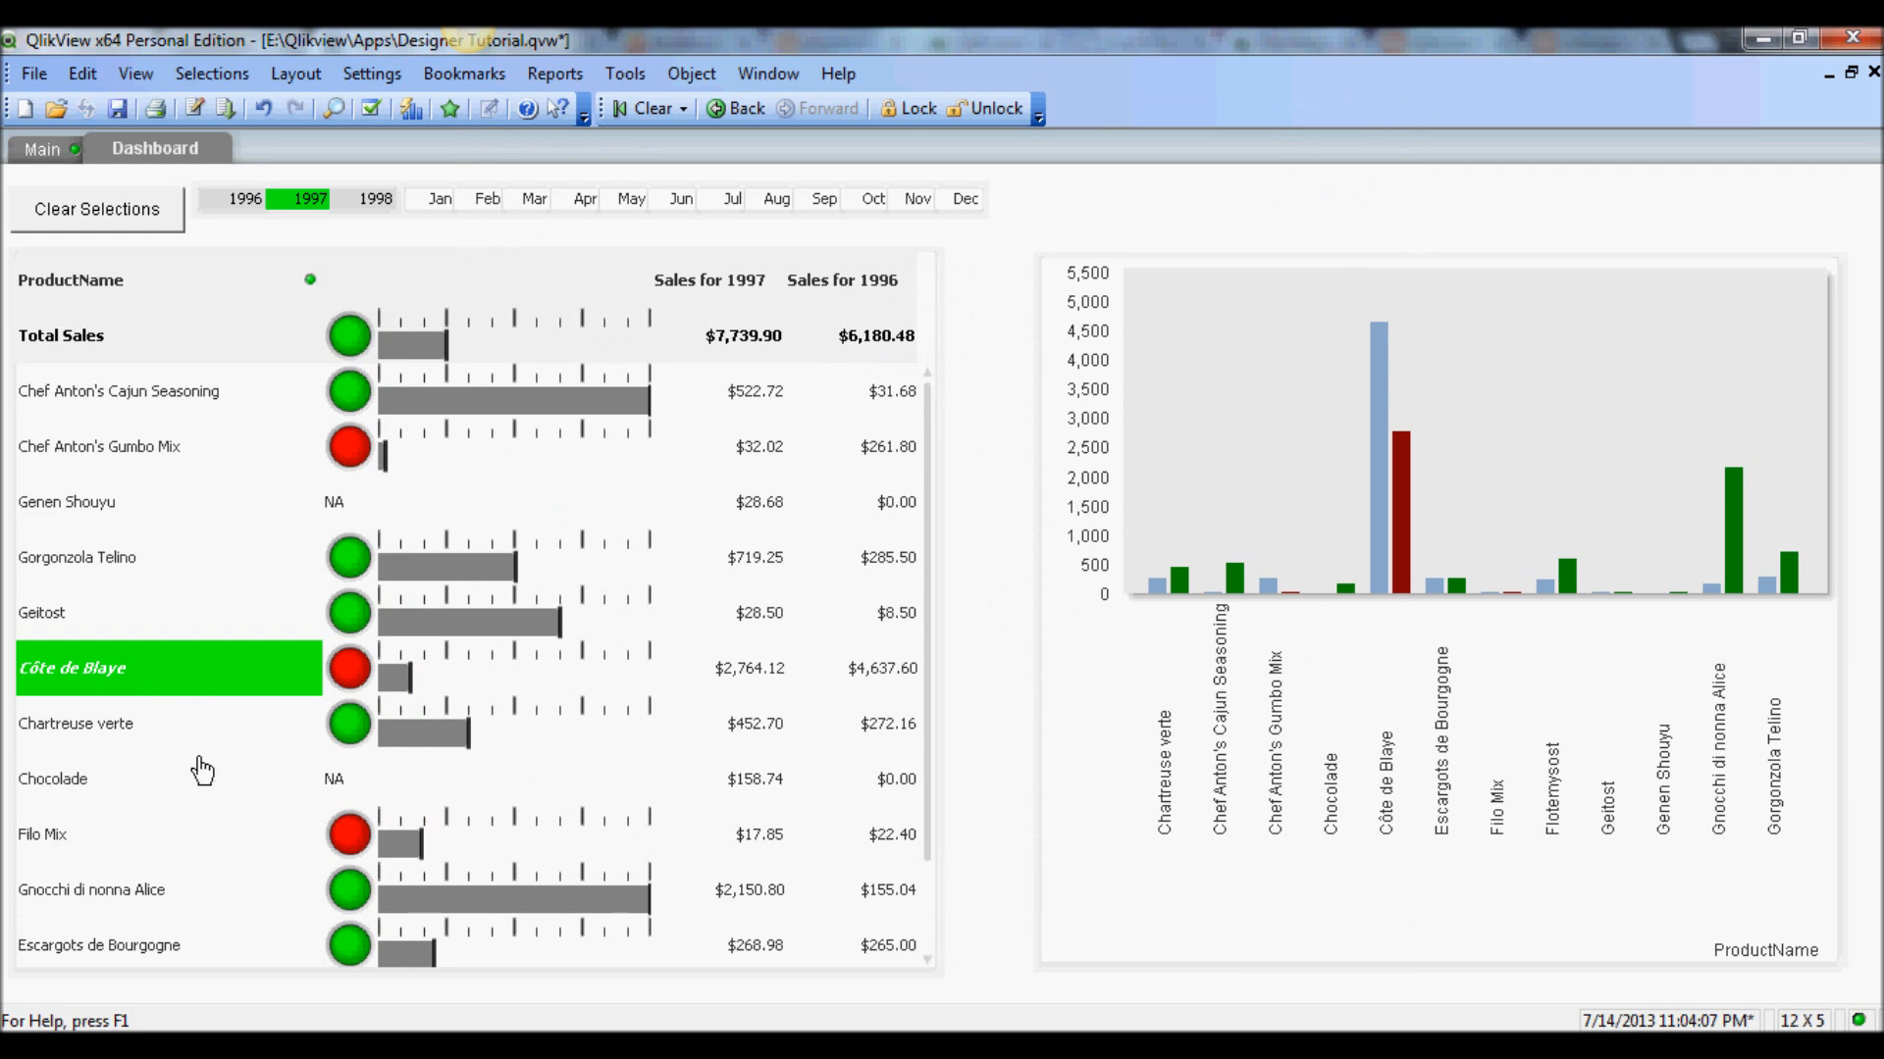
{"action": "mouse_move", "coordinate": [192, 799]}
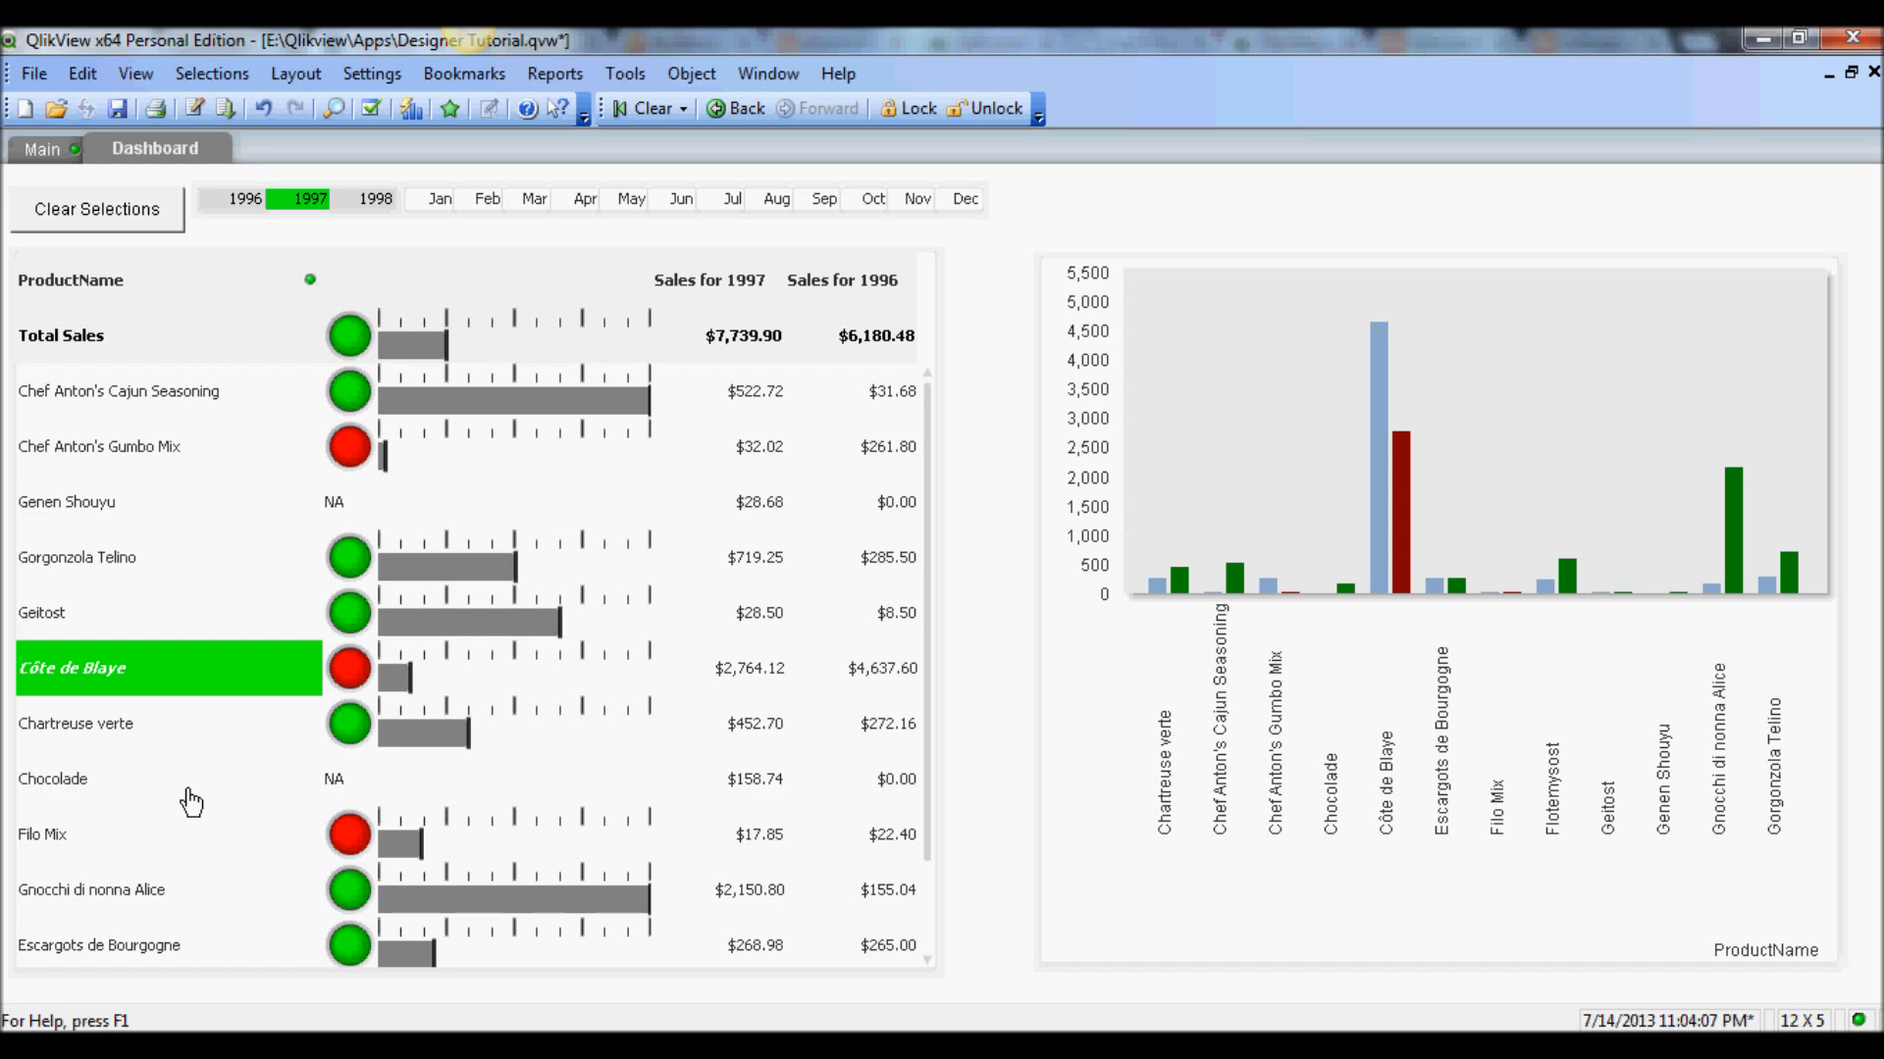
{"action": "mouse_move", "coordinate": [299, 934]}
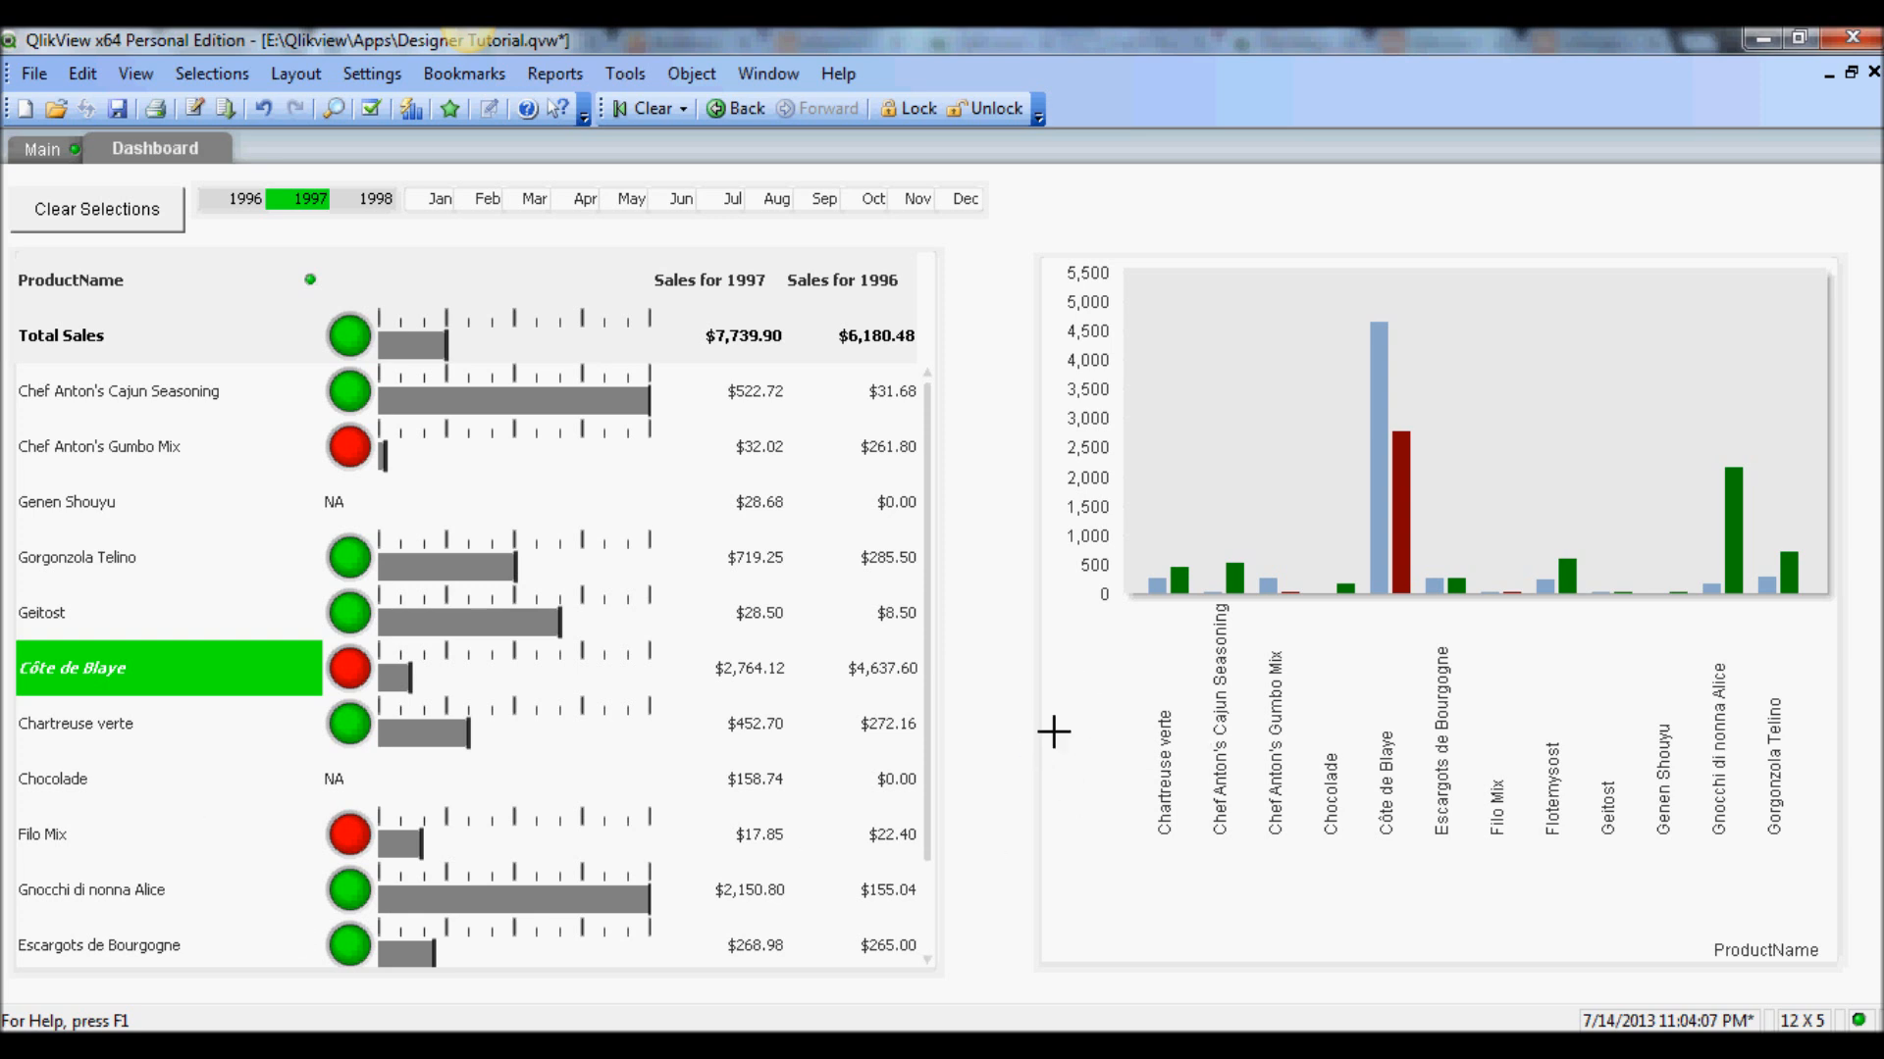
{"action": "mouse_move", "coordinate": [1020, 742]}
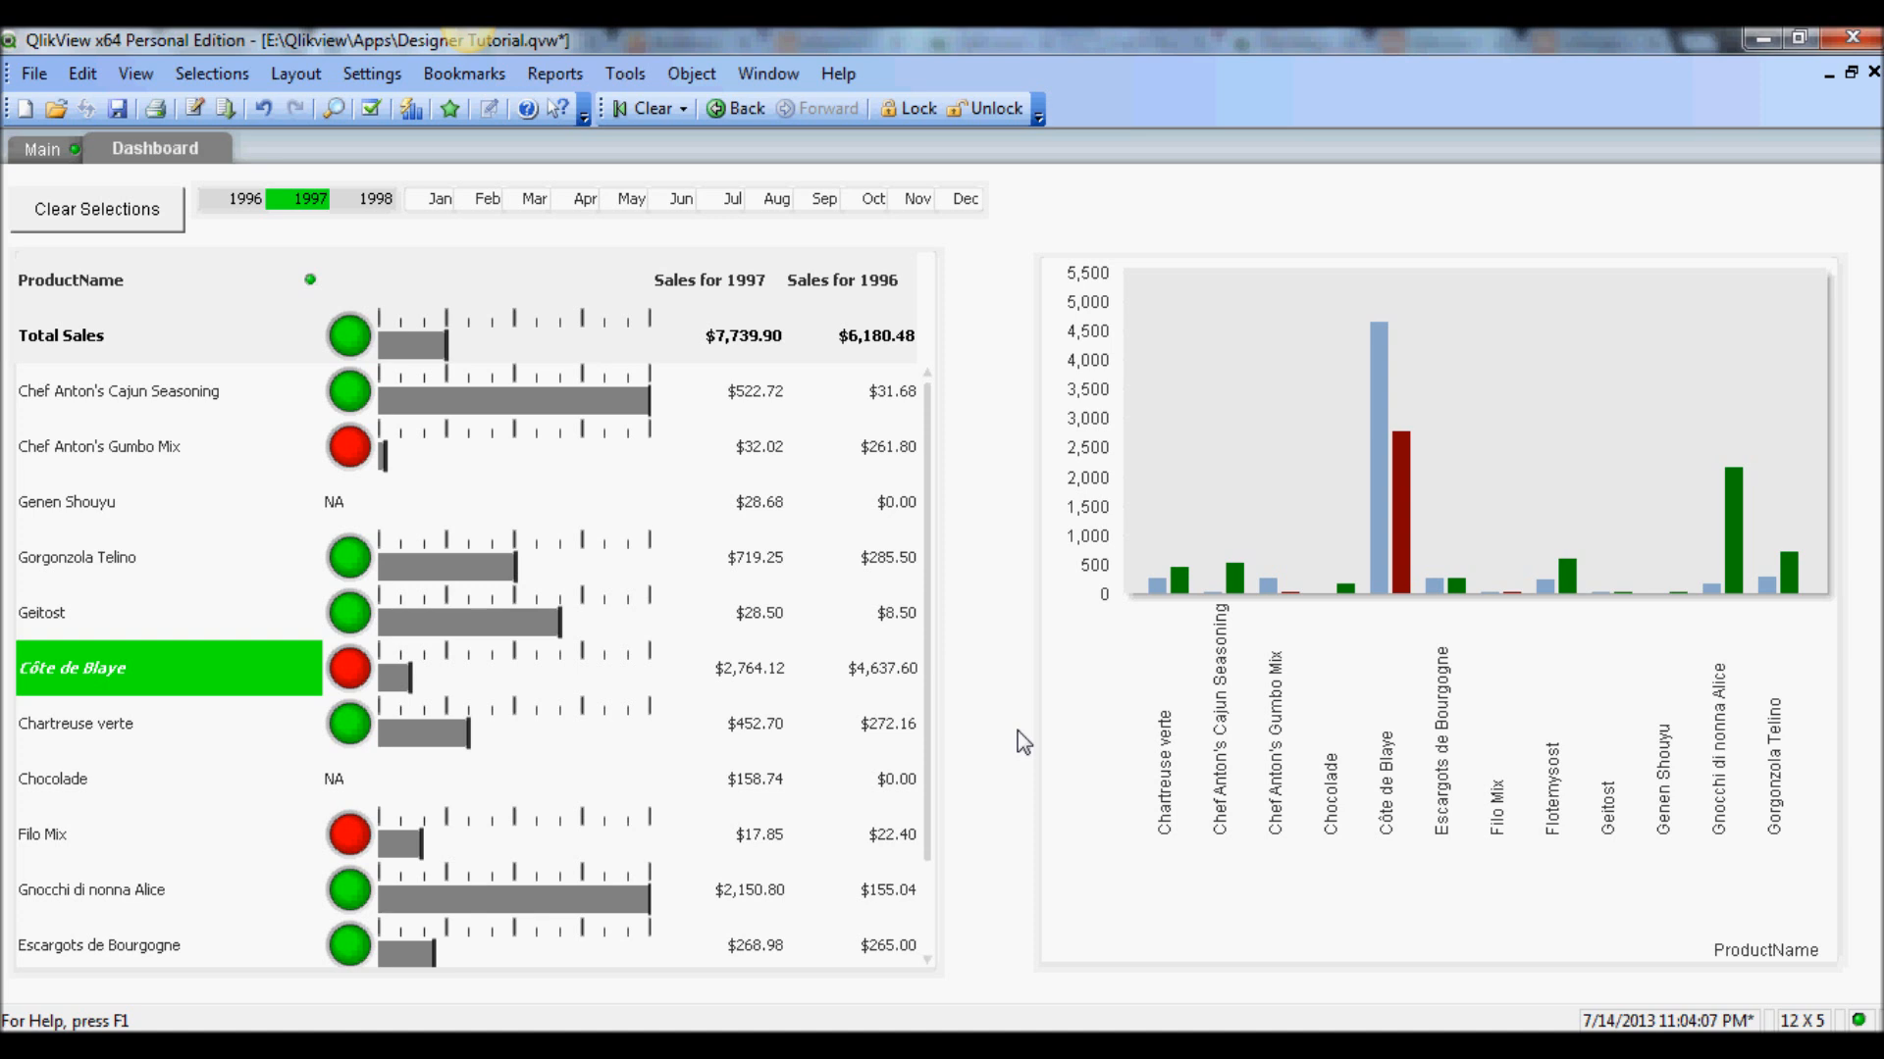
{"action": "mouse_move", "coordinate": [992, 762]}
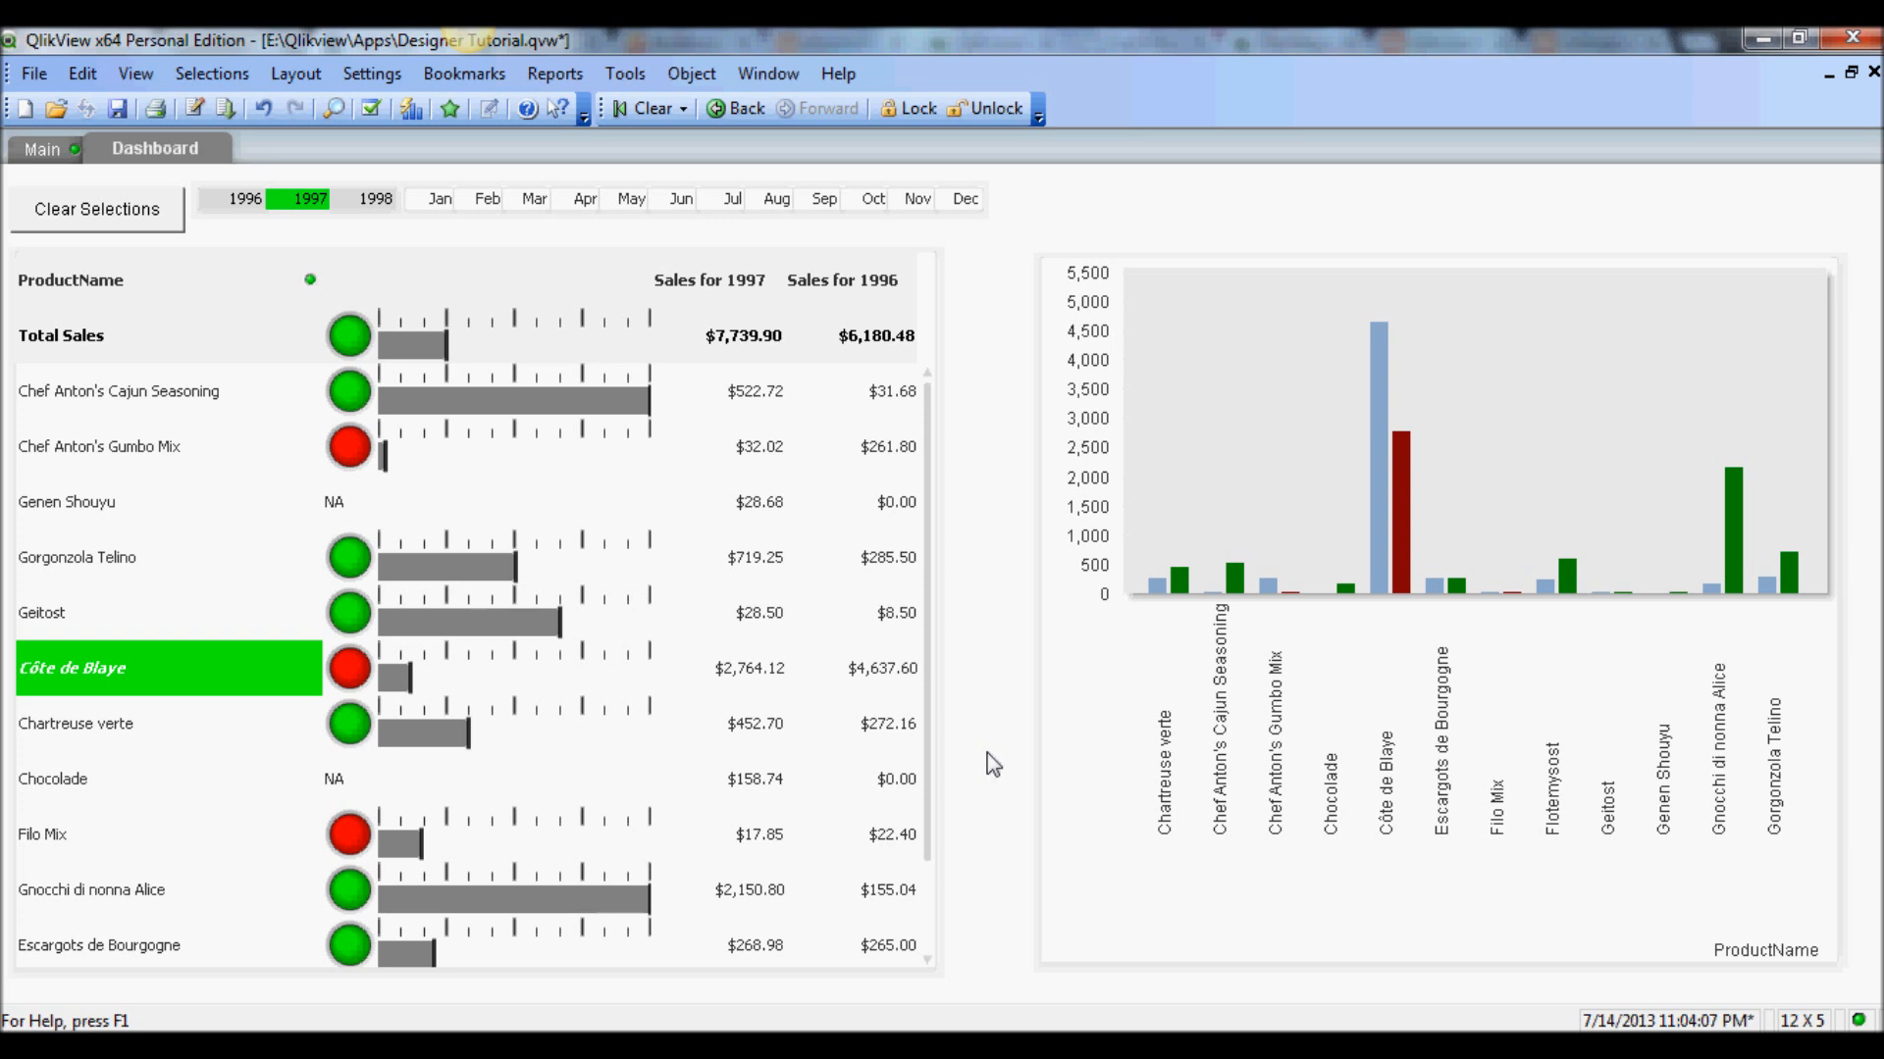
{"action": "mouse_move", "coordinate": [999, 760]}
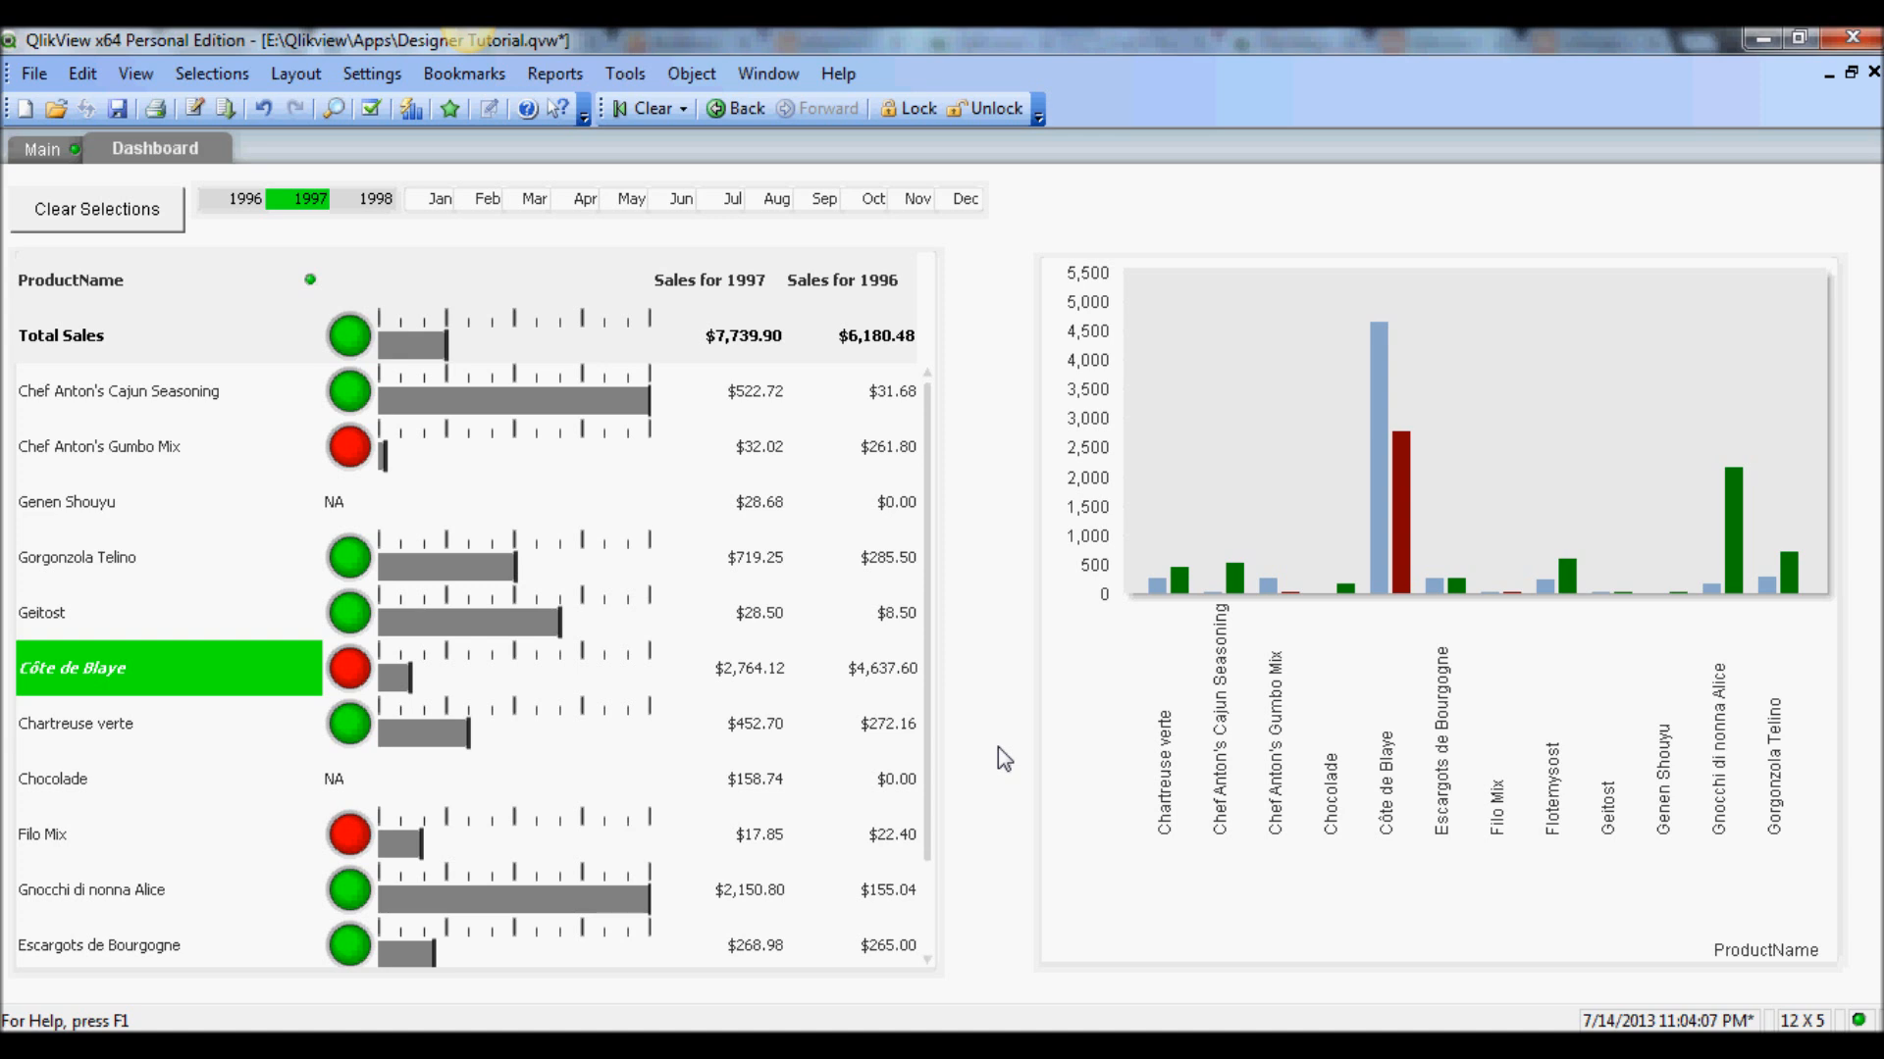
{"action": "mouse_move", "coordinate": [1017, 662]}
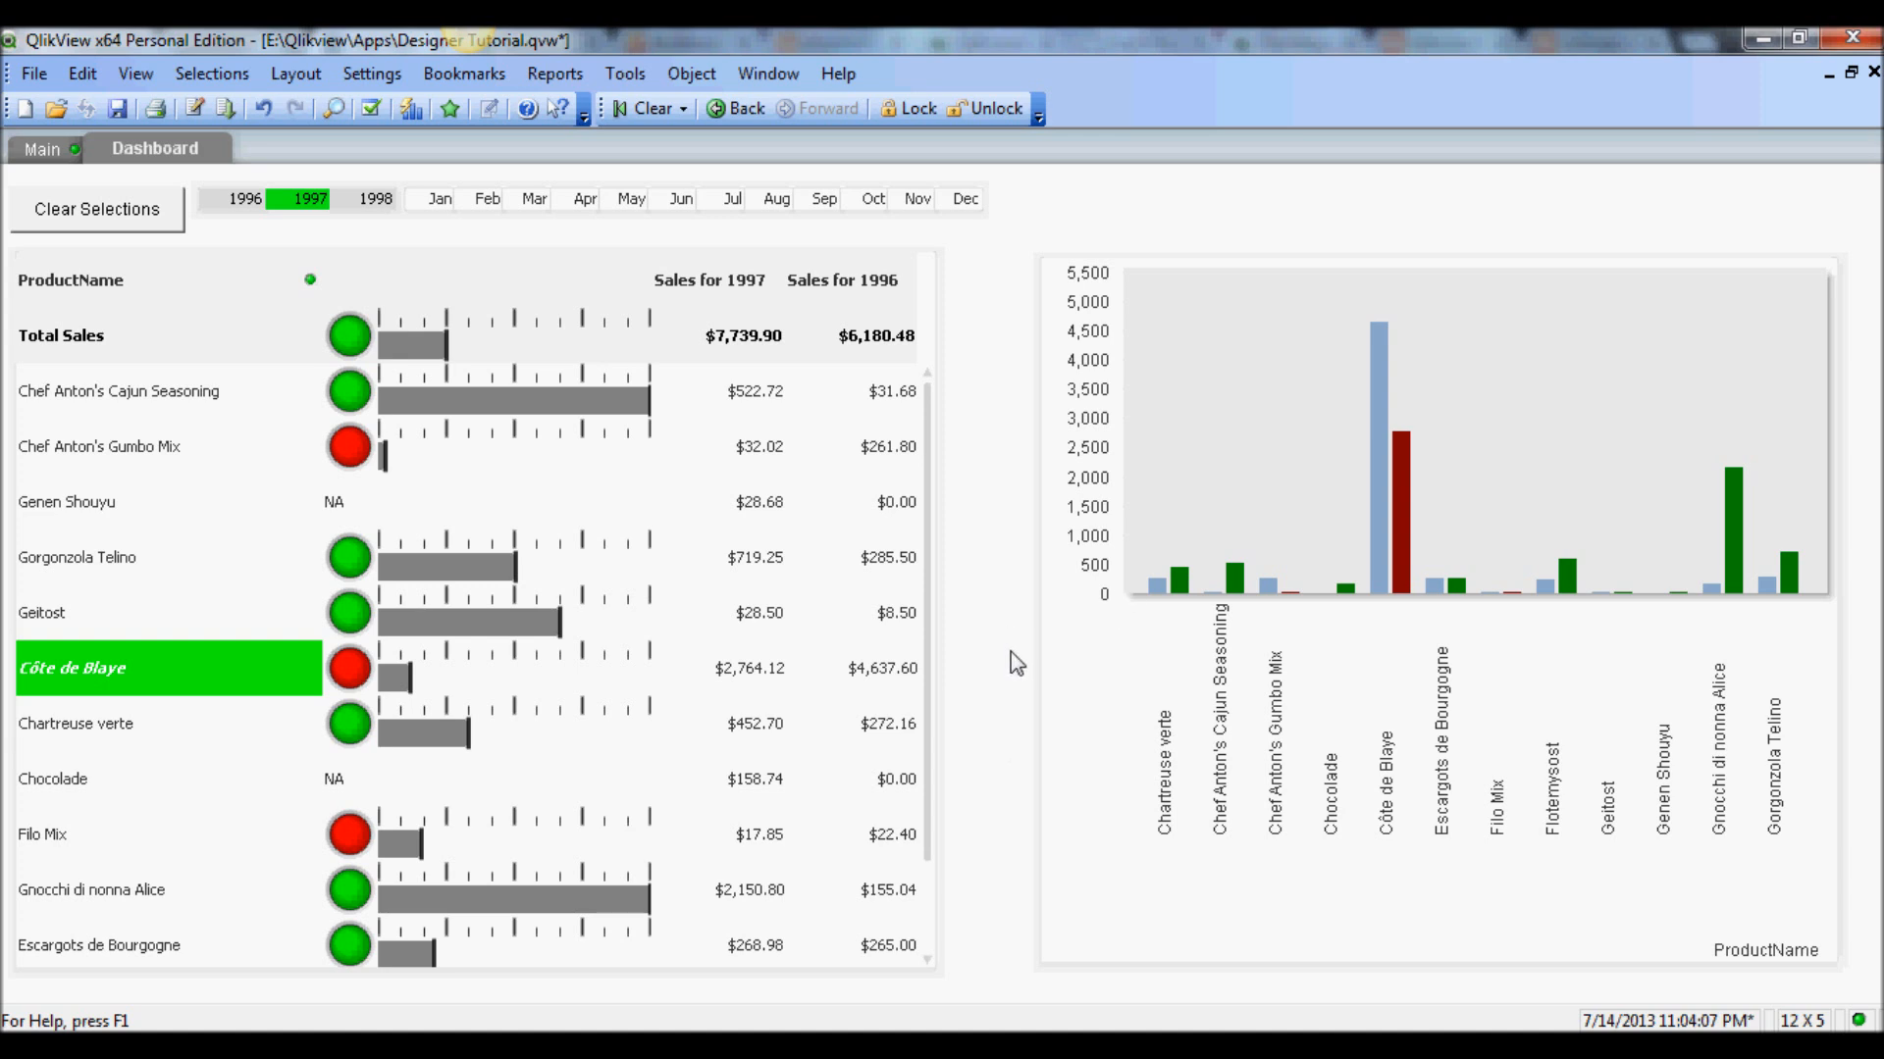